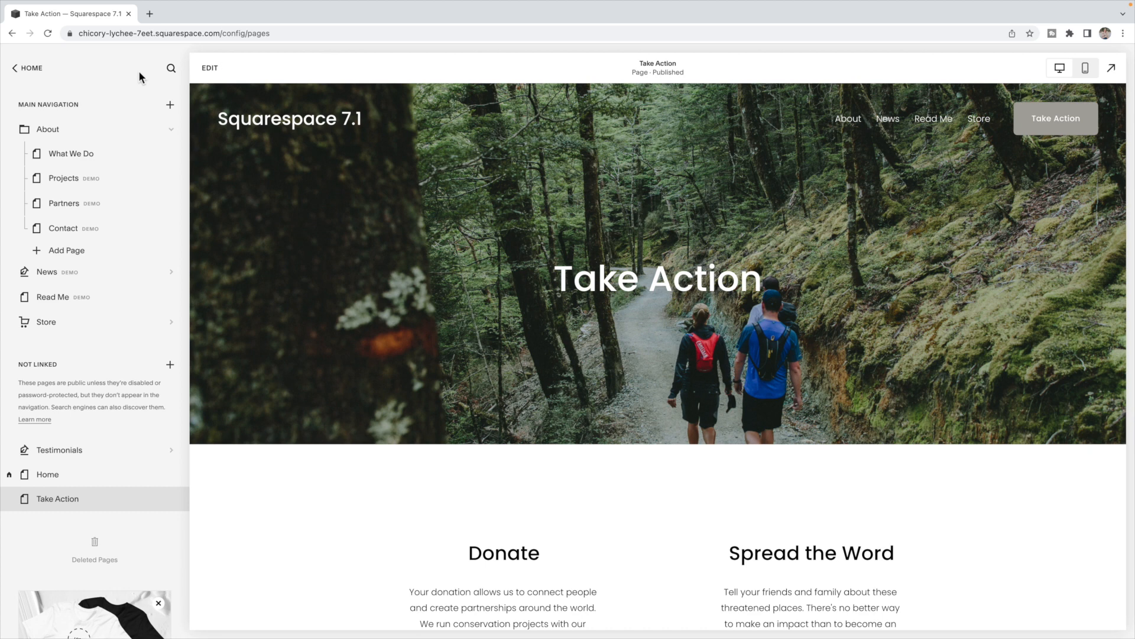
pyautogui.moveTo(416, 232)
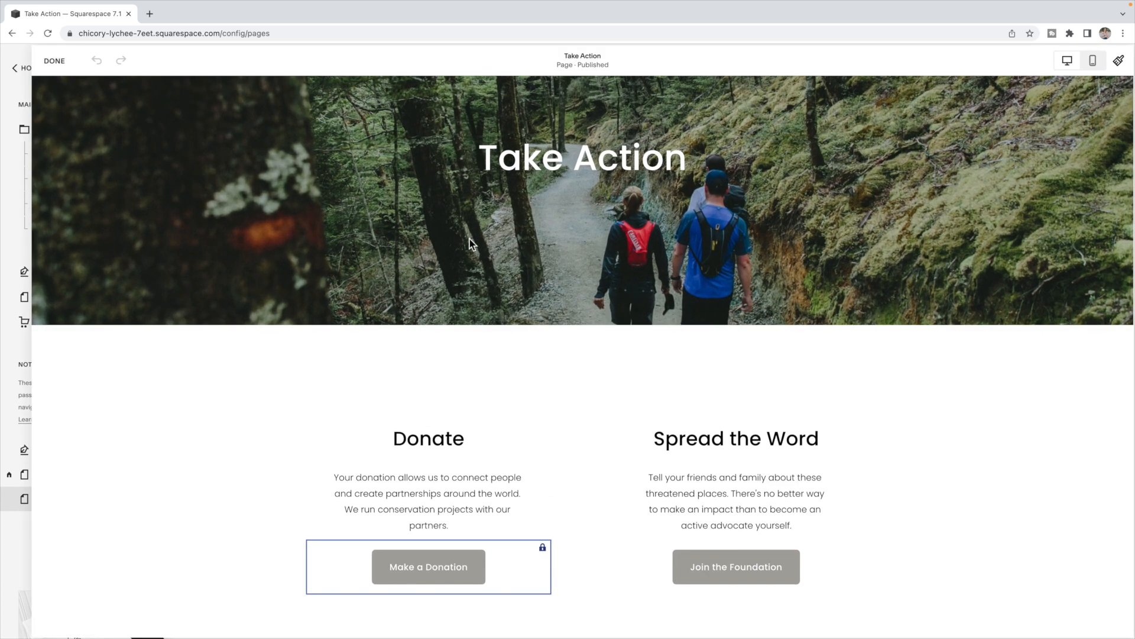
# Scroll the Take Action page in the editor down to the Donate and Spread the Word section
pyautogui.scroll(-3)
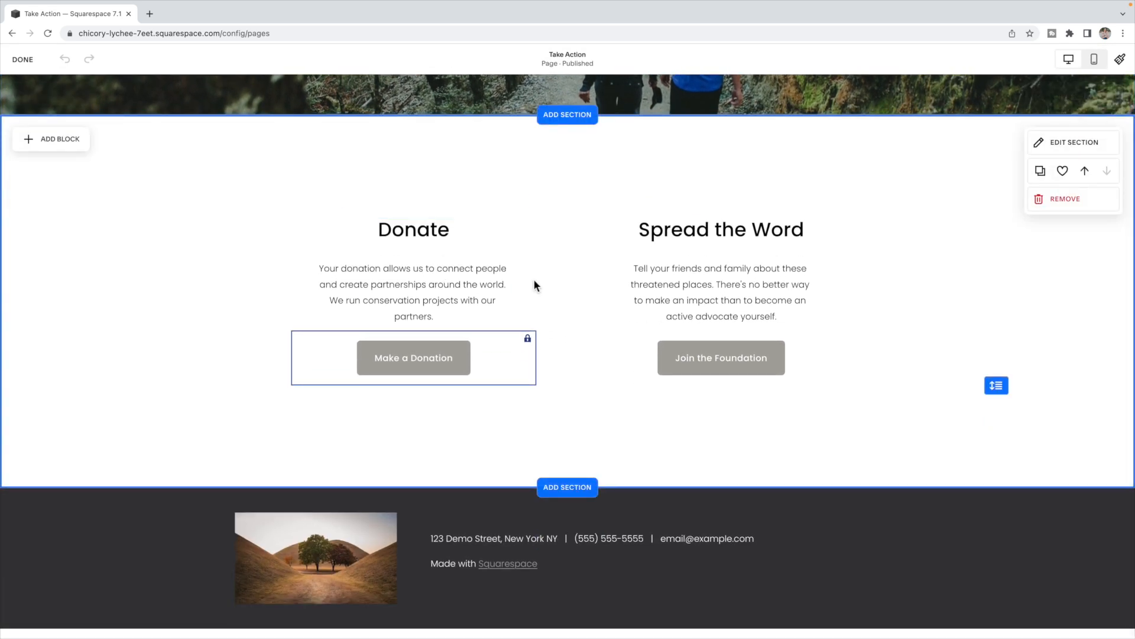
pyautogui.moveTo(549, 298)
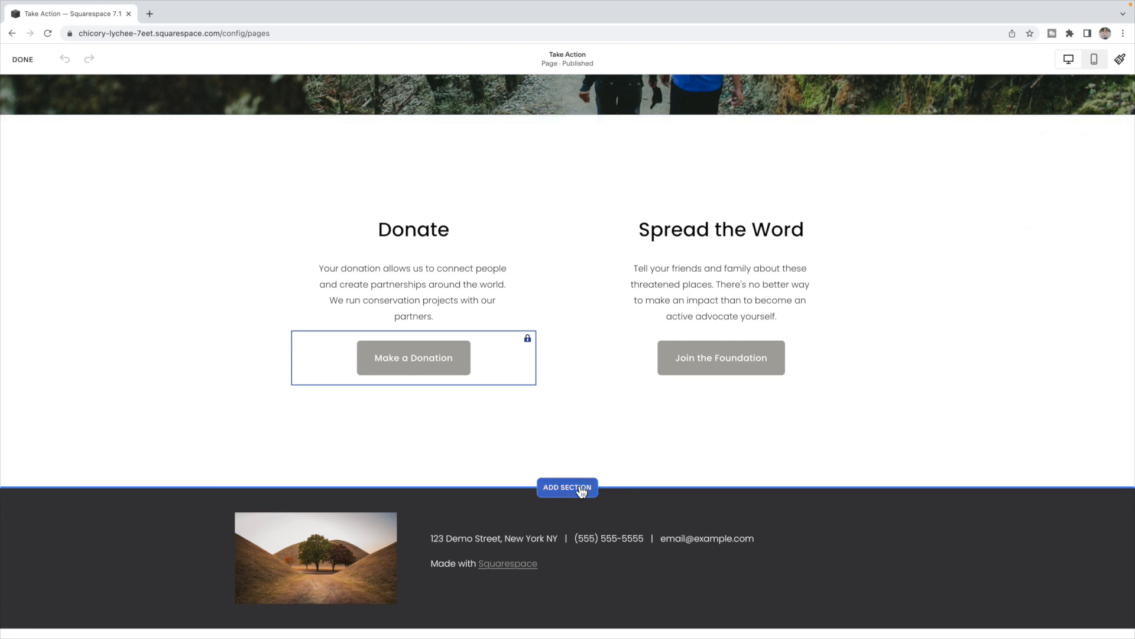
# Insert a 'Get in touch' layout from the Forms section category below the Donate section
pyautogui.click(567, 486)
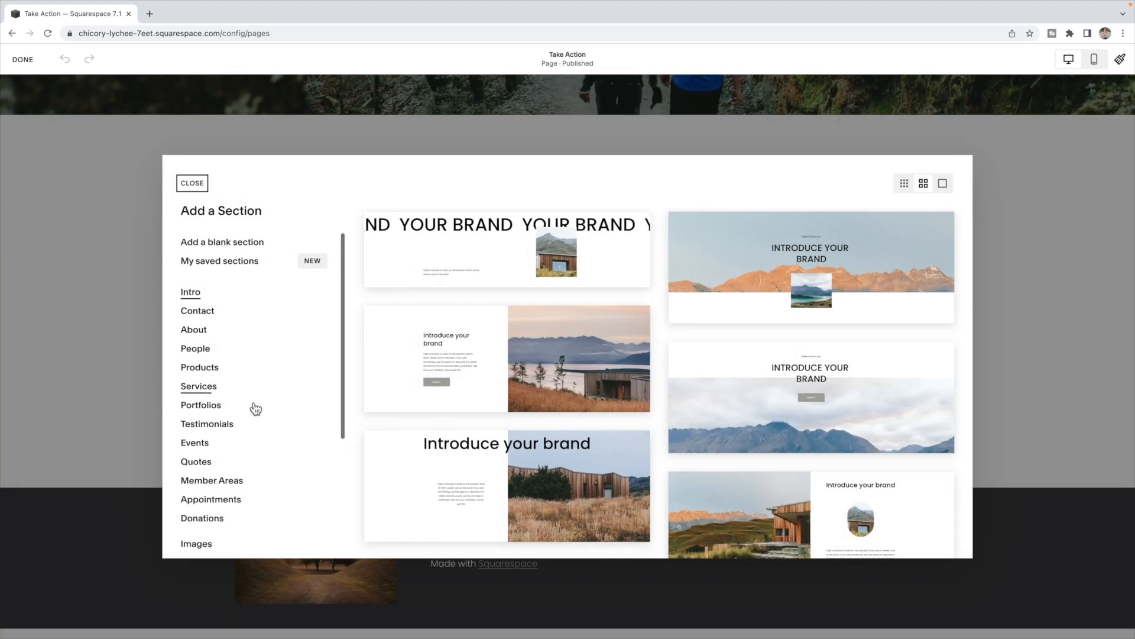
pyautogui.scroll(-3)
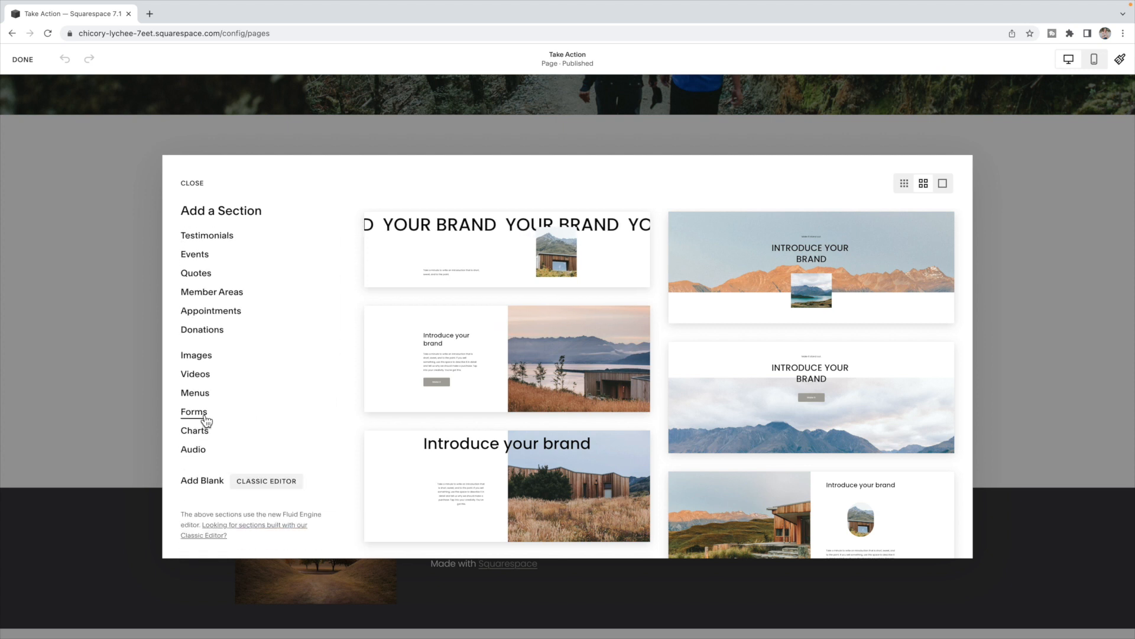
pyautogui.click(193, 412)
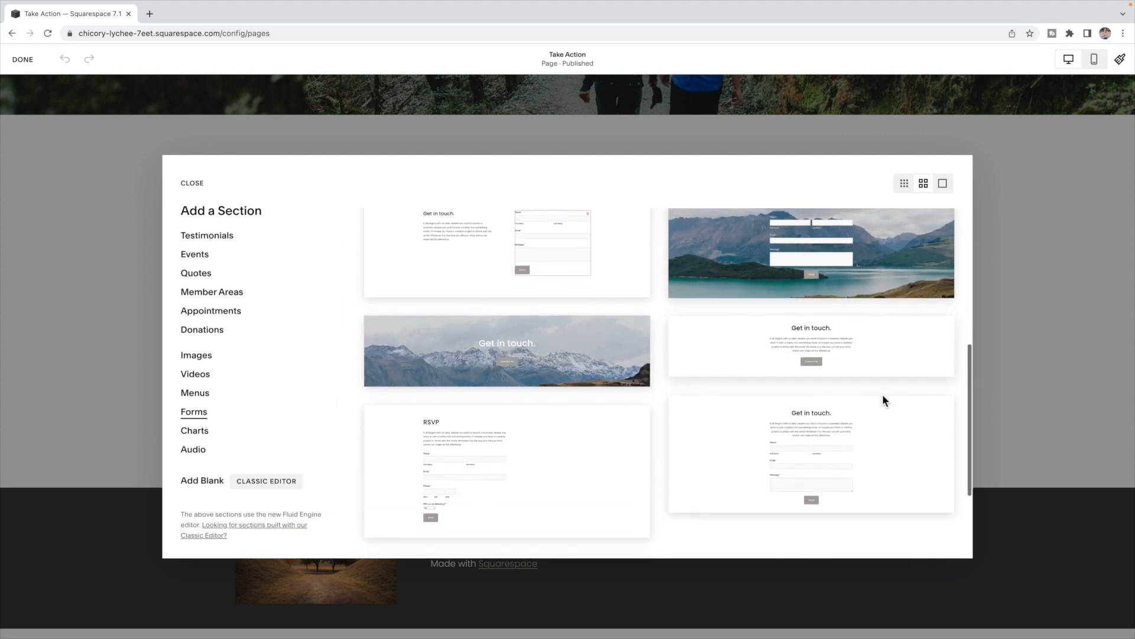
pyautogui.scroll(-3)
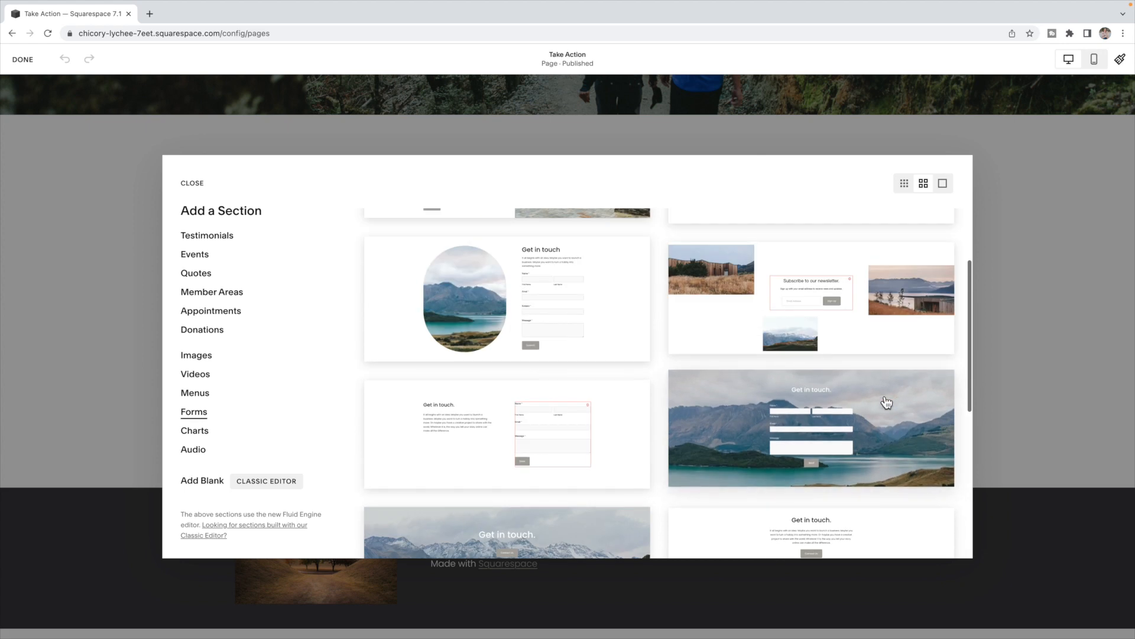
pyautogui.click(191, 183)
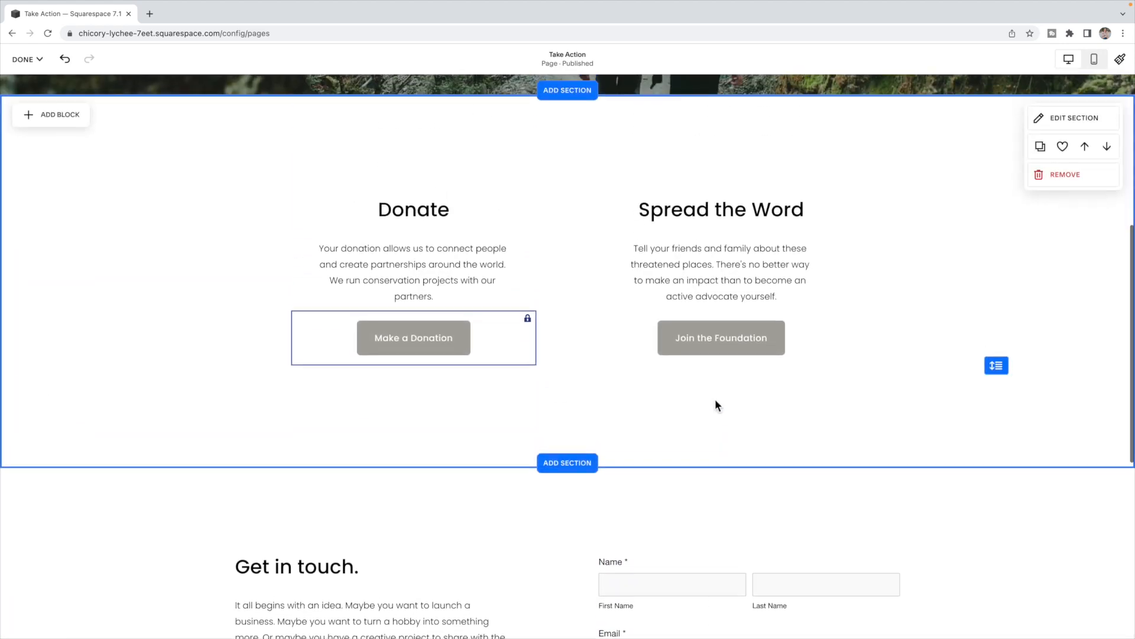
# Select the new Get in touch form block and open its settings panel
pyautogui.click(51, 115)
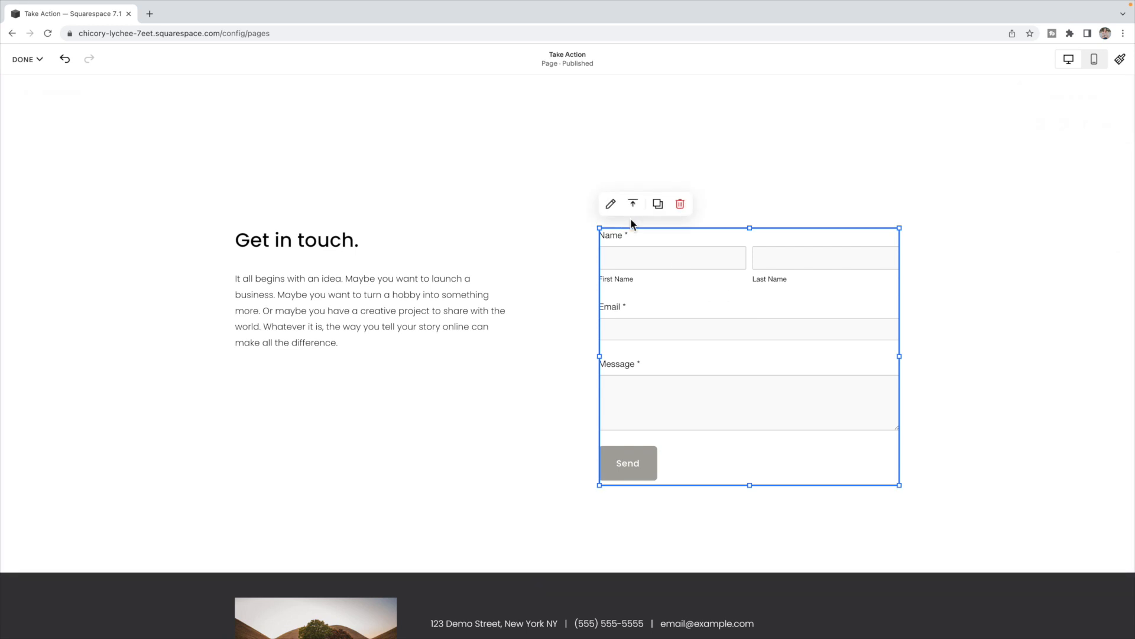
pyautogui.click(610, 204)
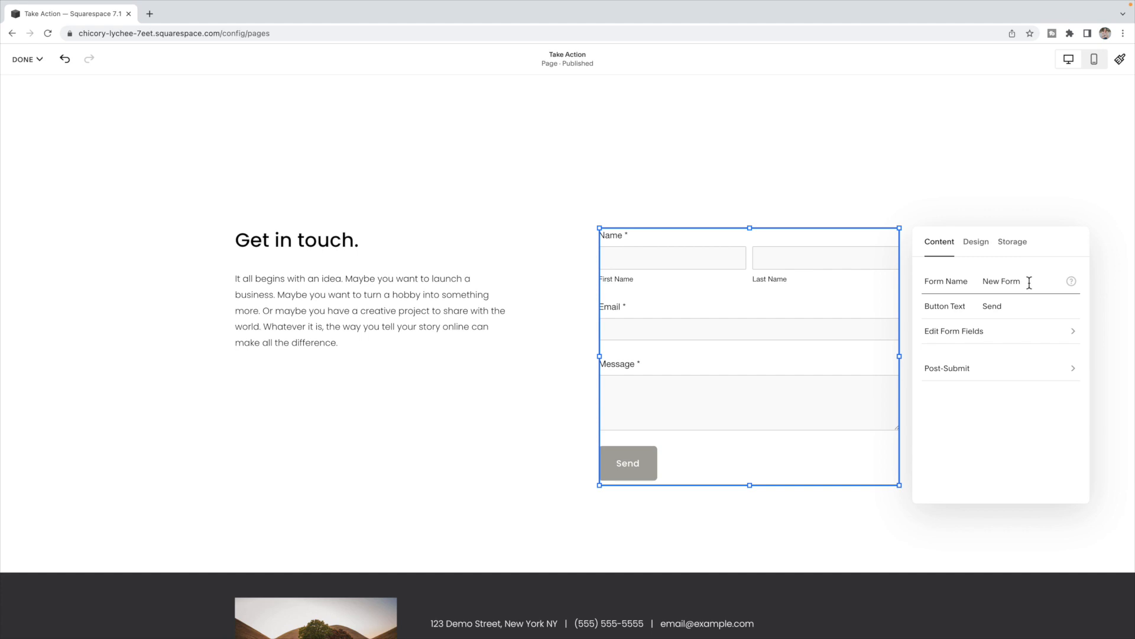
# Rename the form from 'New Form' to 'Contact Form' and view its field list
pyautogui.doubleClick(1001, 281)
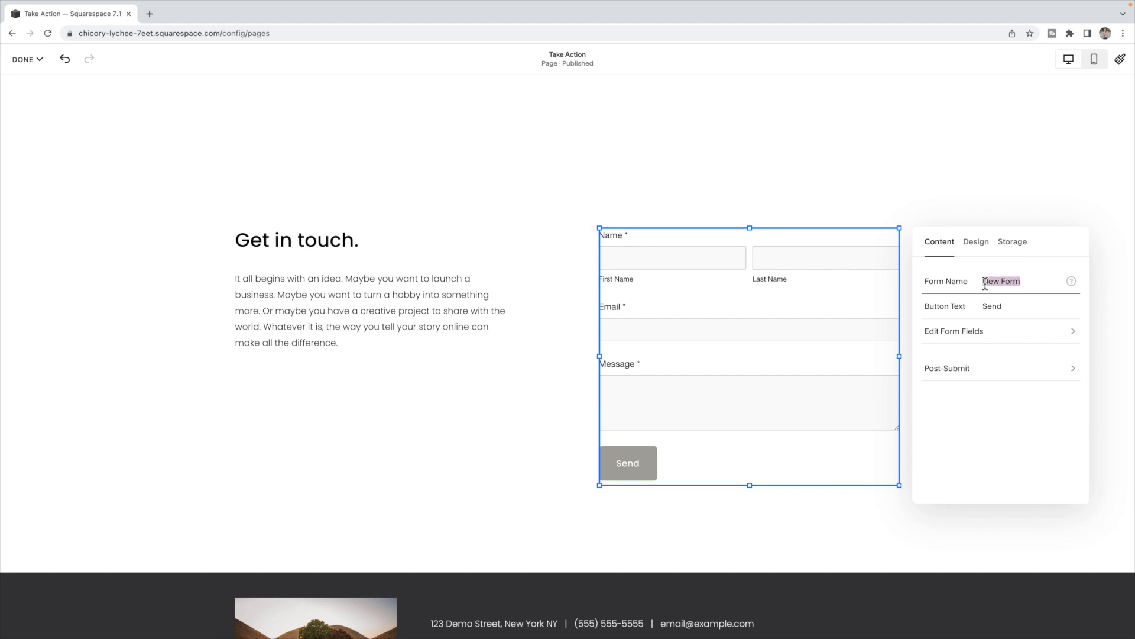
pyautogui.write('Contact')
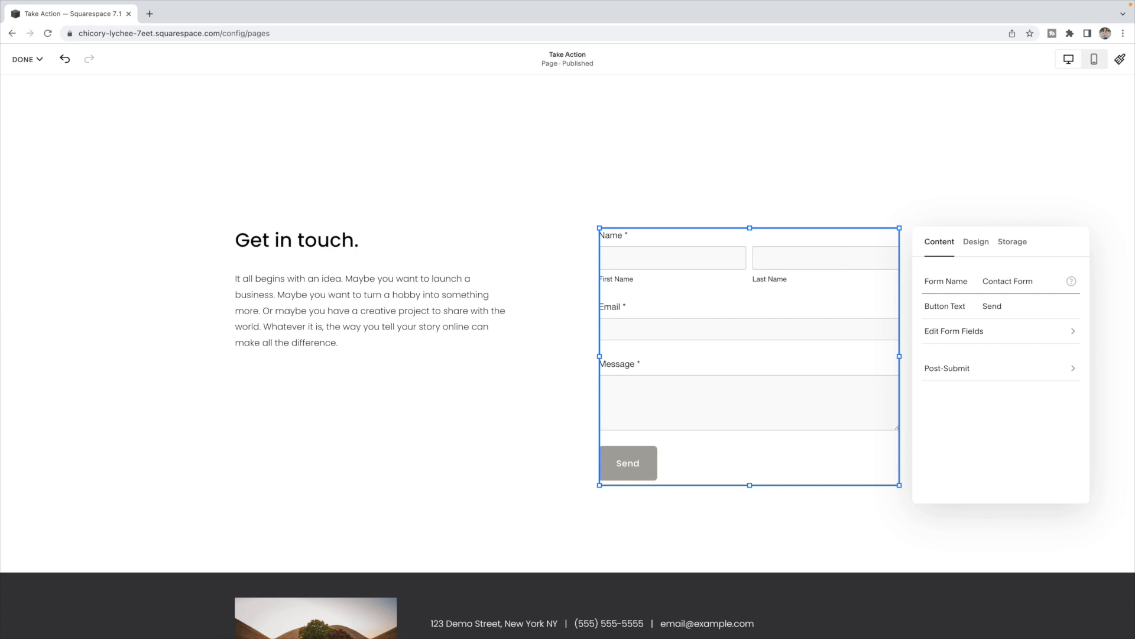
pyautogui.moveTo(973, 315)
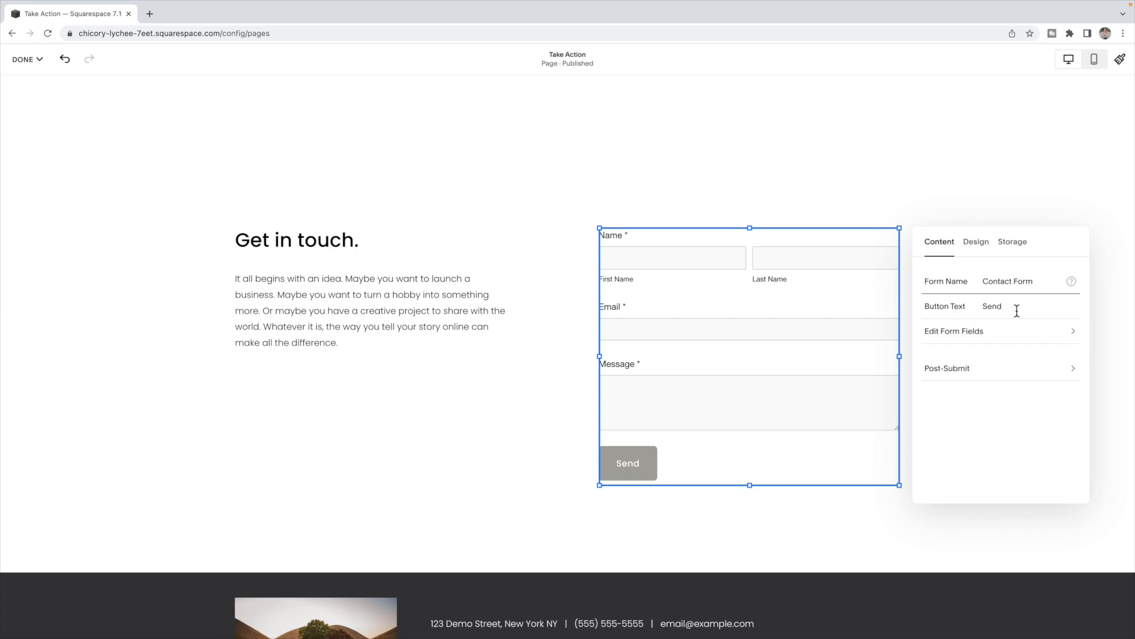
pyautogui.click(954, 331)
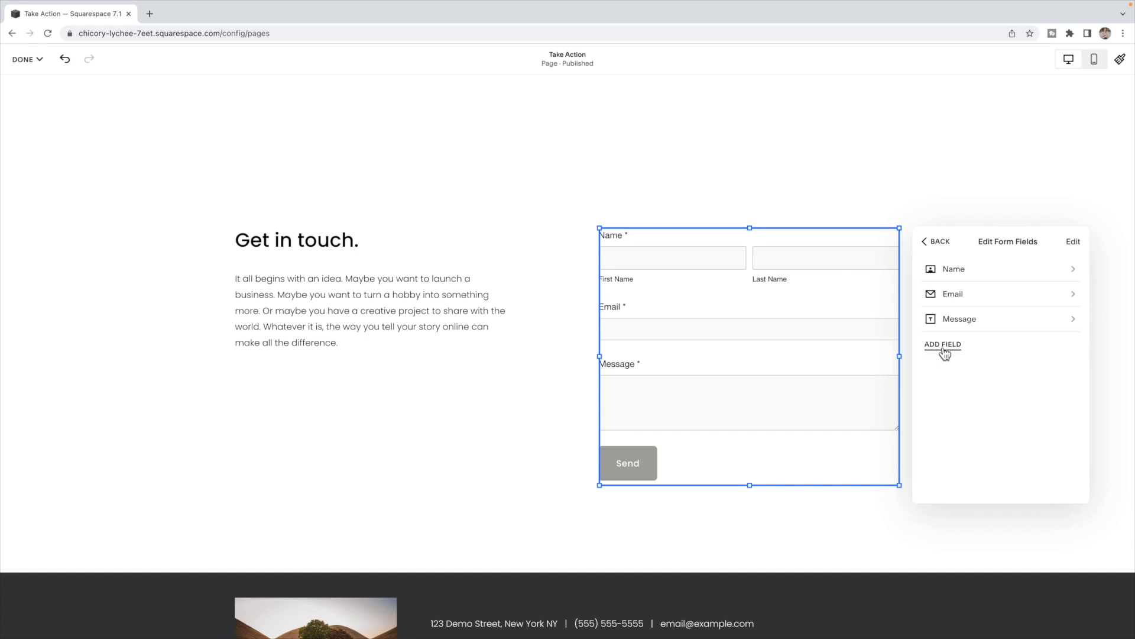
# Browse the addable field types and field edit mode, keeping Name, Email and Message unchanged
pyautogui.click(943, 344)
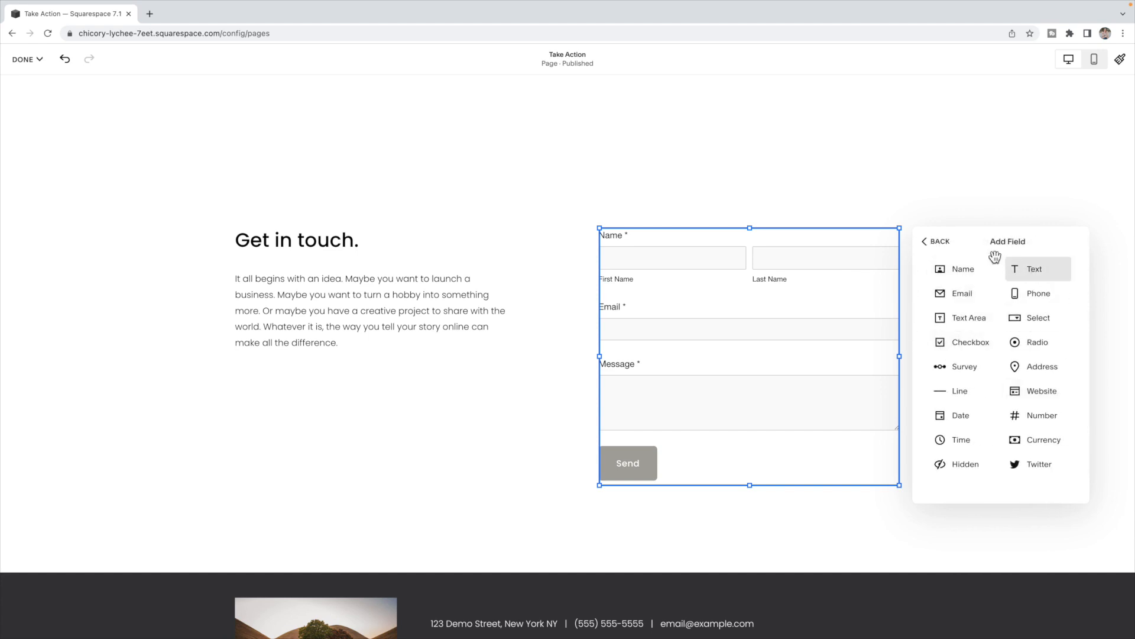
pyautogui.click(937, 241)
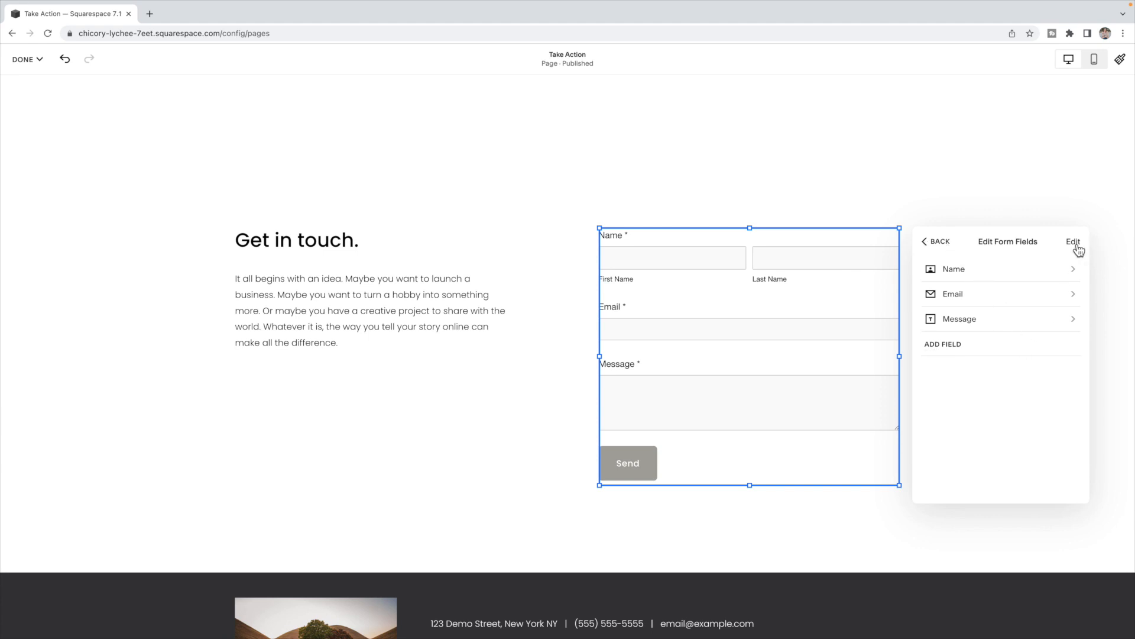
pyautogui.click(1072, 241)
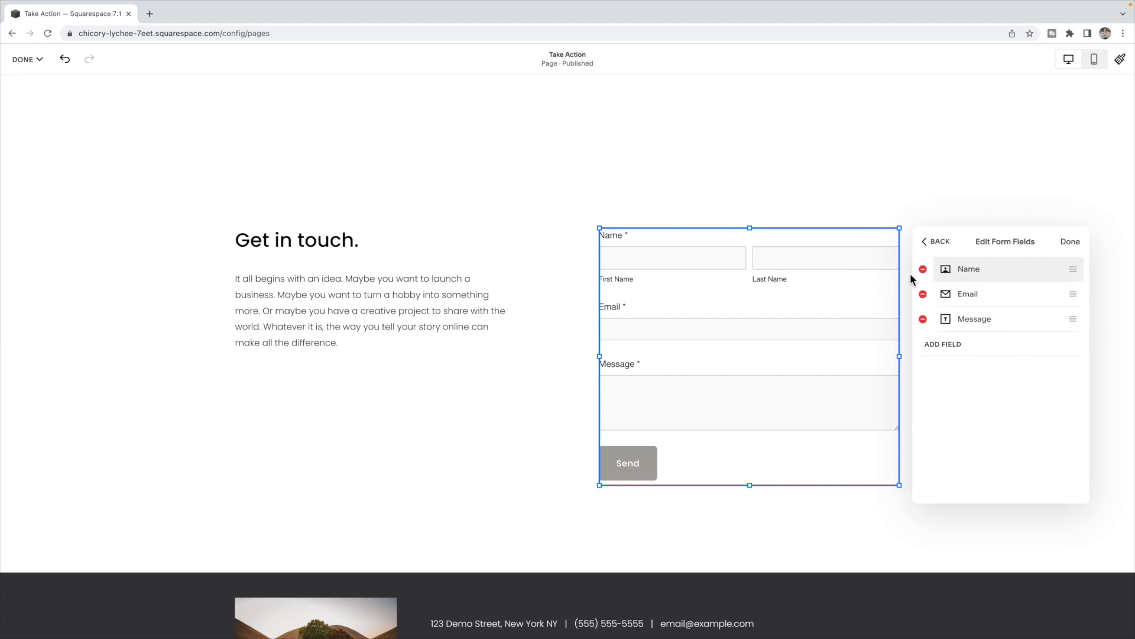
pyautogui.moveTo(949, 253)
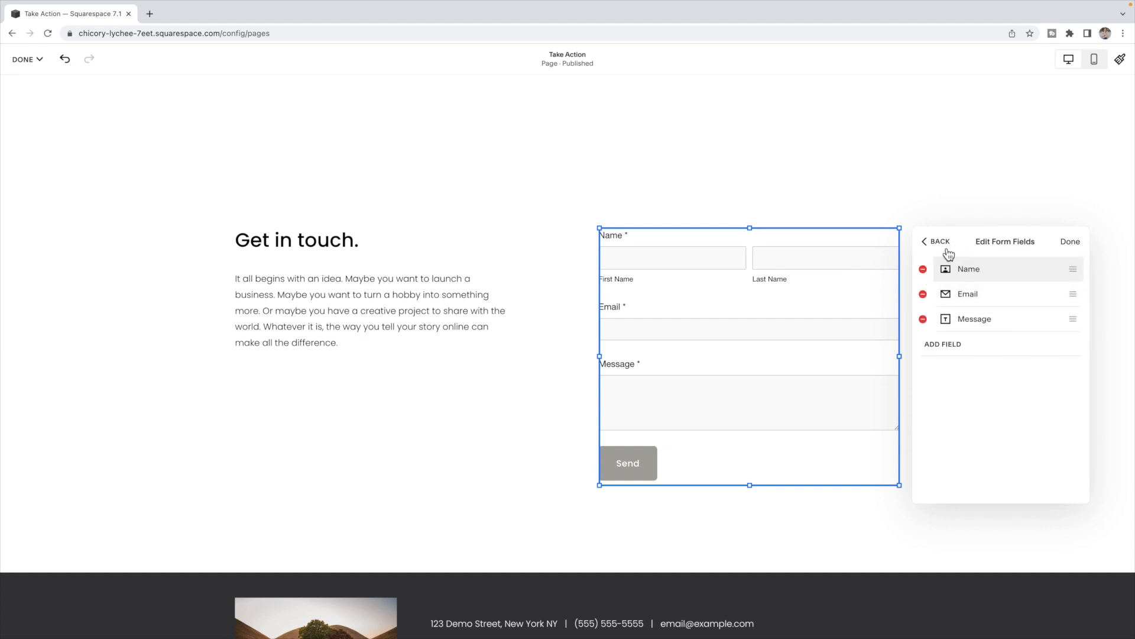
pyautogui.moveTo(697, 414)
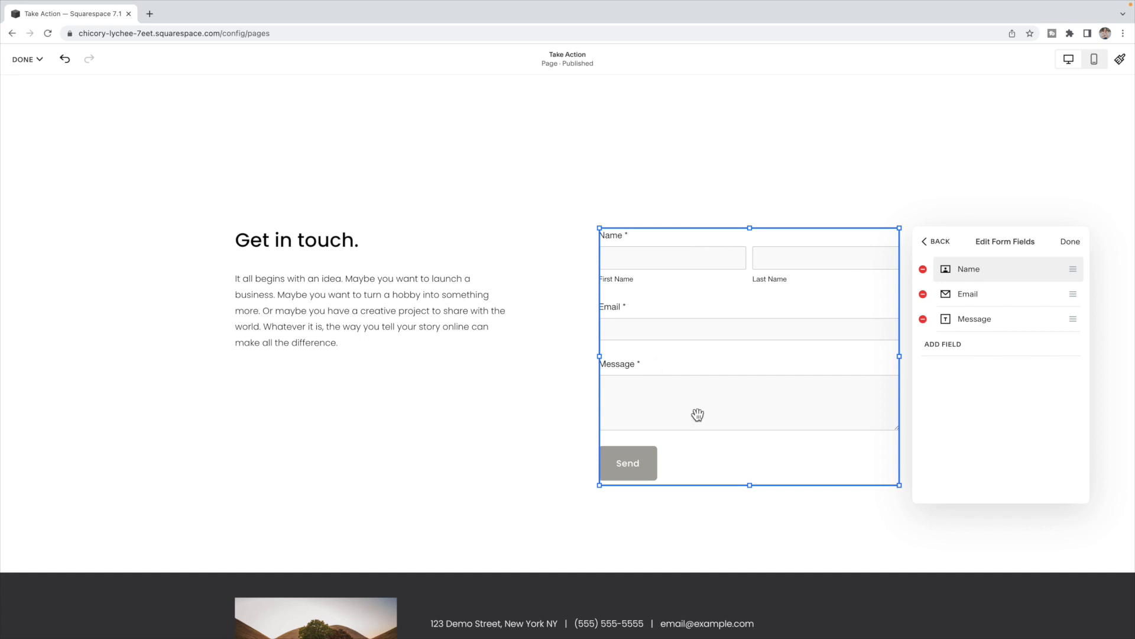
pyautogui.click(938, 241)
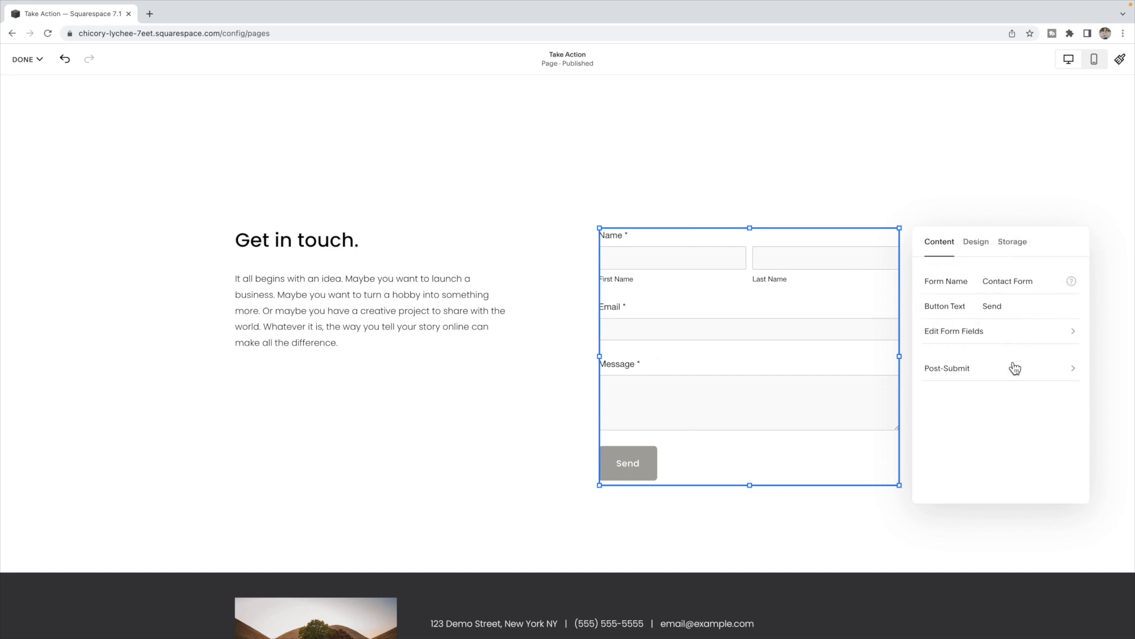
# Set the form's After Submission behaviour to Redirect in the Post-Submit settings
pyautogui.click(946, 368)
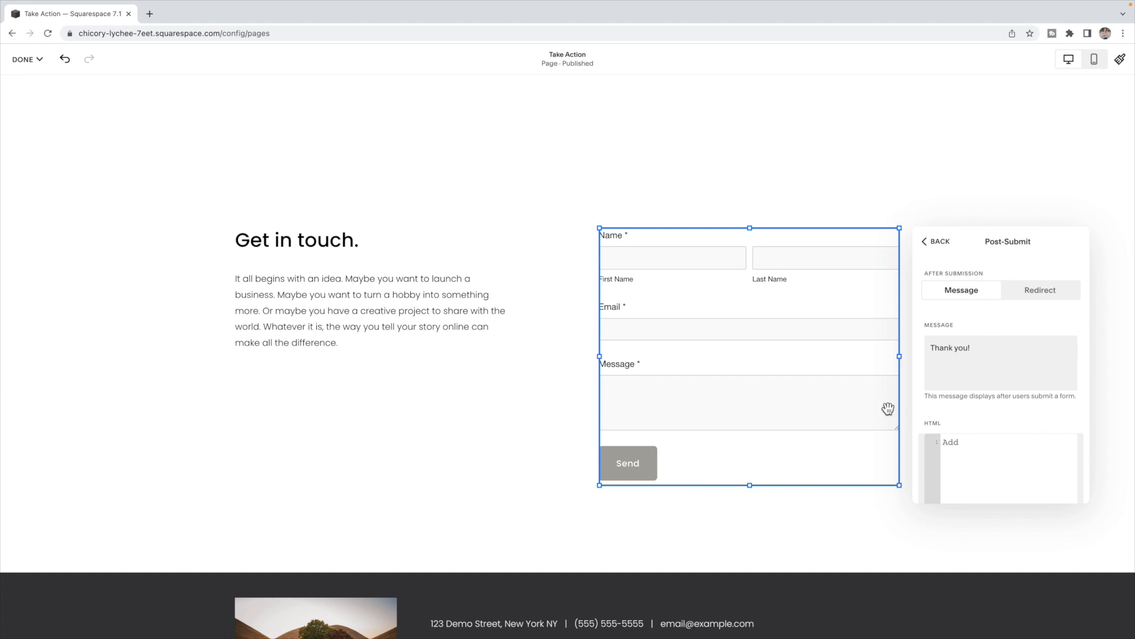
pyautogui.moveTo(926, 302)
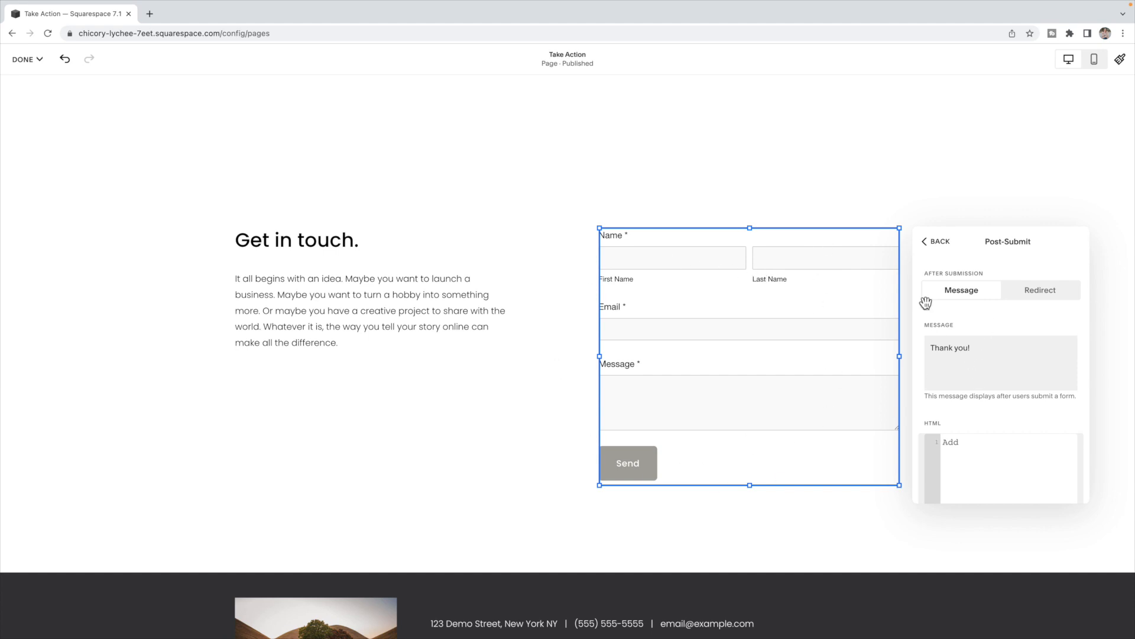
pyautogui.scroll(-3)
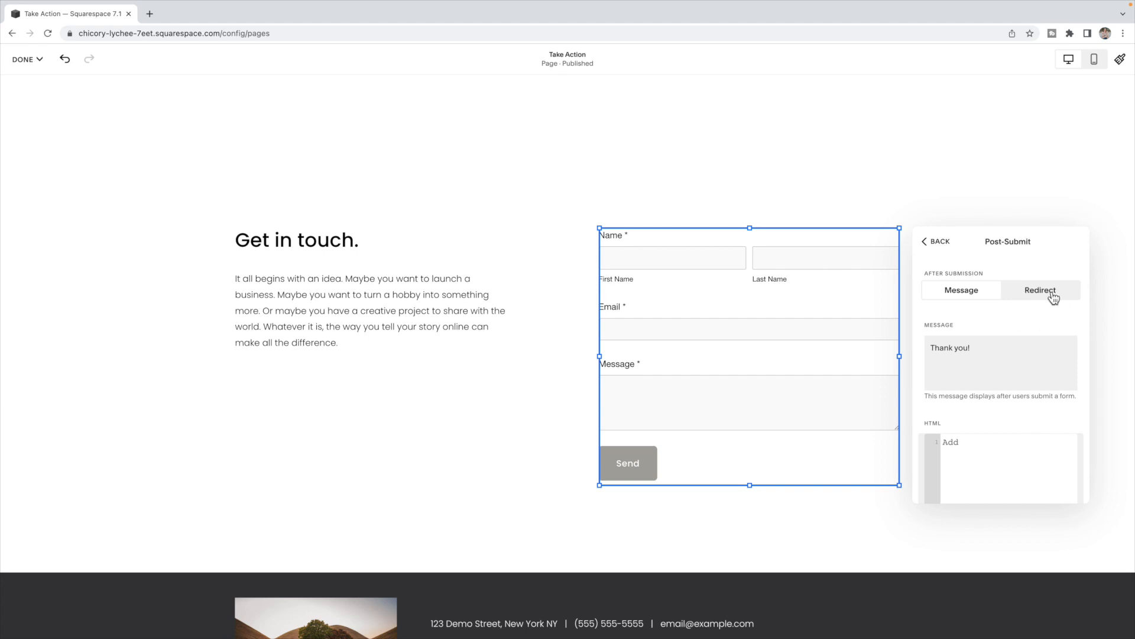
pyautogui.click(1039, 290)
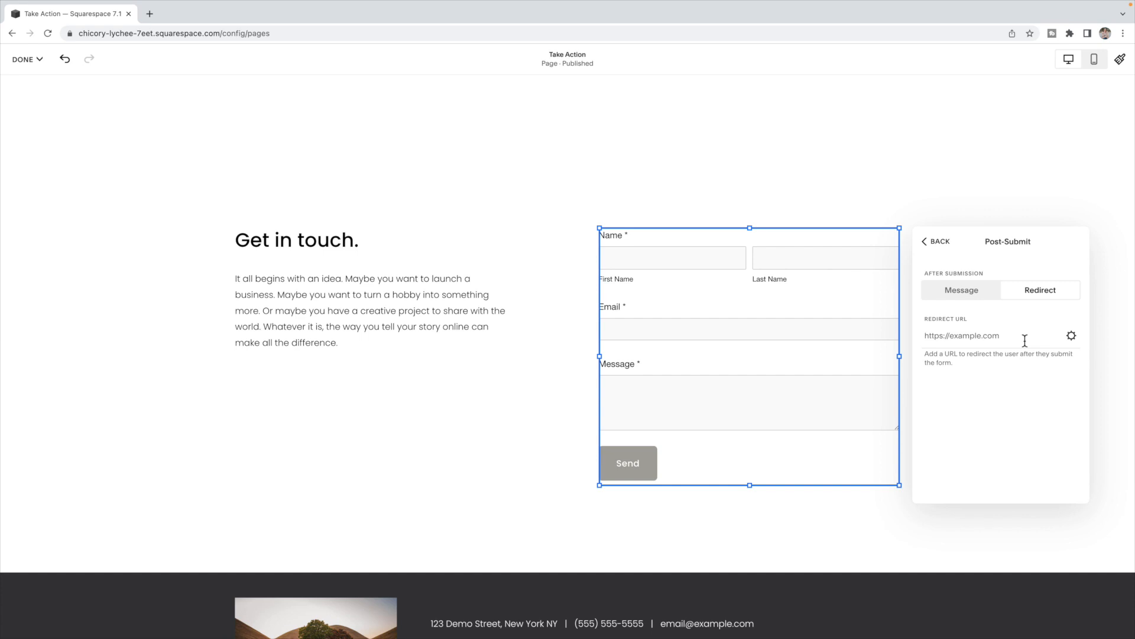
pyautogui.click(976, 242)
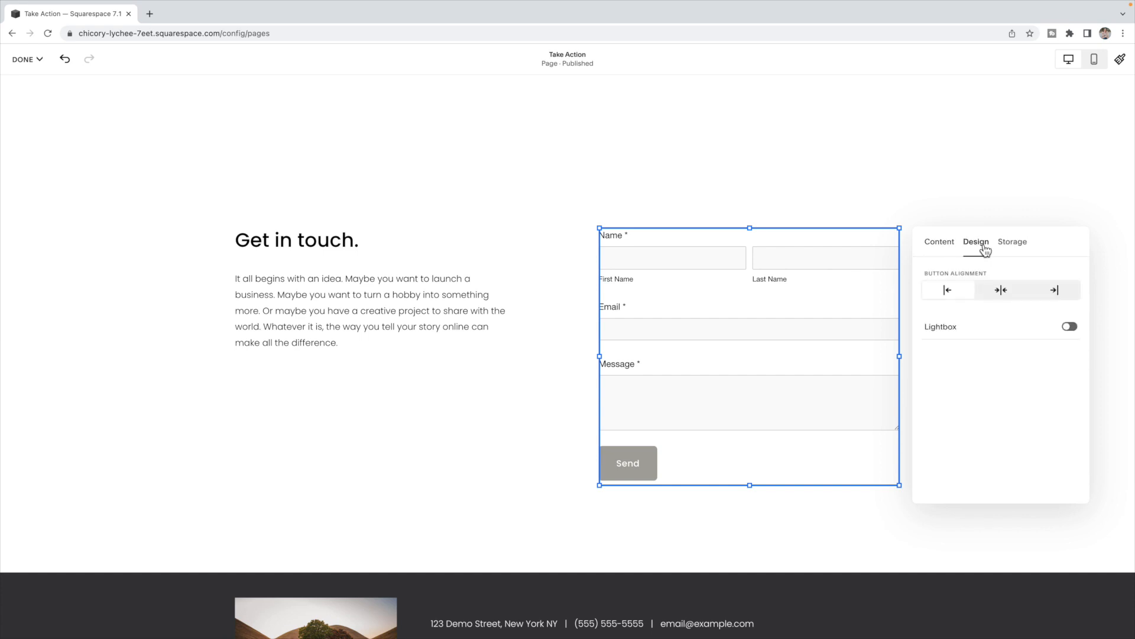
pyautogui.moveTo(975, 270)
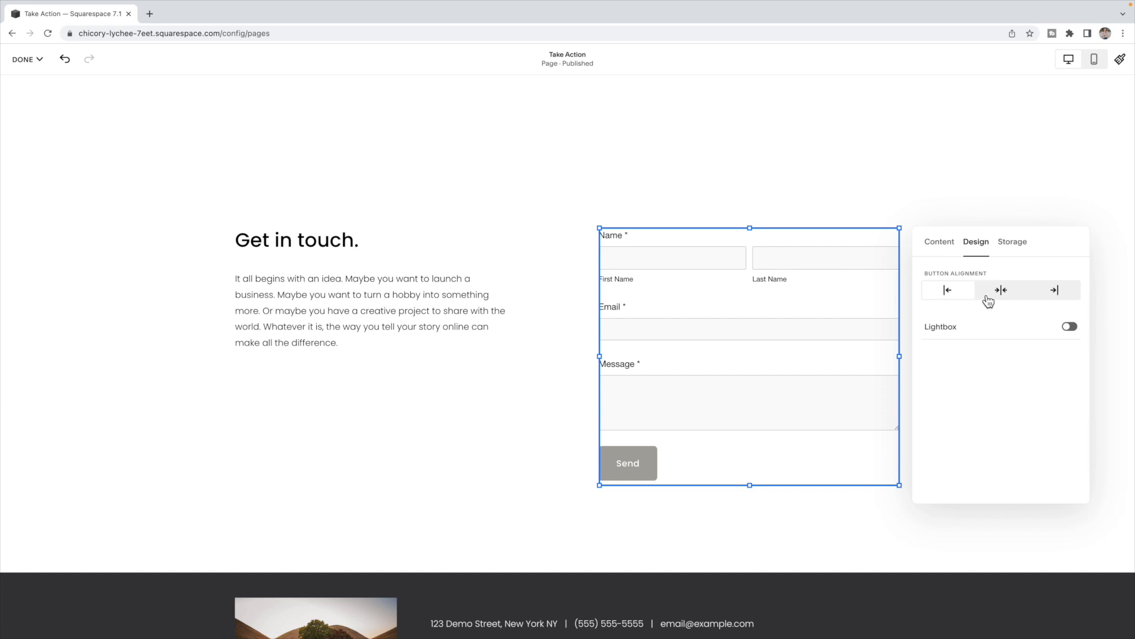
pyautogui.moveTo(1030, 302)
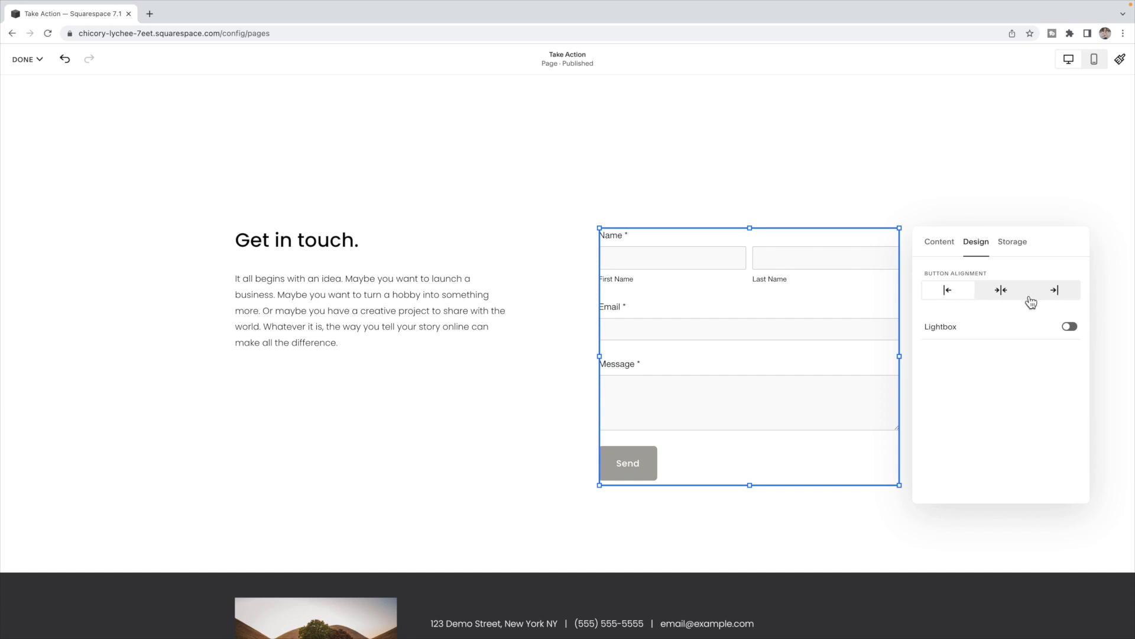
pyautogui.moveTo(994, 339)
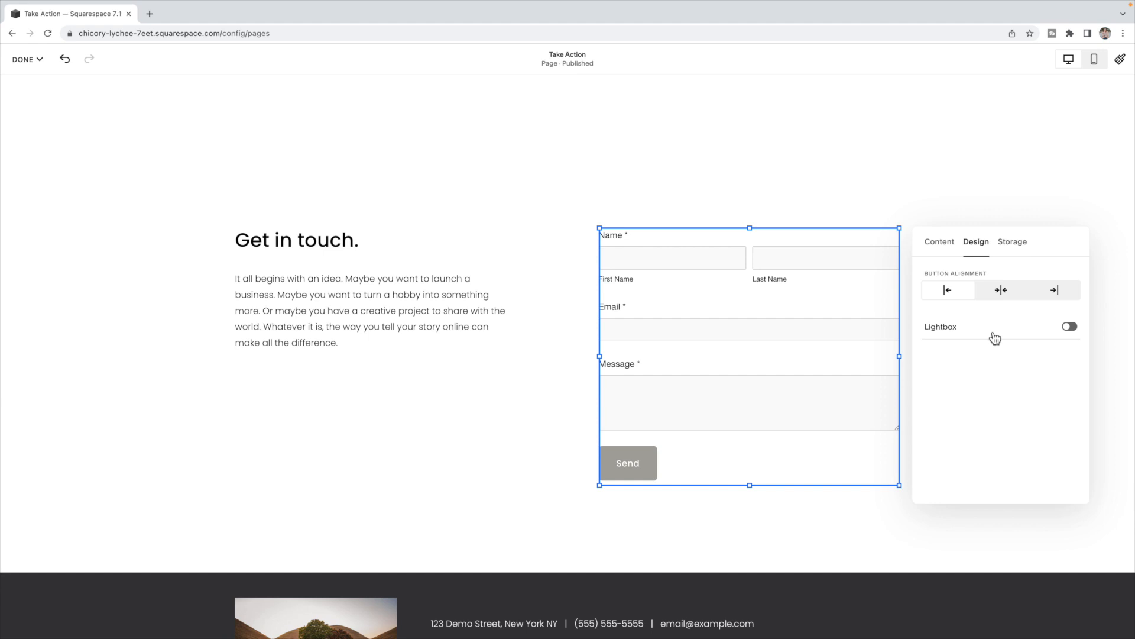
pyautogui.moveTo(975, 358)
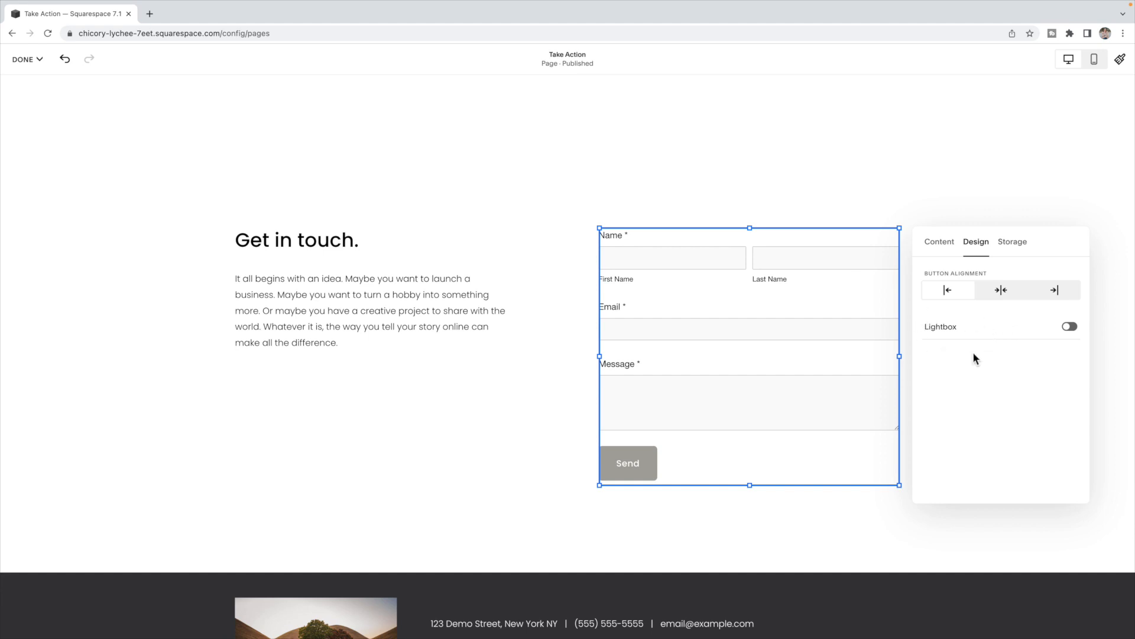
# Enable Lightbox with 'Contact Us' button text, preview the popup, and resume editing
pyautogui.click(1068, 325)
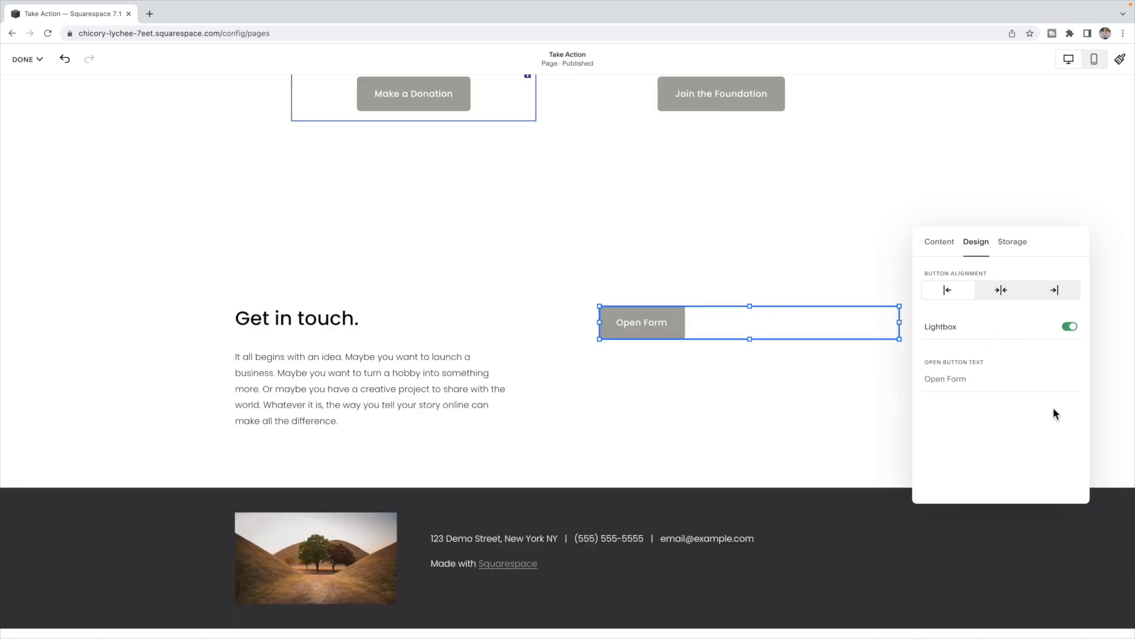
pyautogui.moveTo(600, 326)
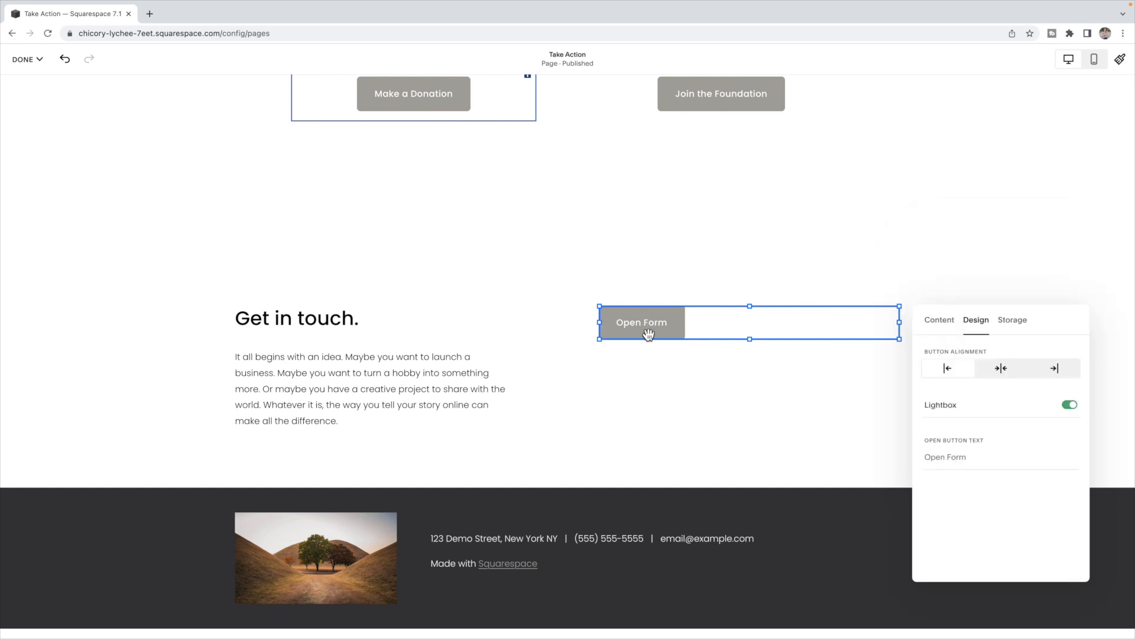
pyautogui.click(945, 456)
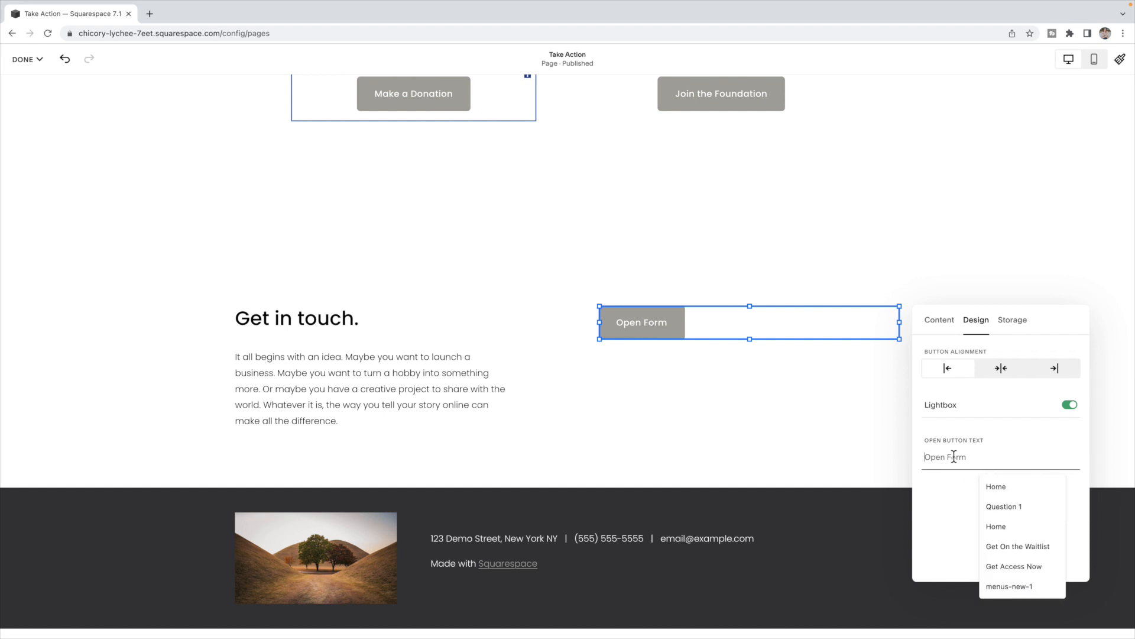
pyautogui.write('Contact Us')
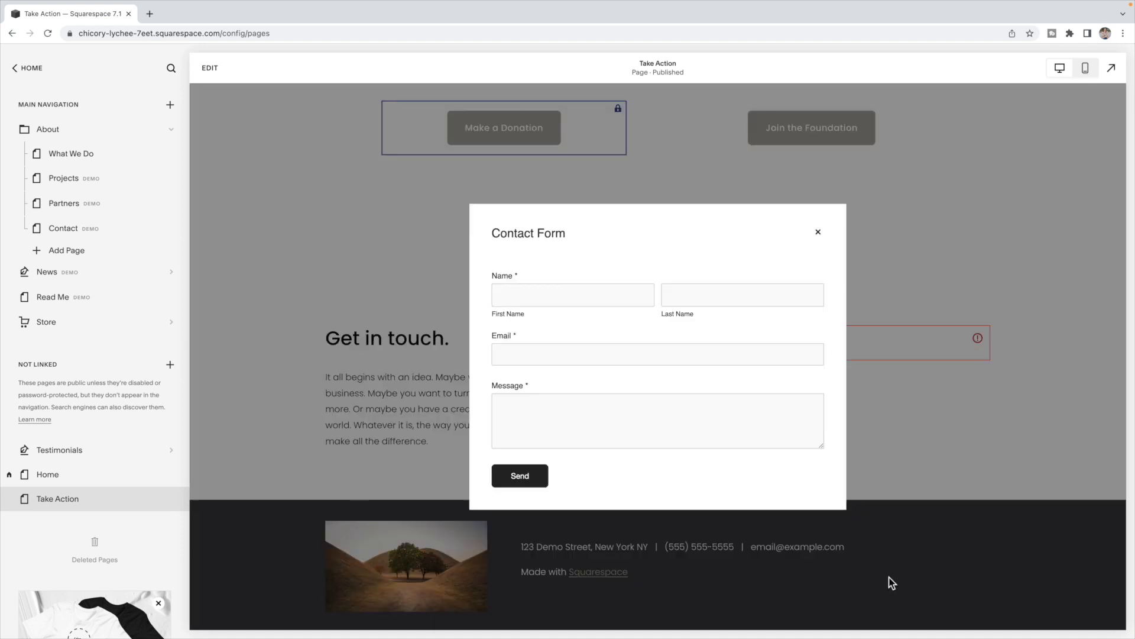
pyautogui.click(818, 231)
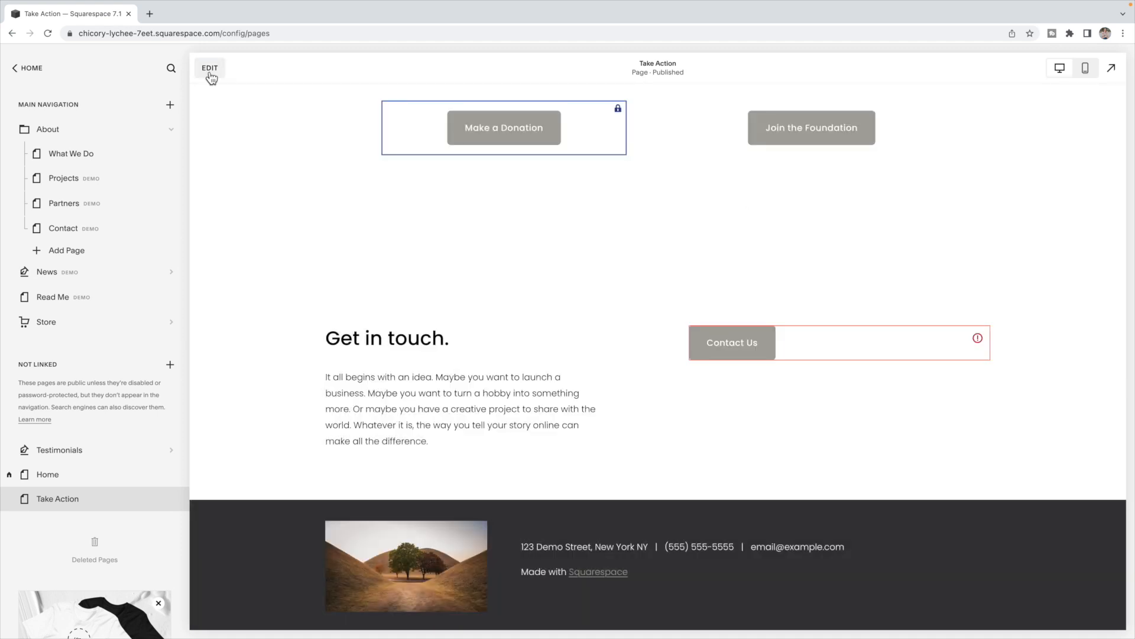
pyautogui.click(209, 67)
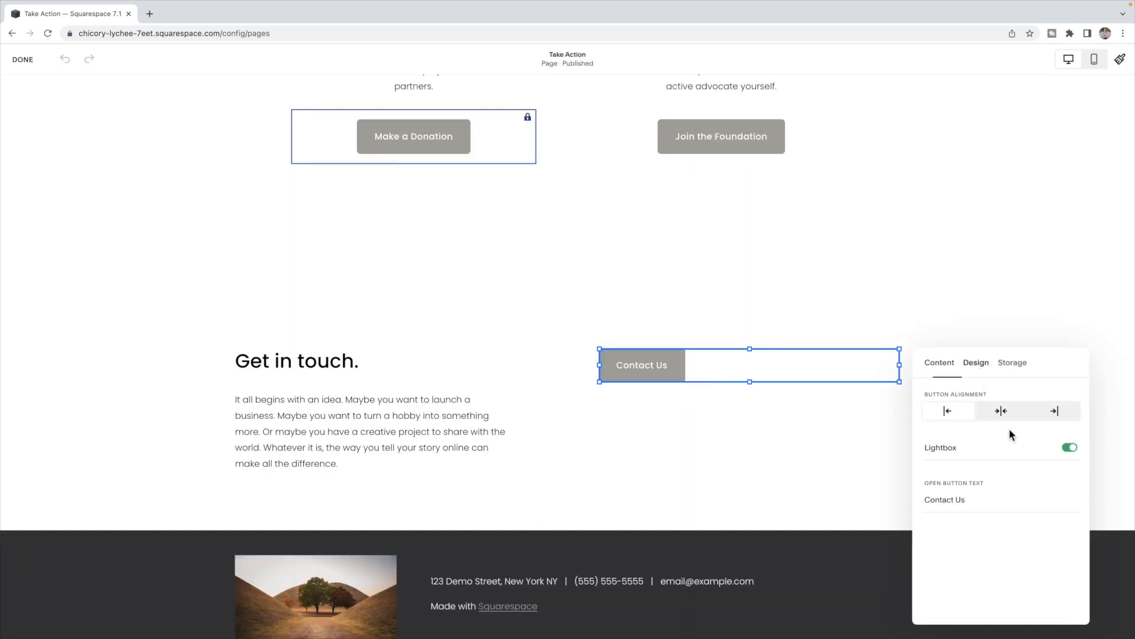
# Turn Lightbox off and review the Email, MailChimp, Zapier and Google Drive storage options
pyautogui.click(1068, 447)
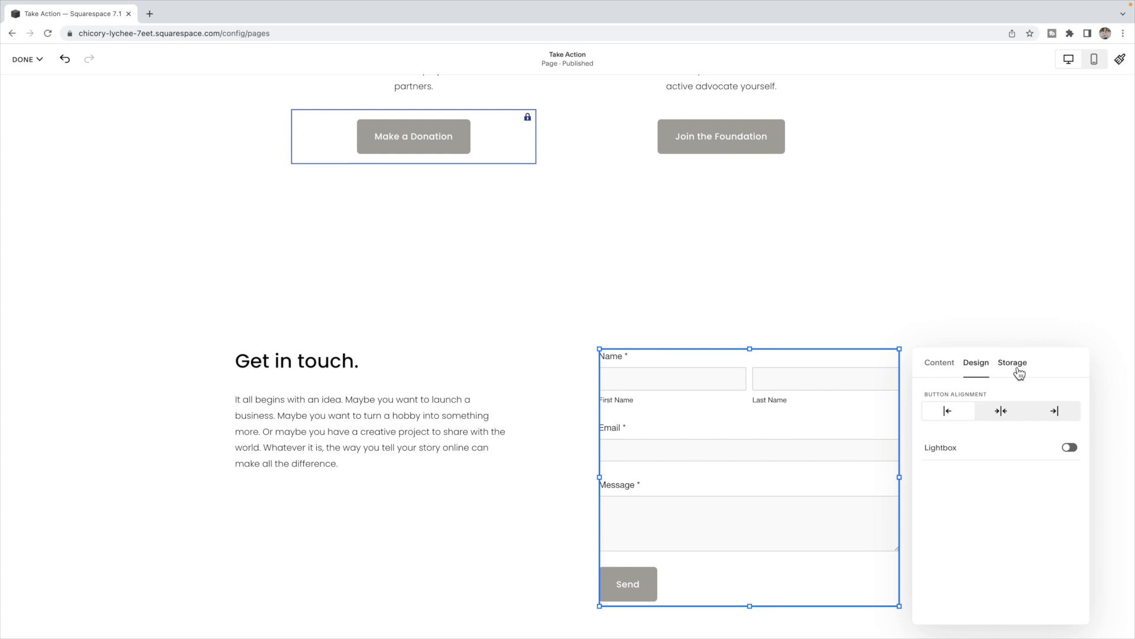
pyautogui.click(1012, 362)
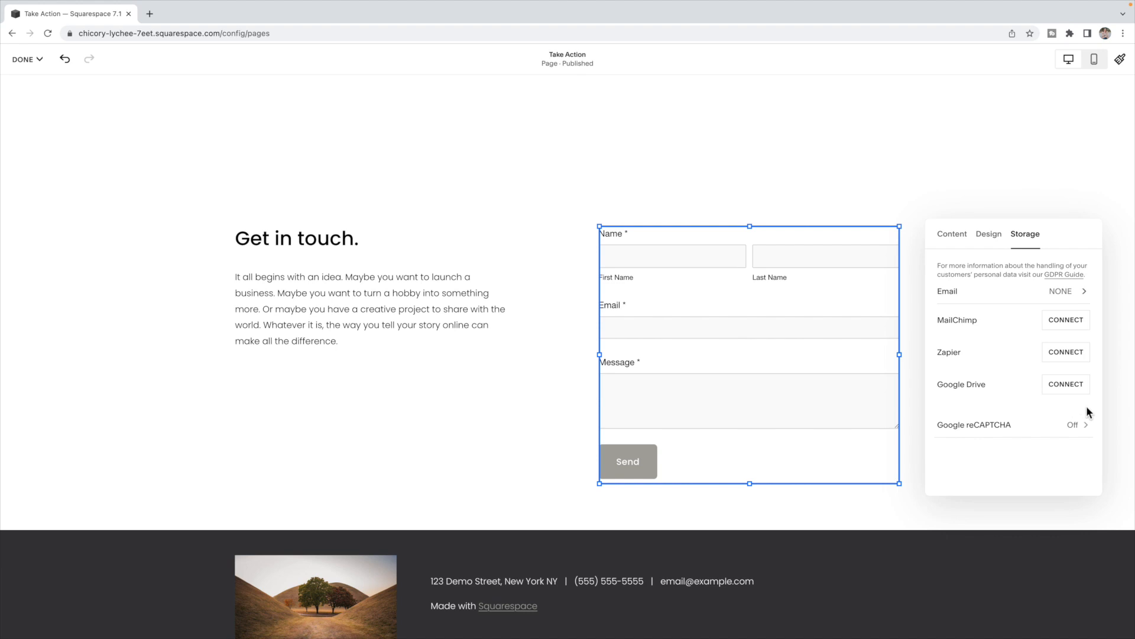
pyautogui.moveTo(971, 308)
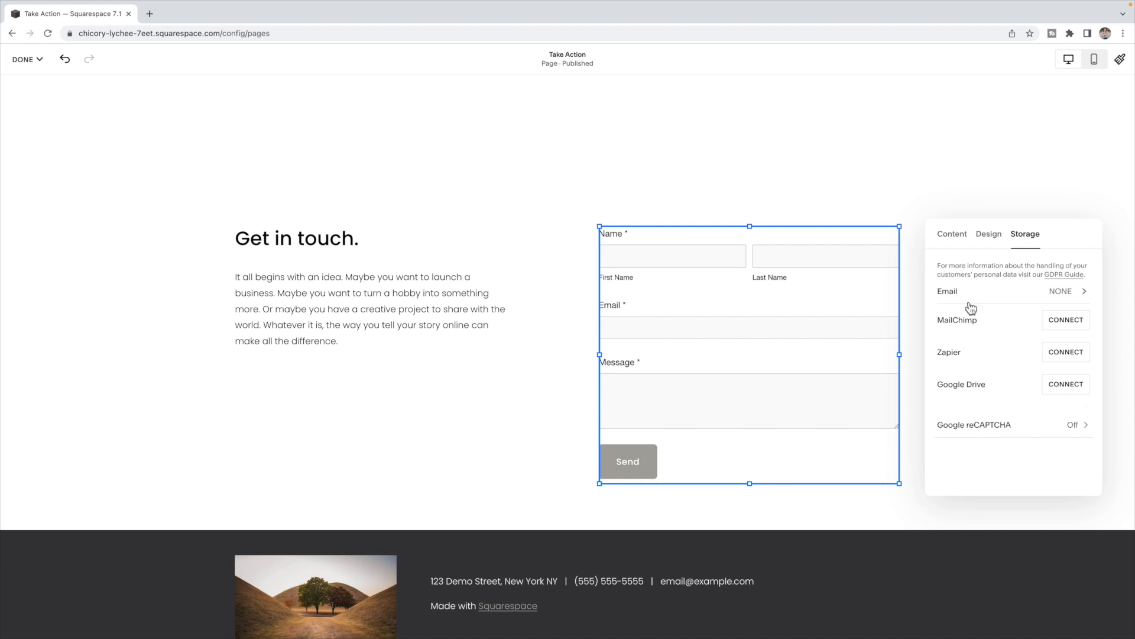
pyautogui.moveTo(1023, 297)
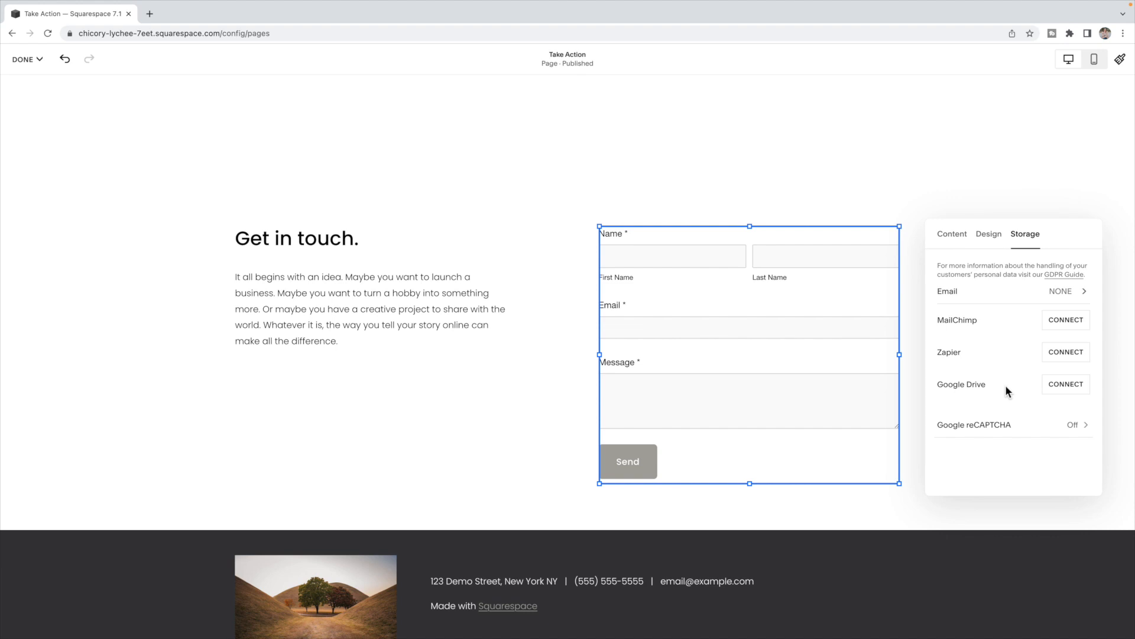
pyautogui.moveTo(987, 327)
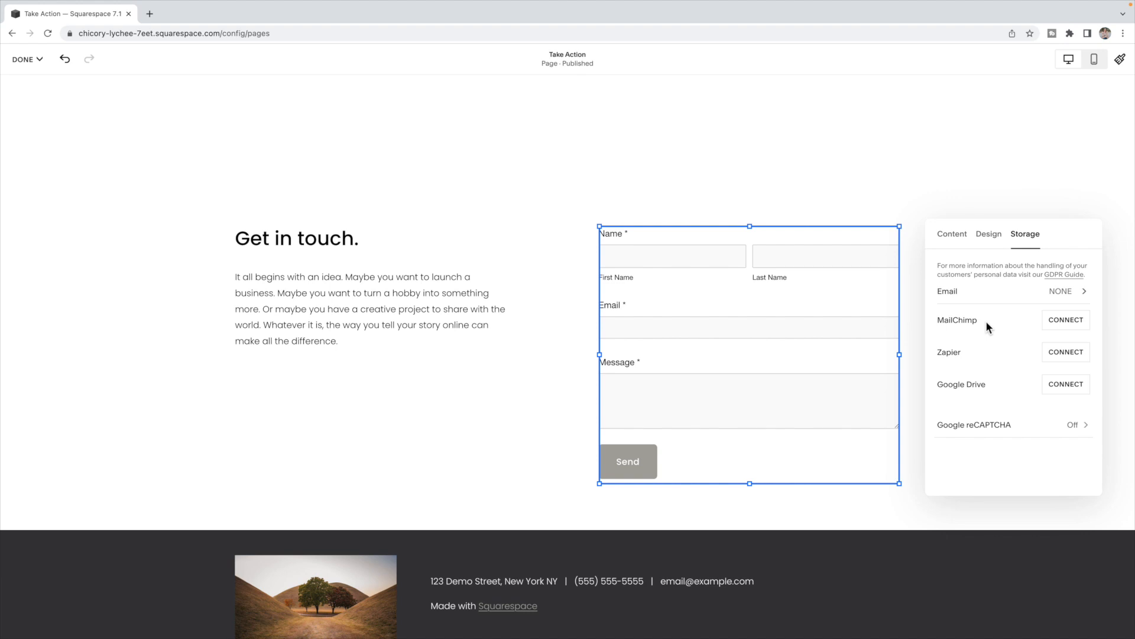
pyautogui.moveTo(972, 363)
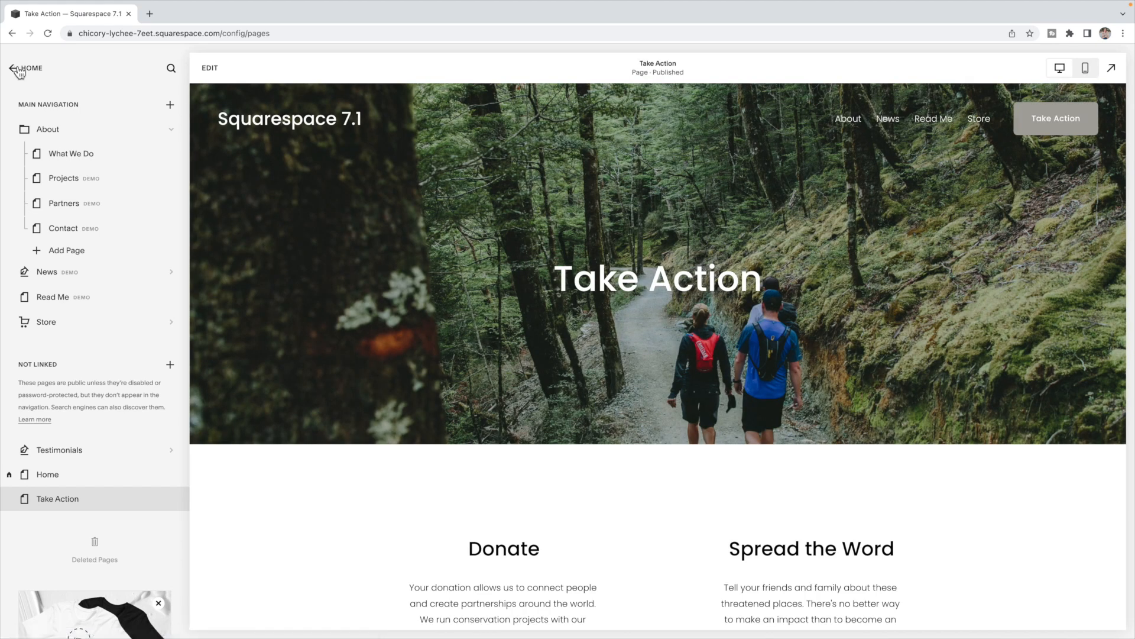
# Return to site settings and add a '/* Form Titles */' comment in Custom CSS
pyautogui.click(12, 68)
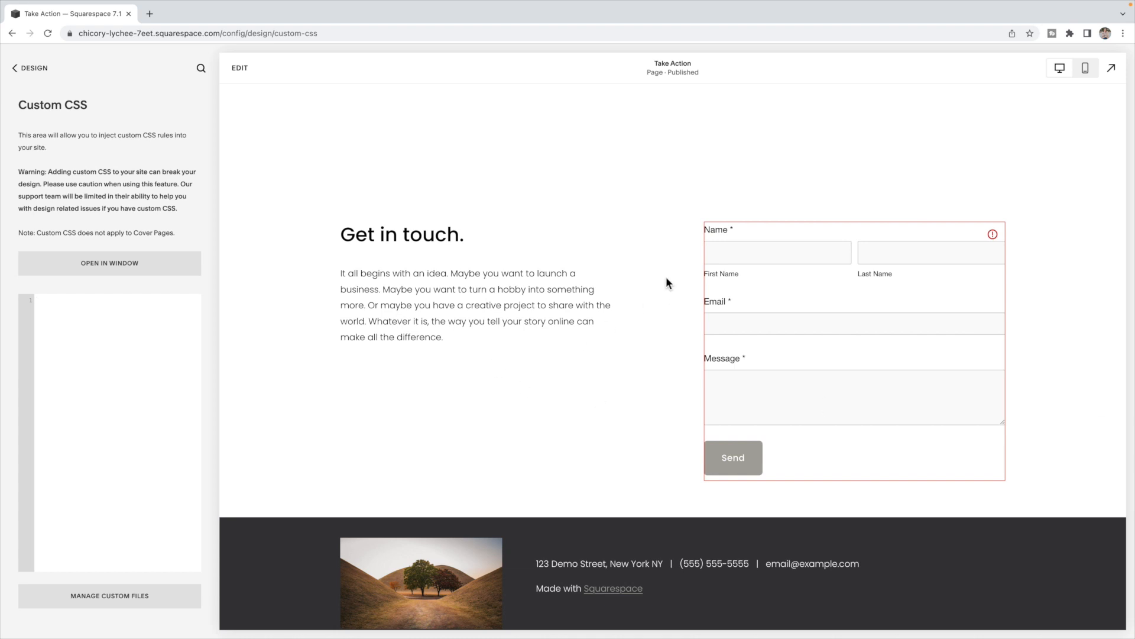
pyautogui.moveTo(736, 237)
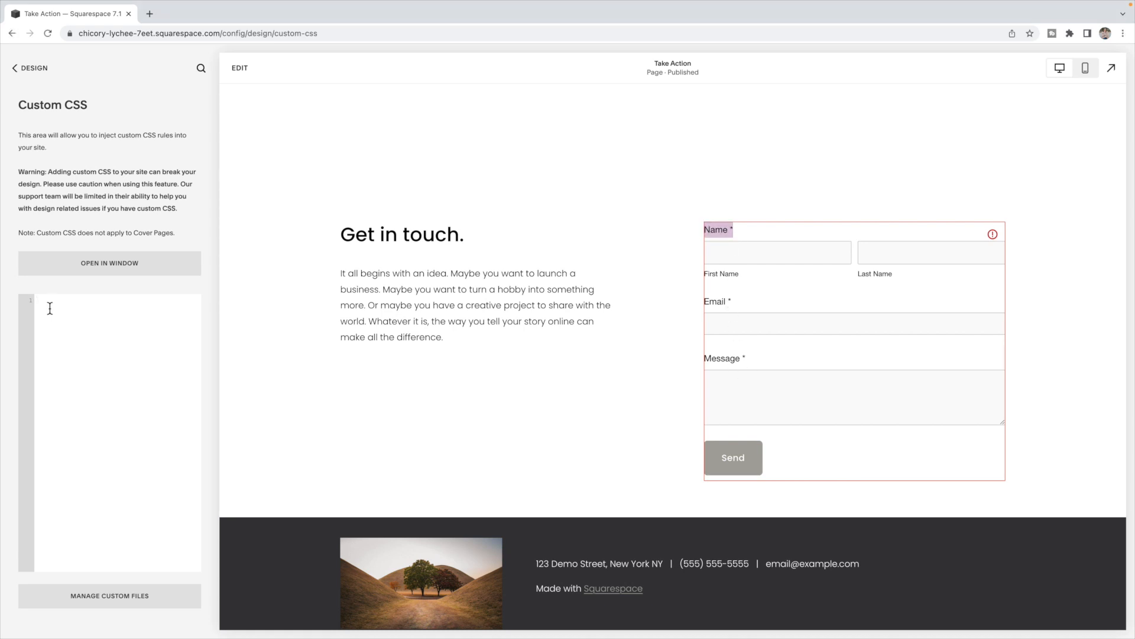
pyautogui.write('/* Form Titles */')
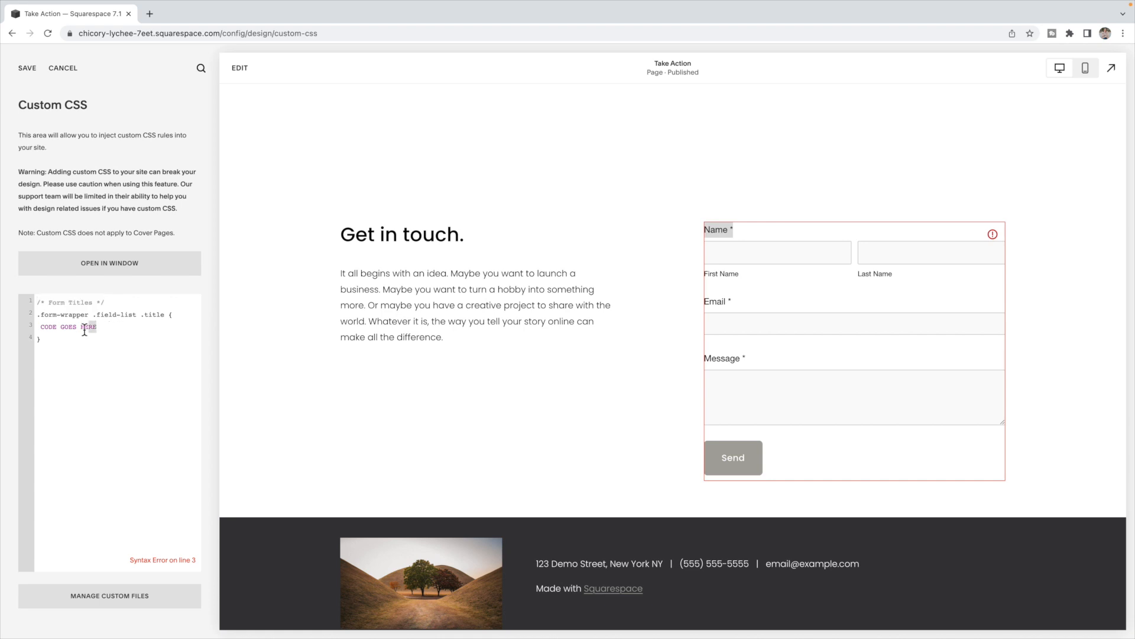
# Replace the title rule's placeholder code with font-size: 1.1rem
pyautogui.doubleClick(67, 327)
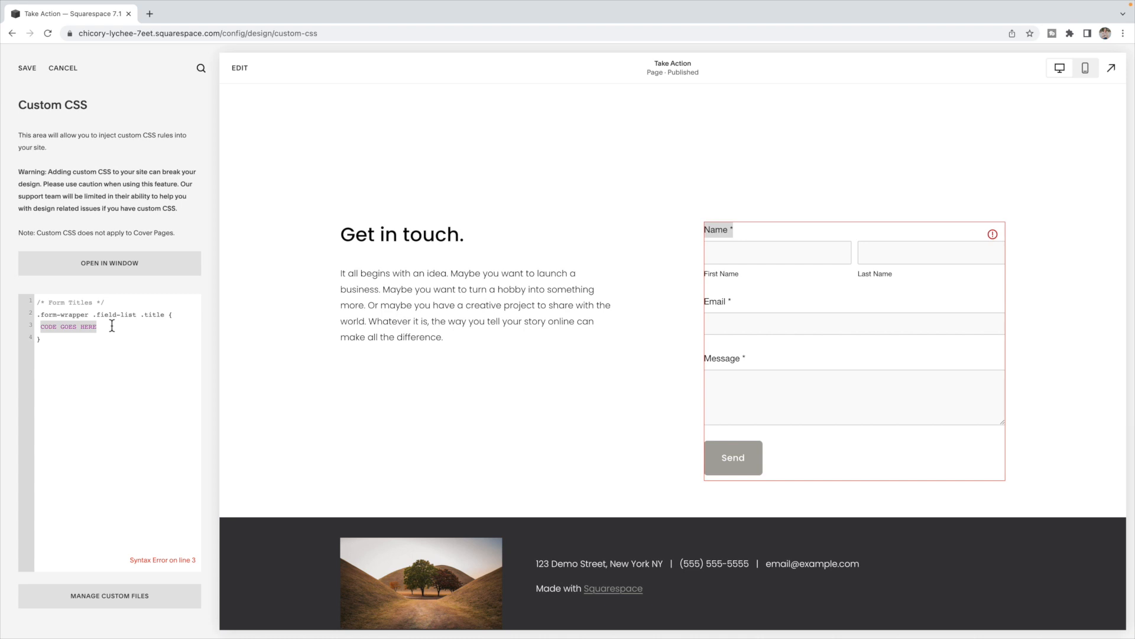
pyautogui.moveTo(95, 348)
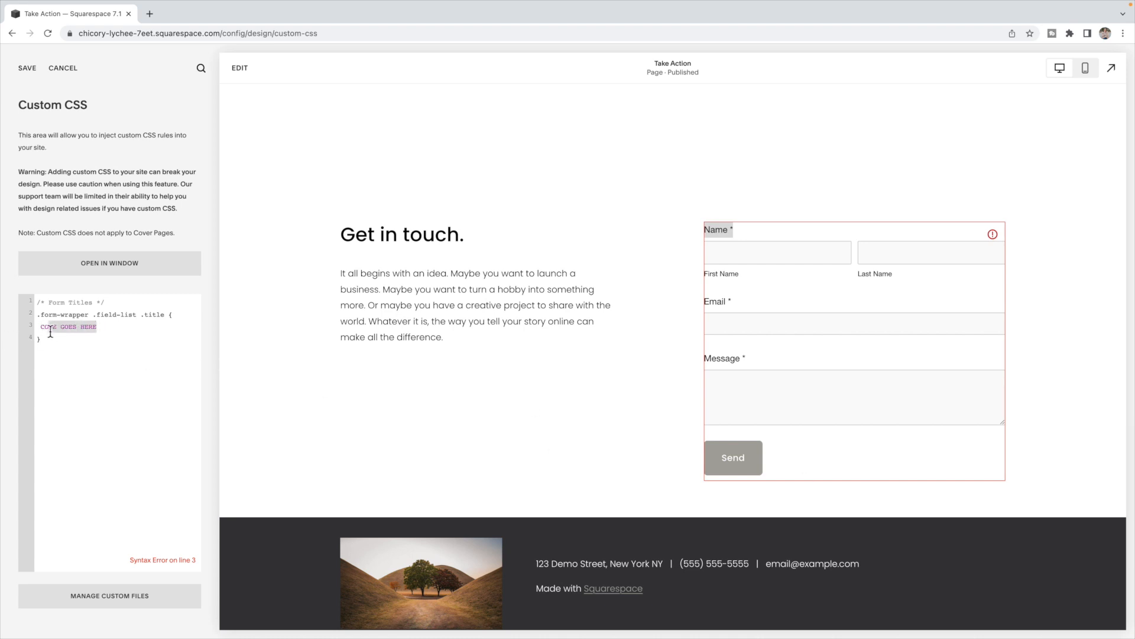
pyautogui.write('font-s')
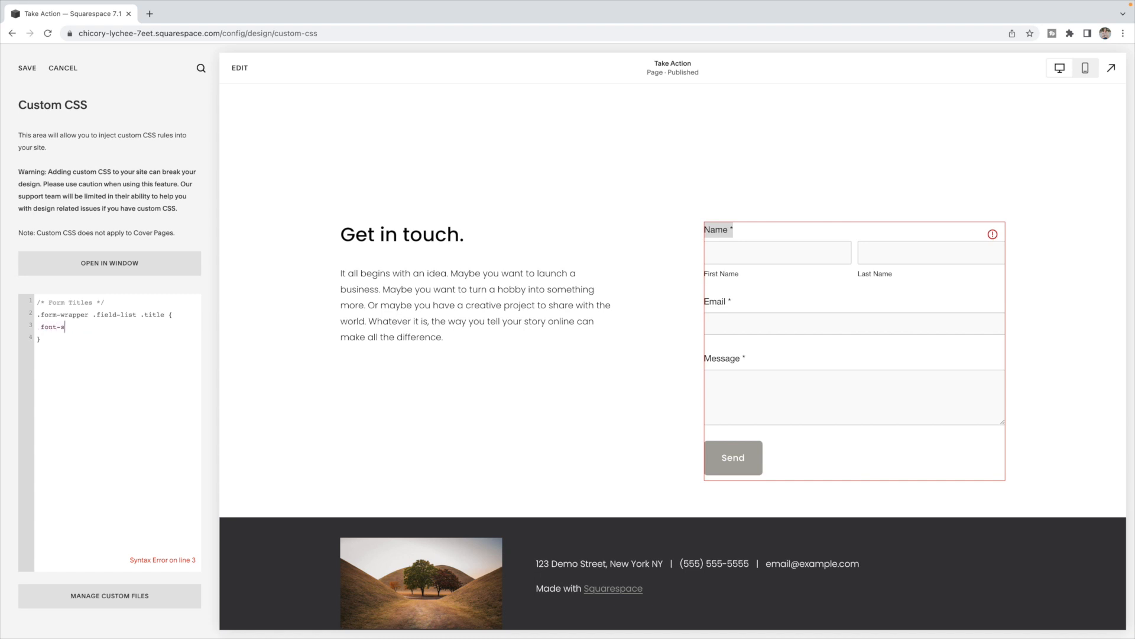
pyautogui.write('ize: 1')
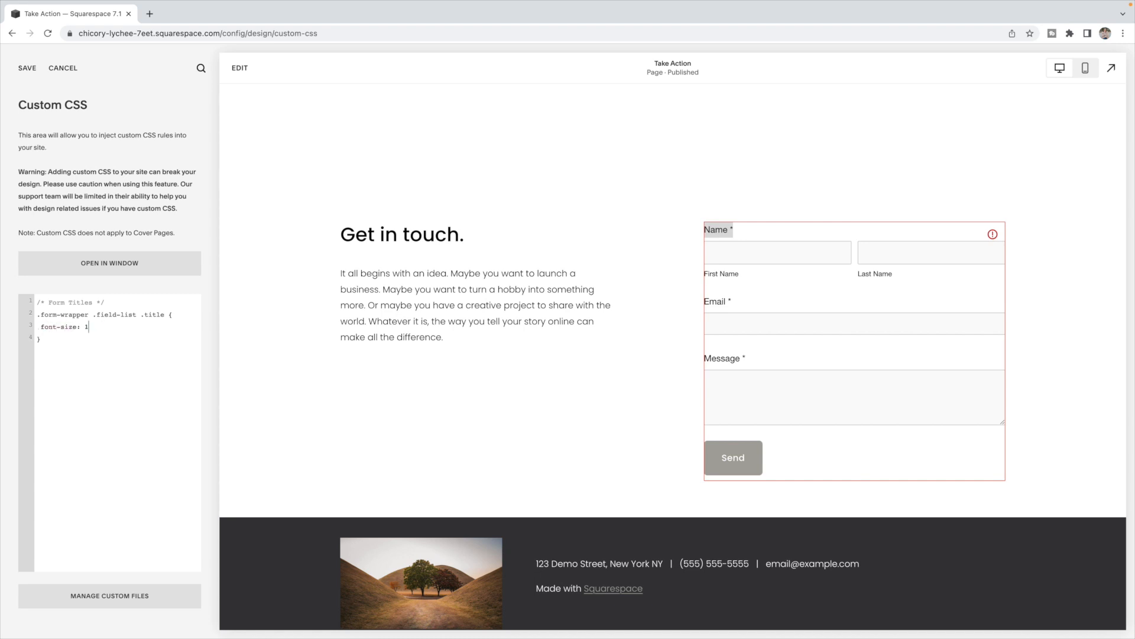
pyautogui.write('rem')
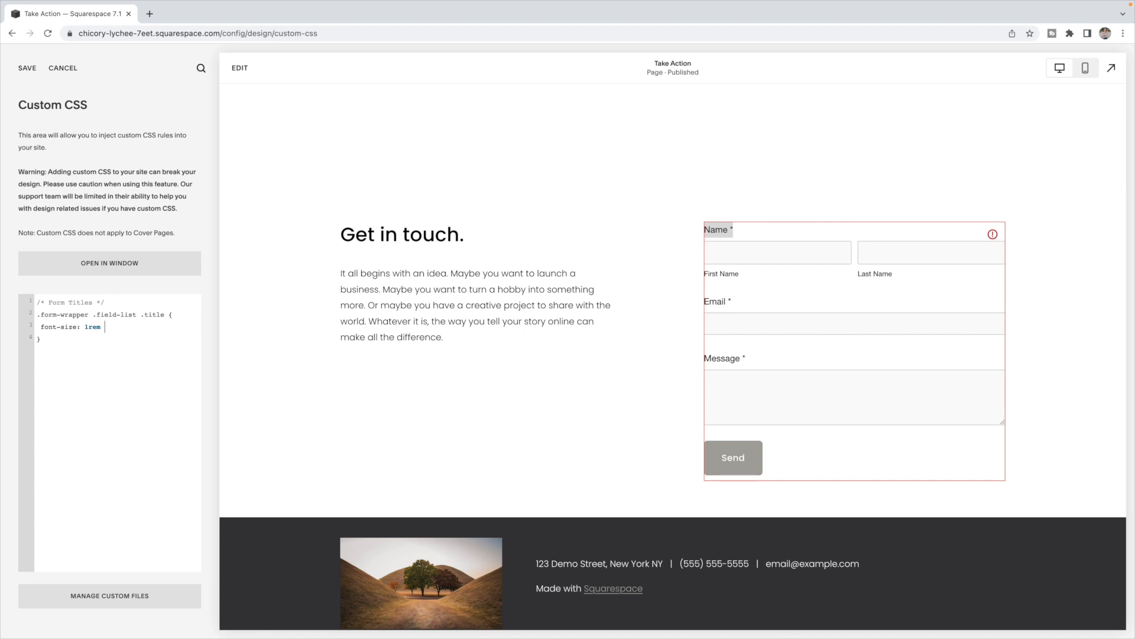
pyautogui.write('!important;')
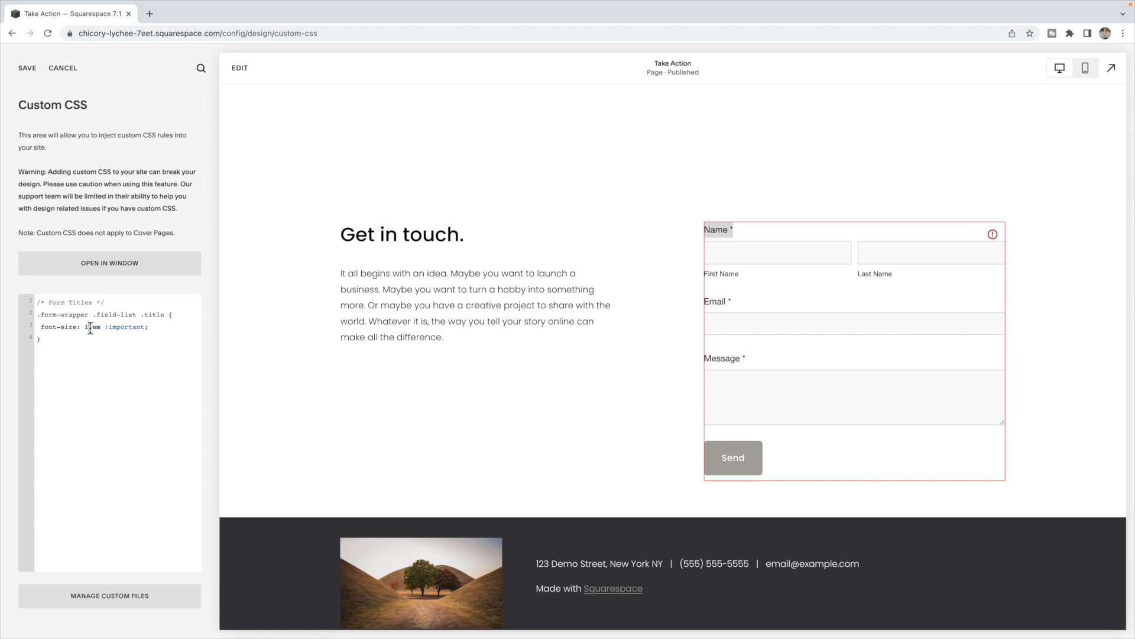
pyautogui.write('1.1rem')
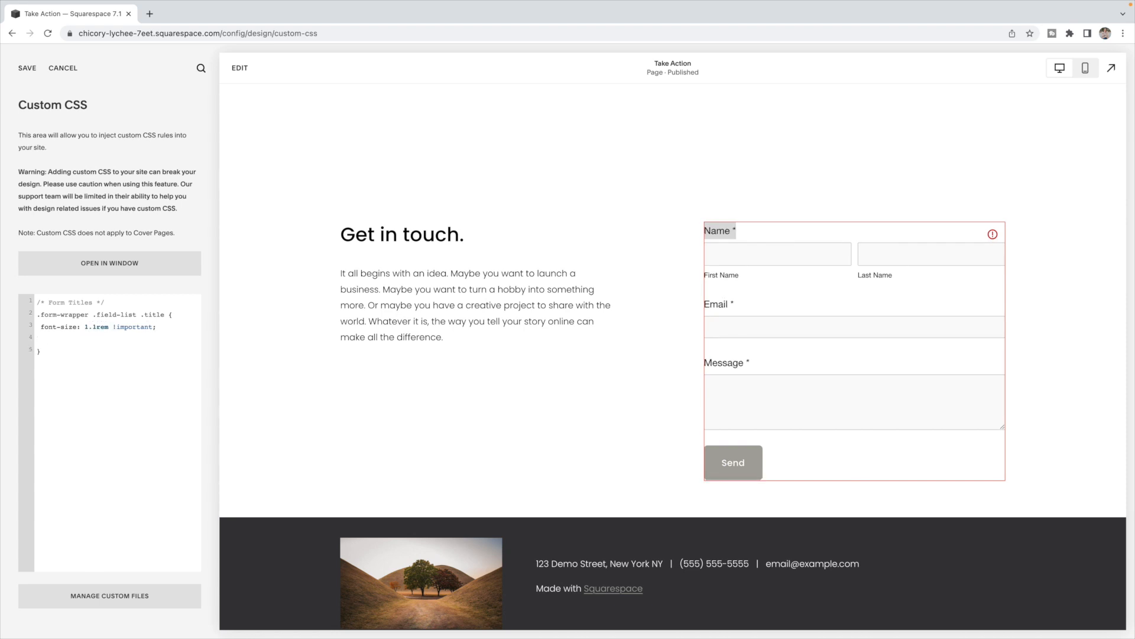
# Add font-family: ariel, font-style: italic and color: red to the form title rule
pyautogui.write('font-')
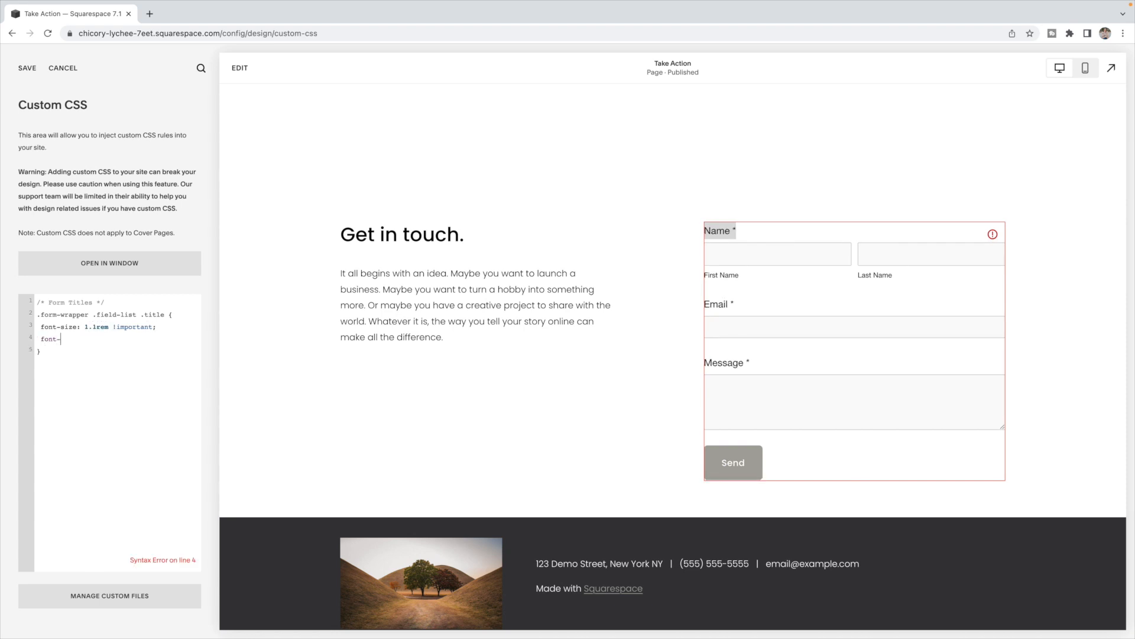
pyautogui.write('family')
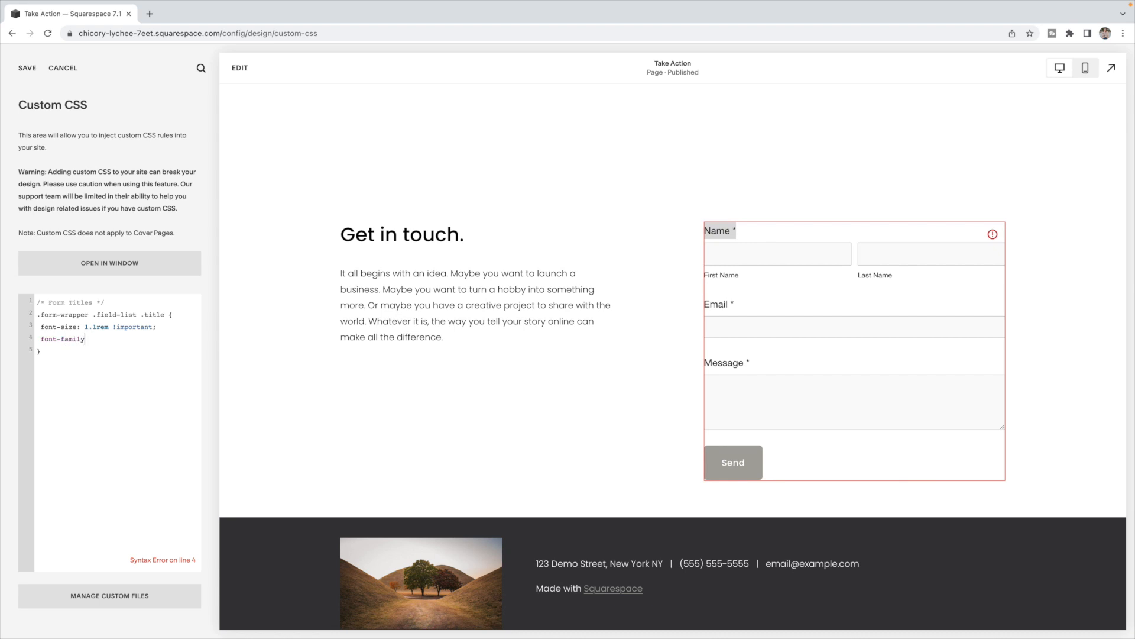
pyautogui.write(':')
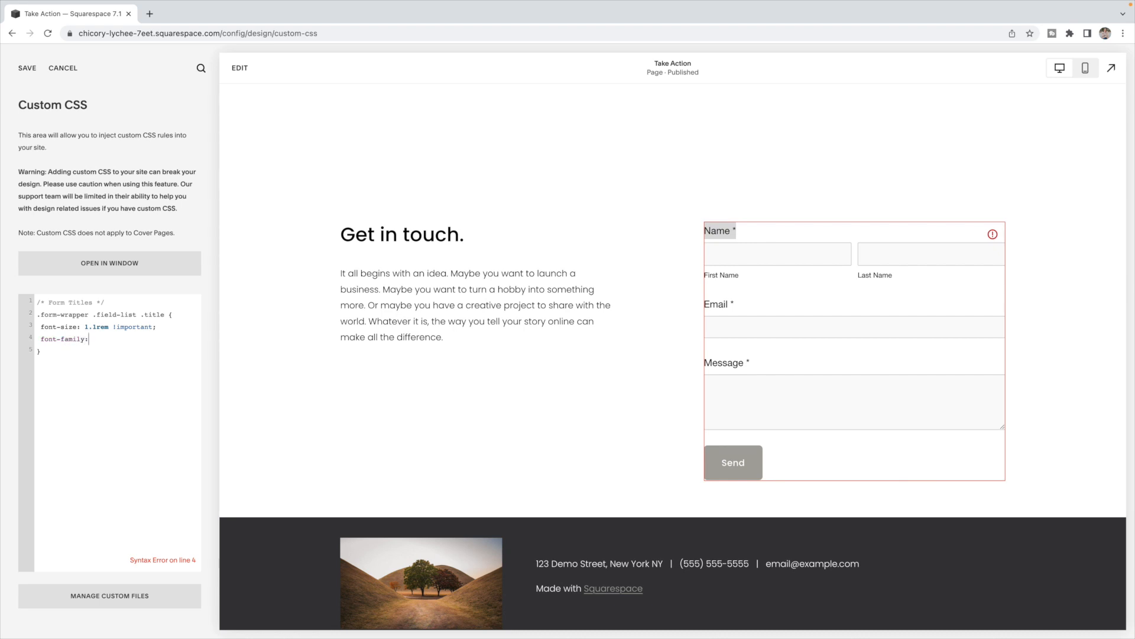
pyautogui.write('ariel;')
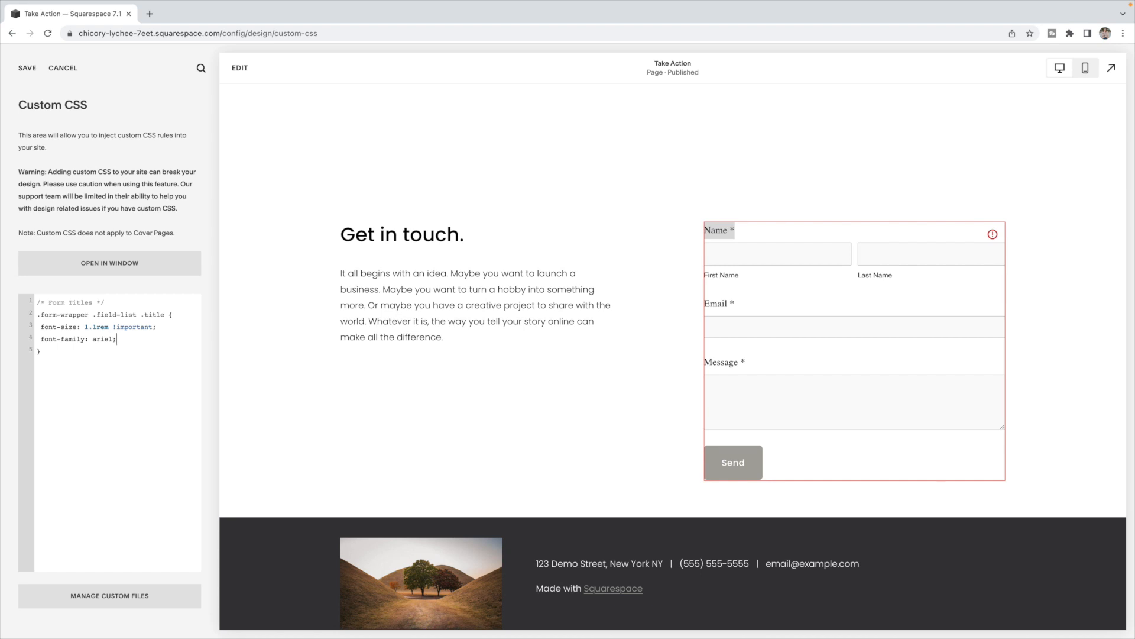
pyautogui.write('font-')
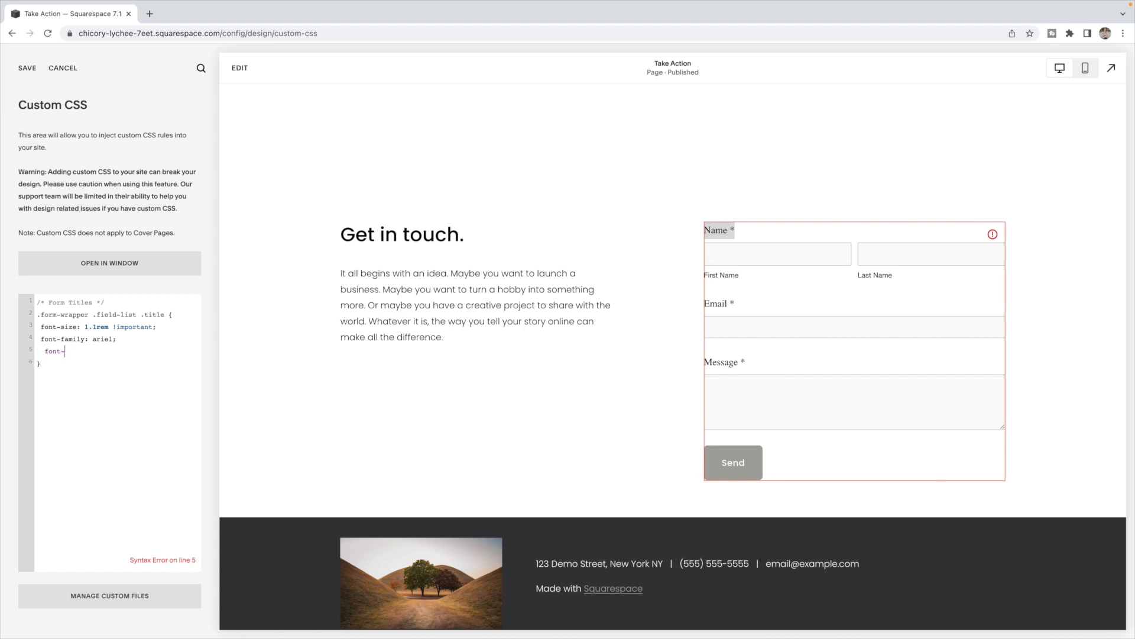
pyautogui.write('style:')
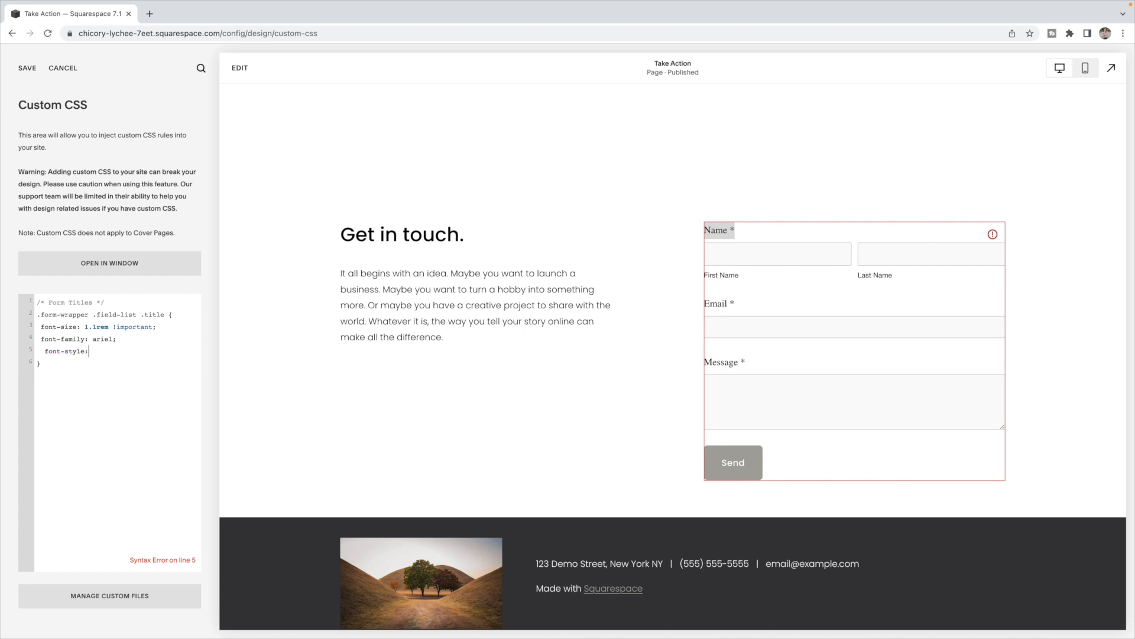
pyautogui.write('itali')
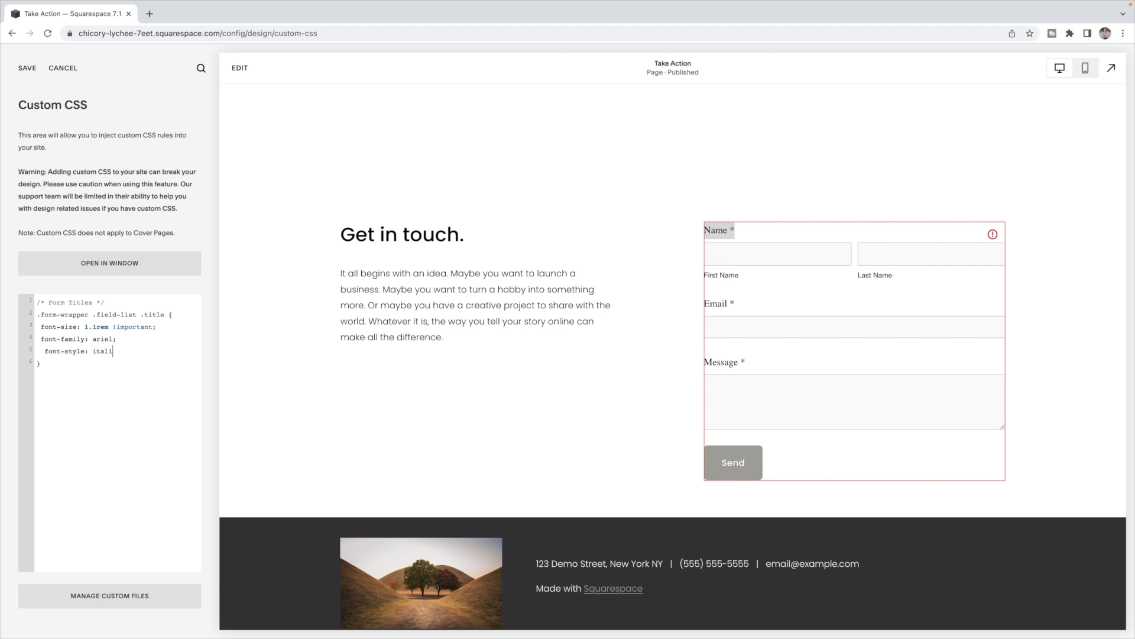
pyautogui.write('c;')
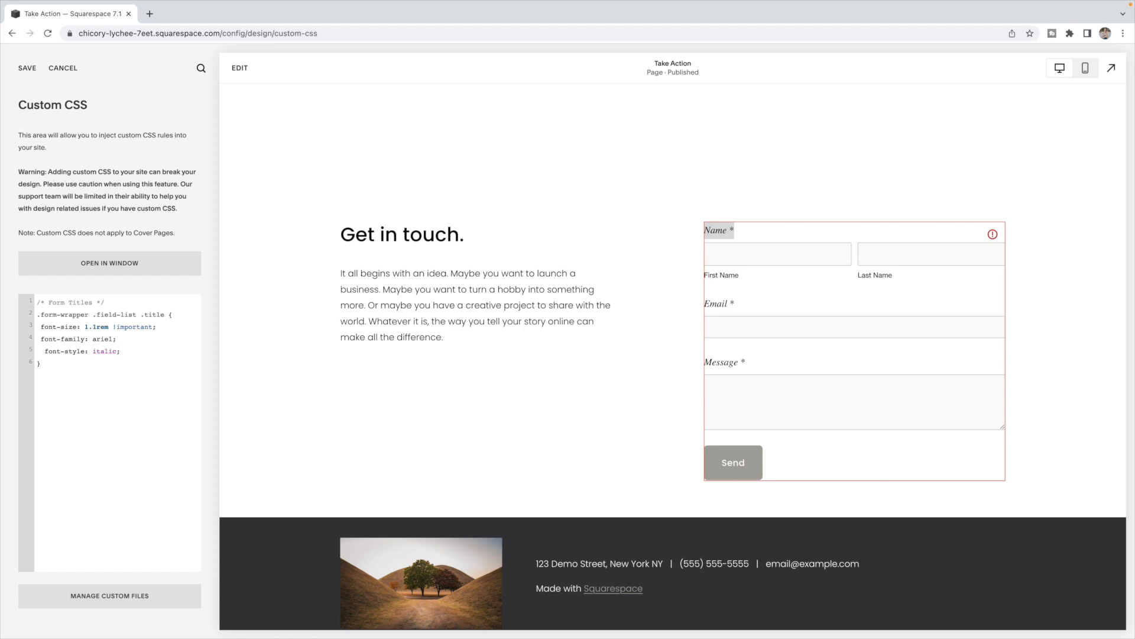
pyautogui.write('color:')
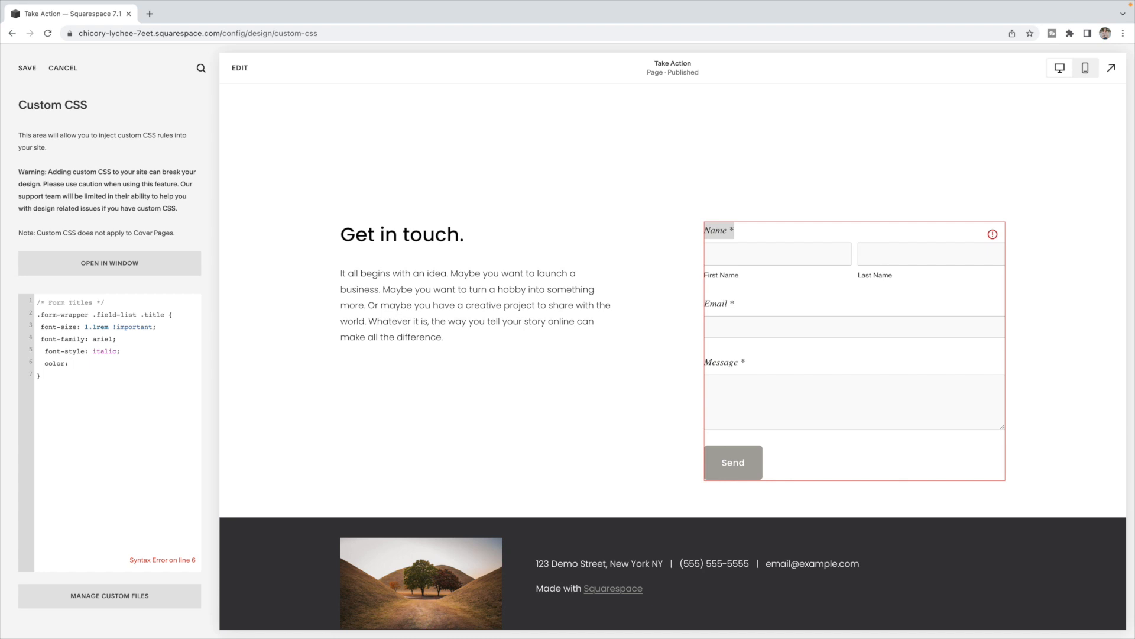
pyautogui.write('red;')
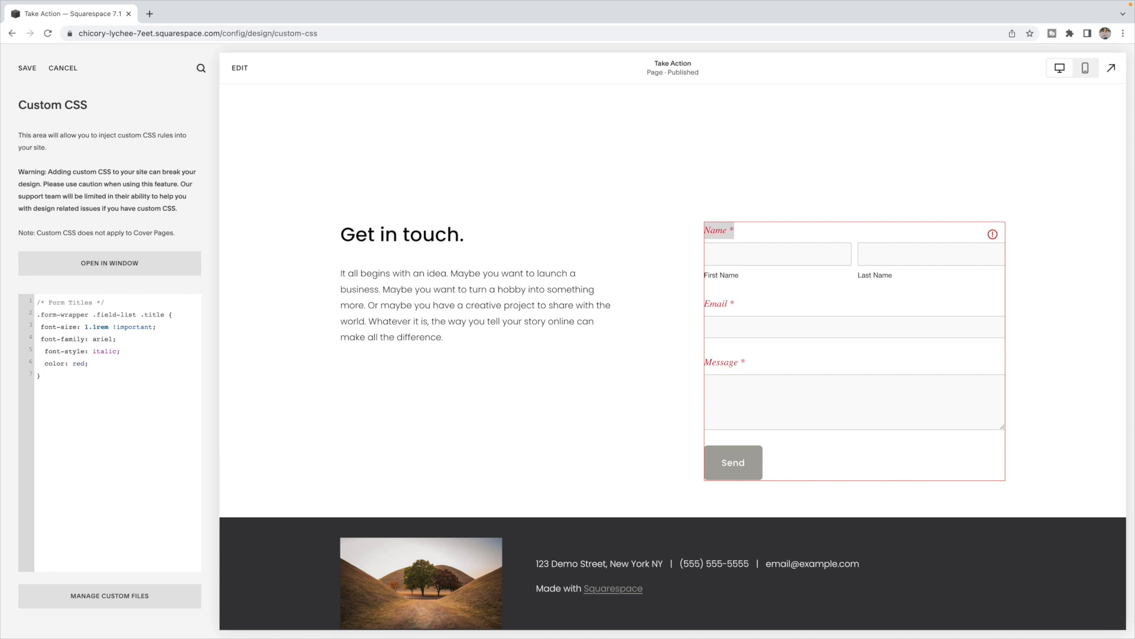
pyautogui.click(88, 362)
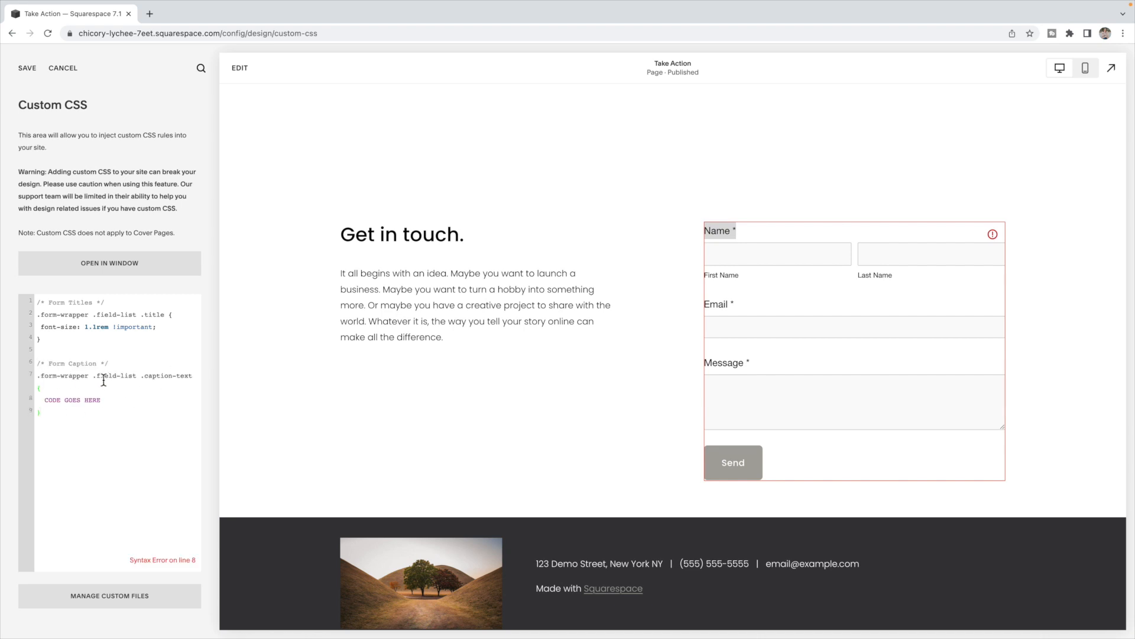
pyautogui.moveTo(185, 378)
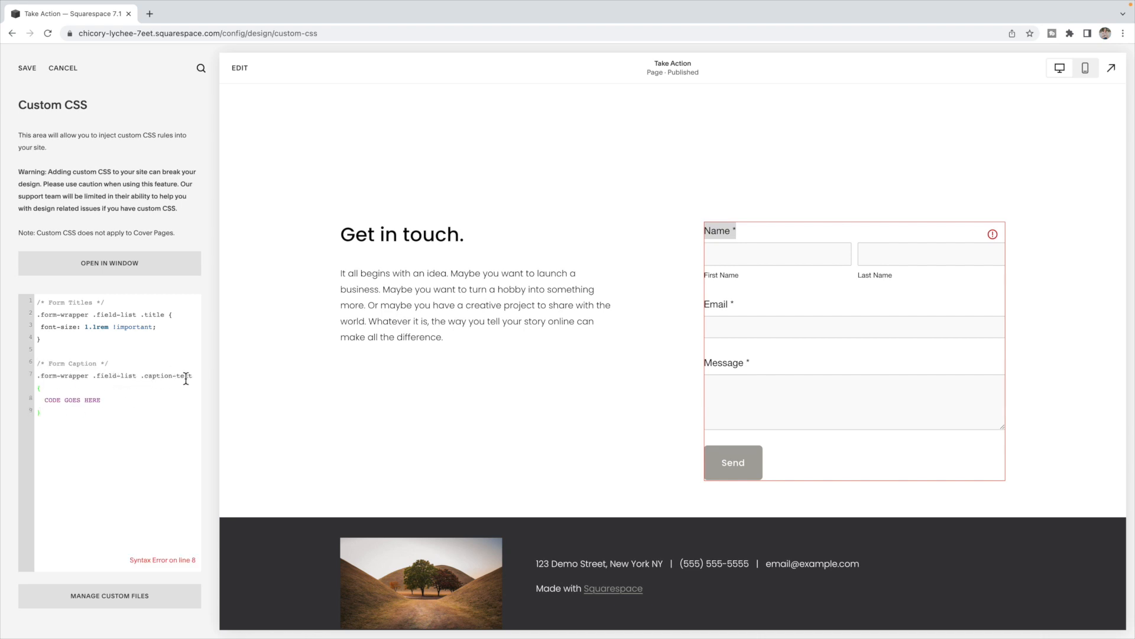
pyautogui.moveTo(133, 343)
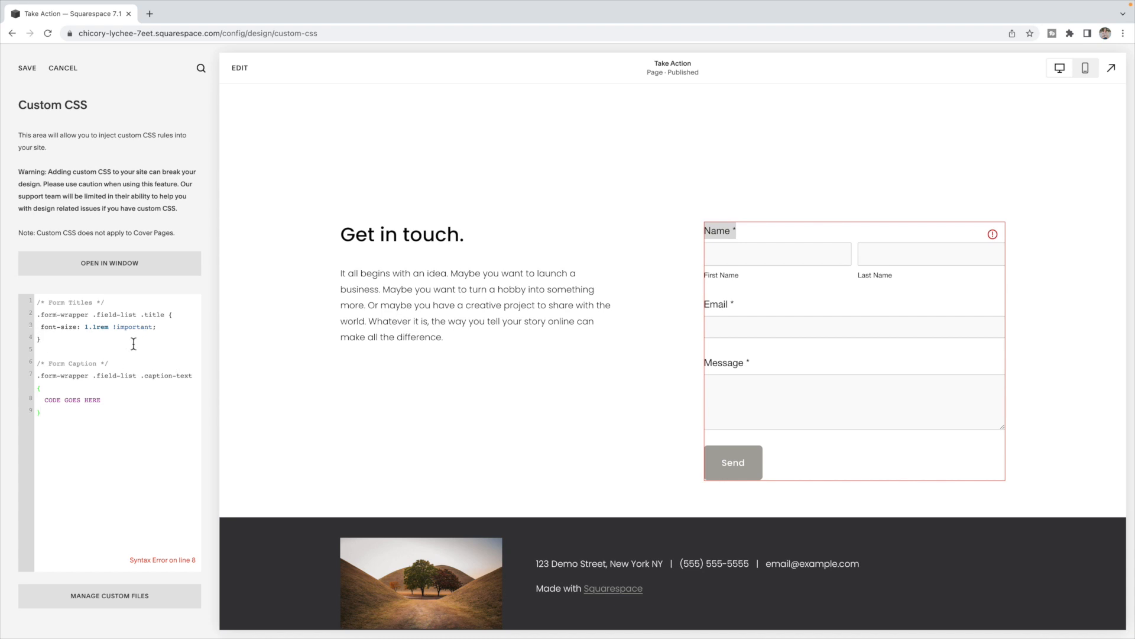
# Replace the caption rule's placeholder with 'font-style: italic;' to italicize First and Last Name captions
pyautogui.doubleClick(72, 400)
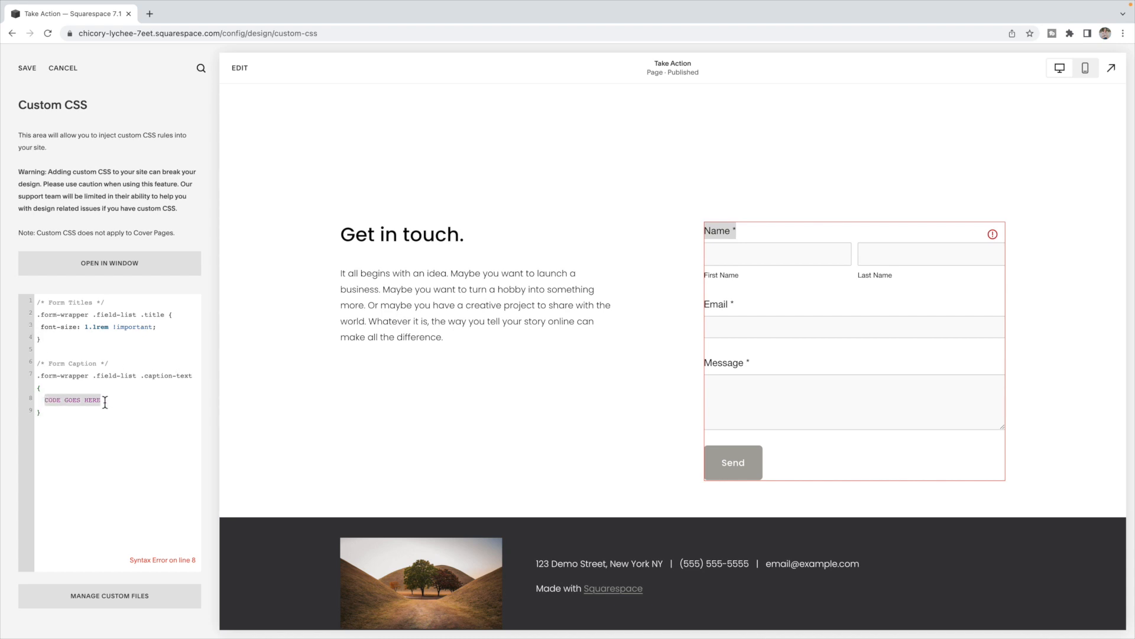
pyautogui.write('font-styl')
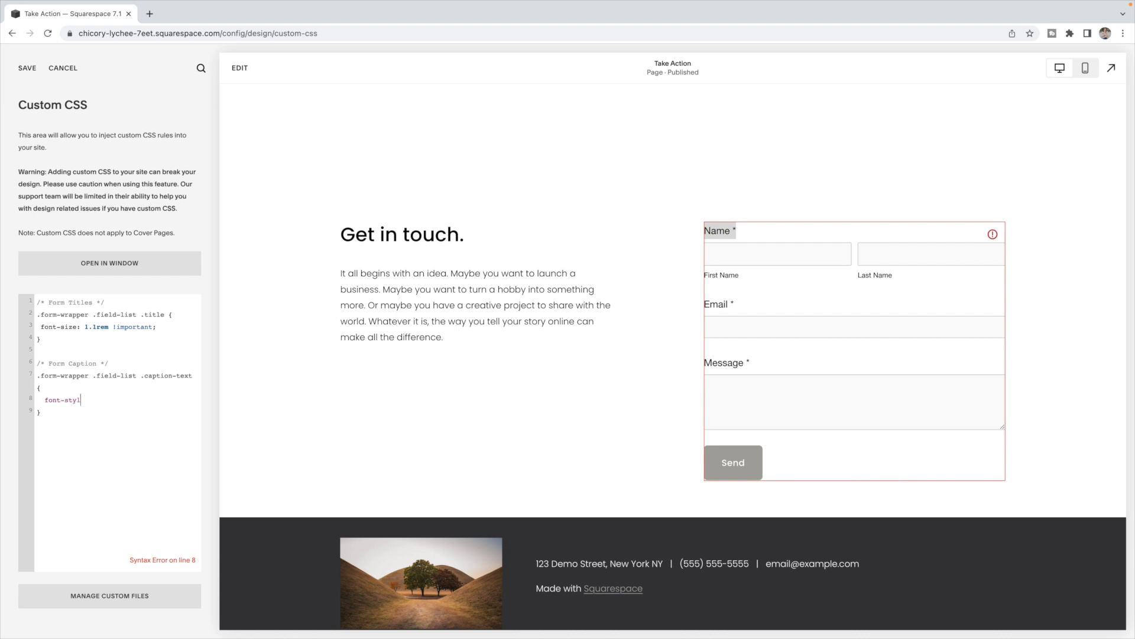
pyautogui.write('e: italix')
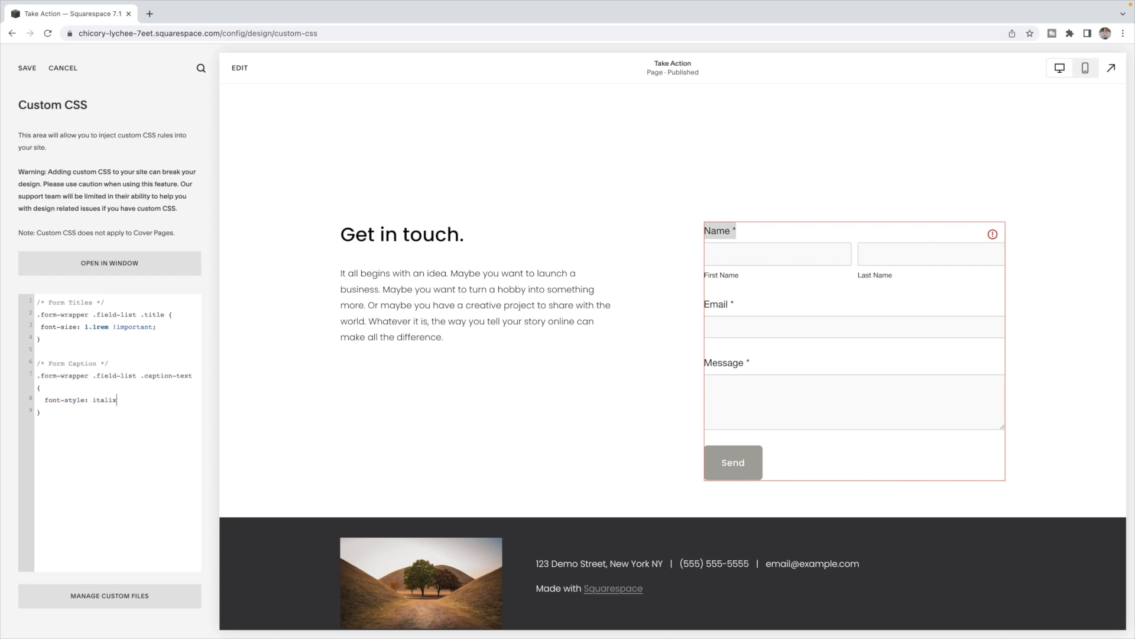
pyautogui.write('c;')
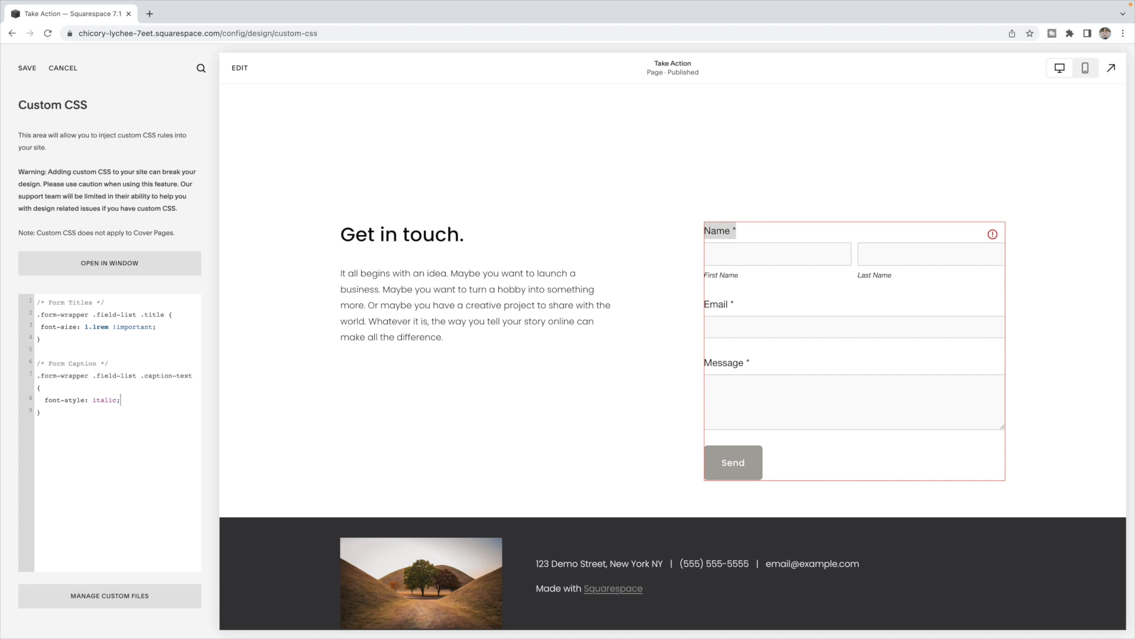
pyautogui.write('d')
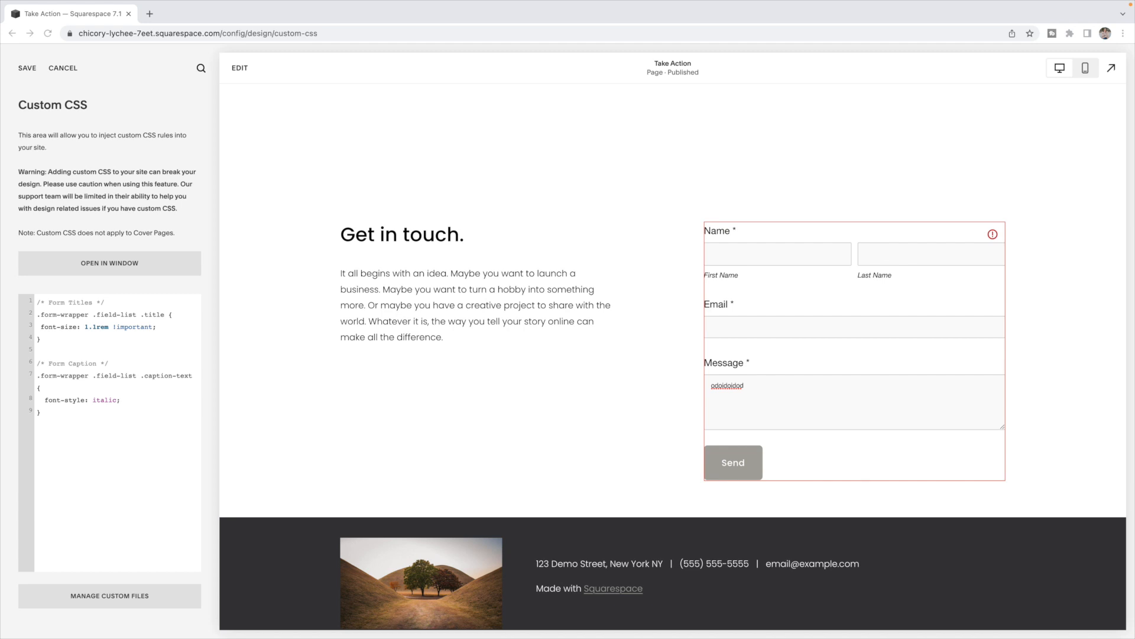
# Add a '/* Form Input */' rule setting input font-size to 1rem
pyautogui.click(855, 402)
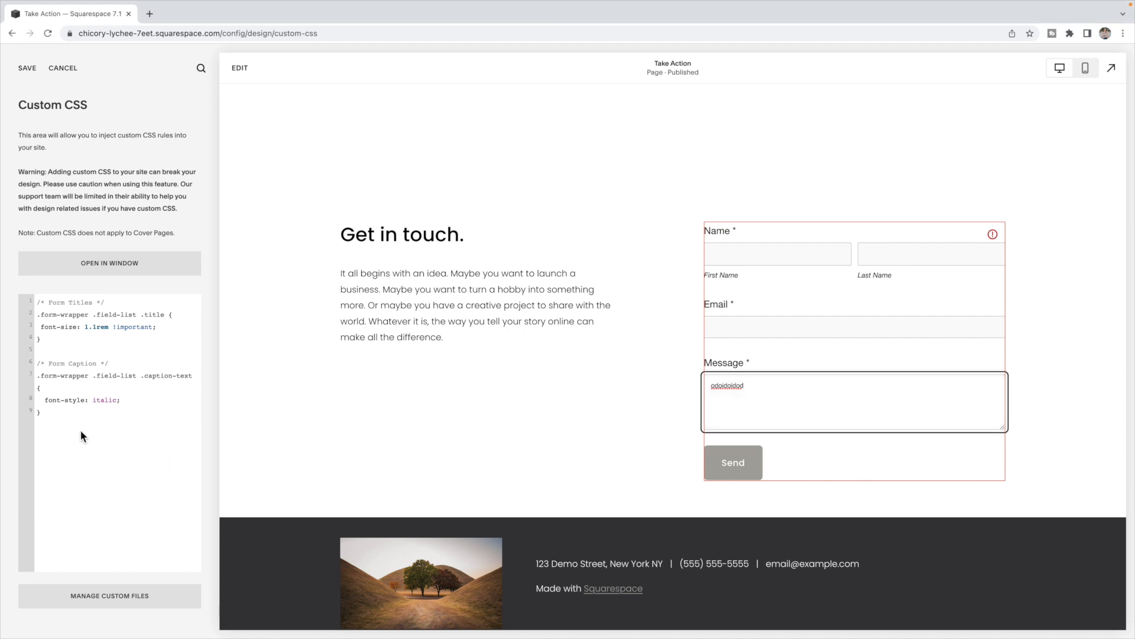
pyautogui.write('/* Form Input */')
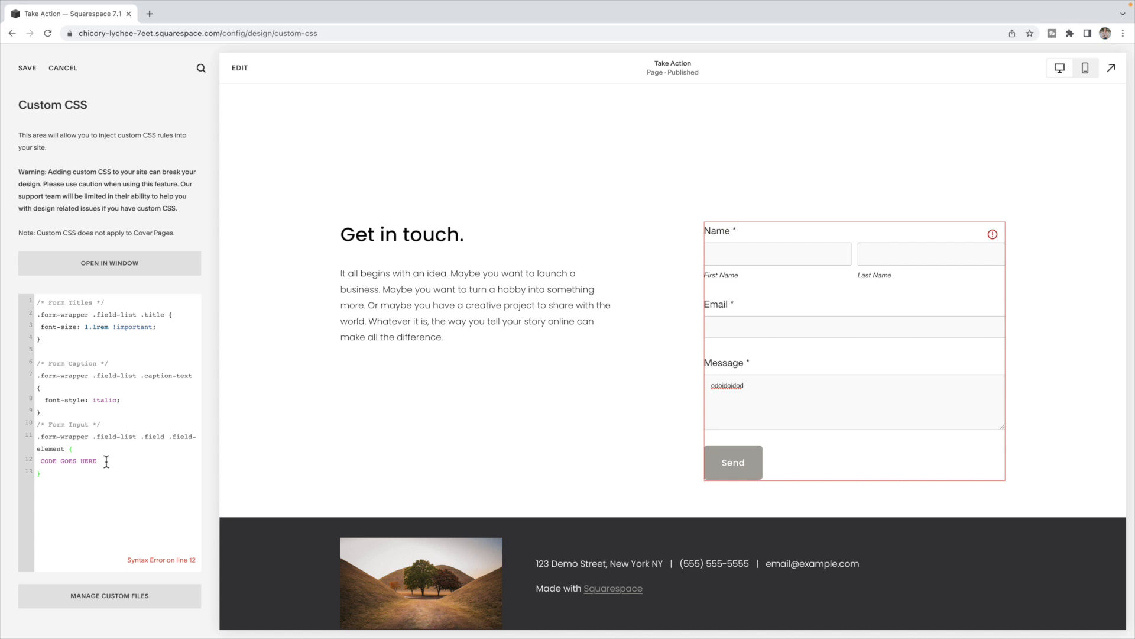
pyautogui.doubleClick(68, 460)
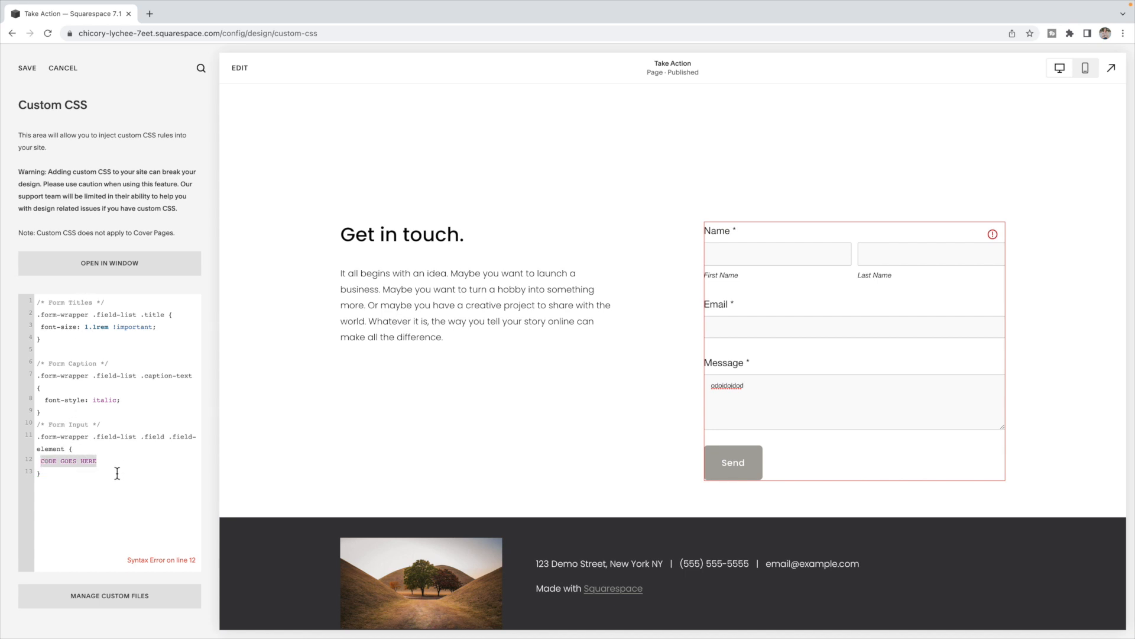
pyautogui.write('font-size:')
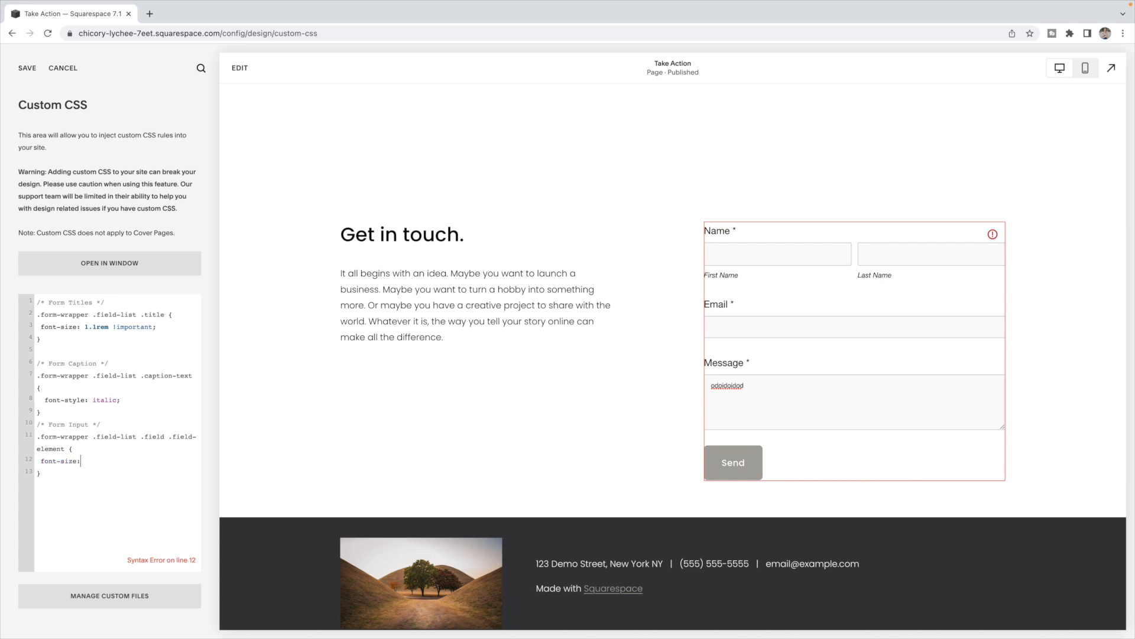
pyautogui.write('1rem;')
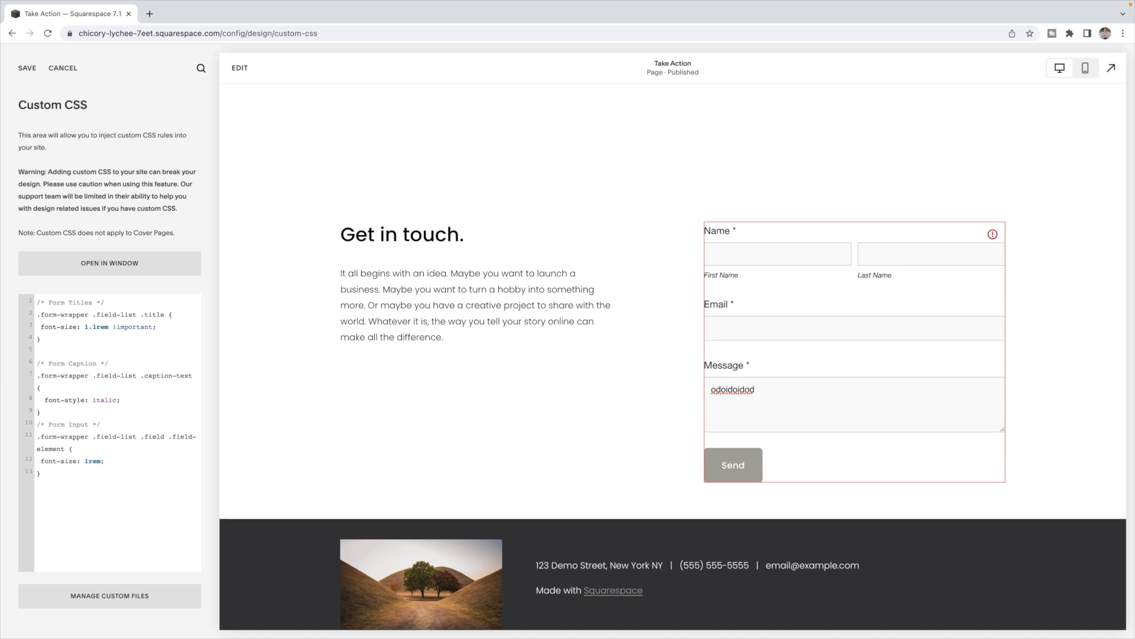
# Give the form inputs a #e6e6e6 background and begin a border-radius declaration
pyautogui.press('Enter')
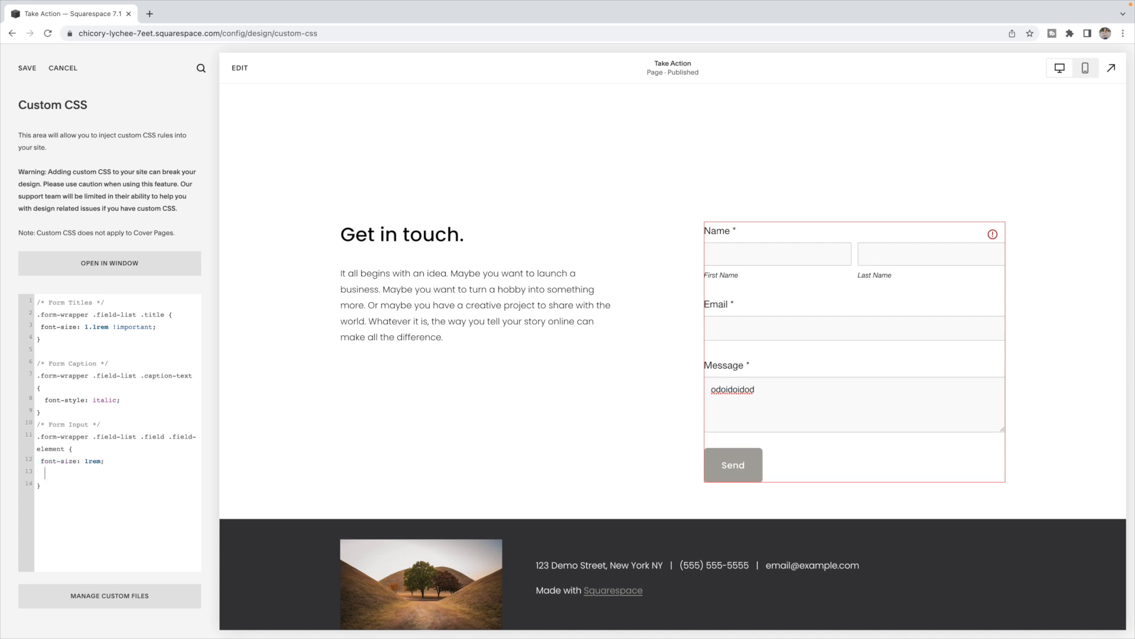
pyautogui.write('ba')
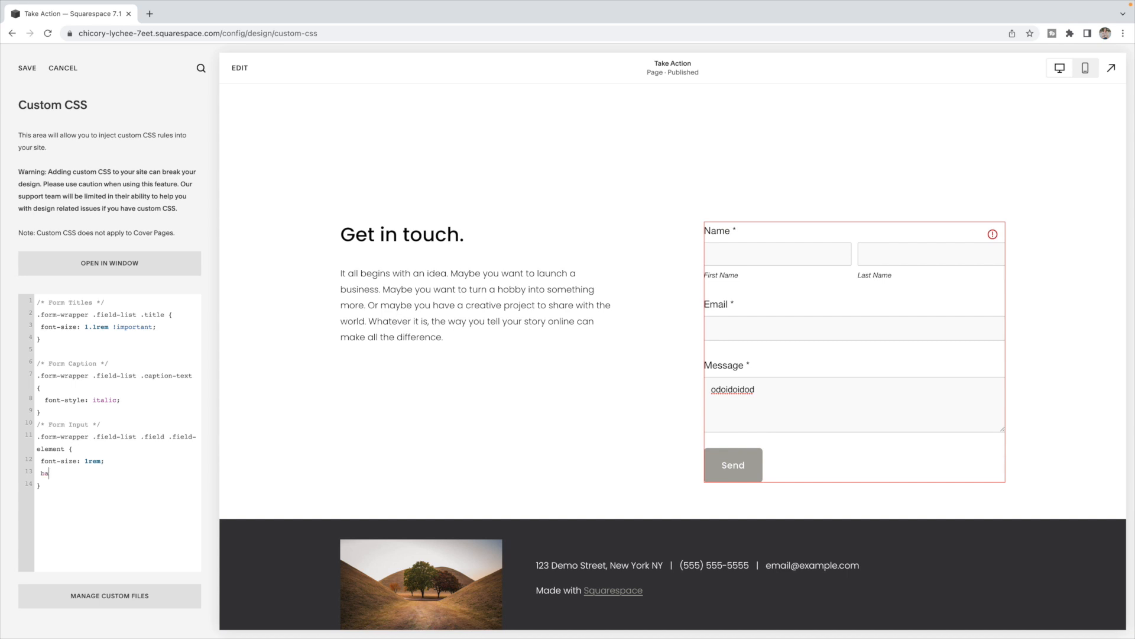
pyautogui.write('ckground:')
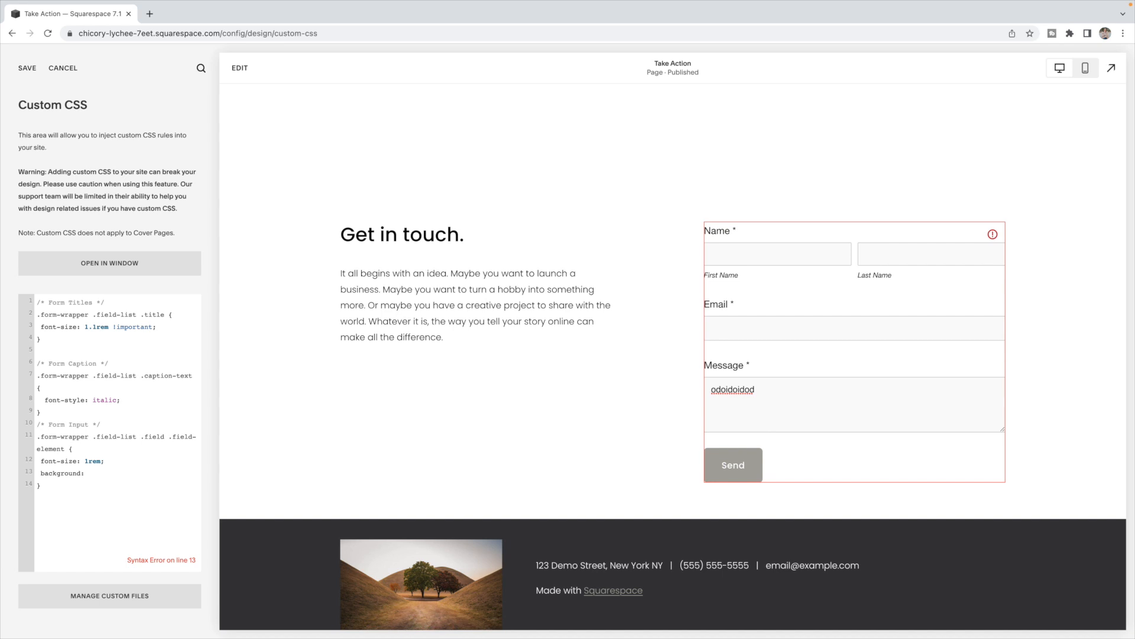
pyautogui.write('#')
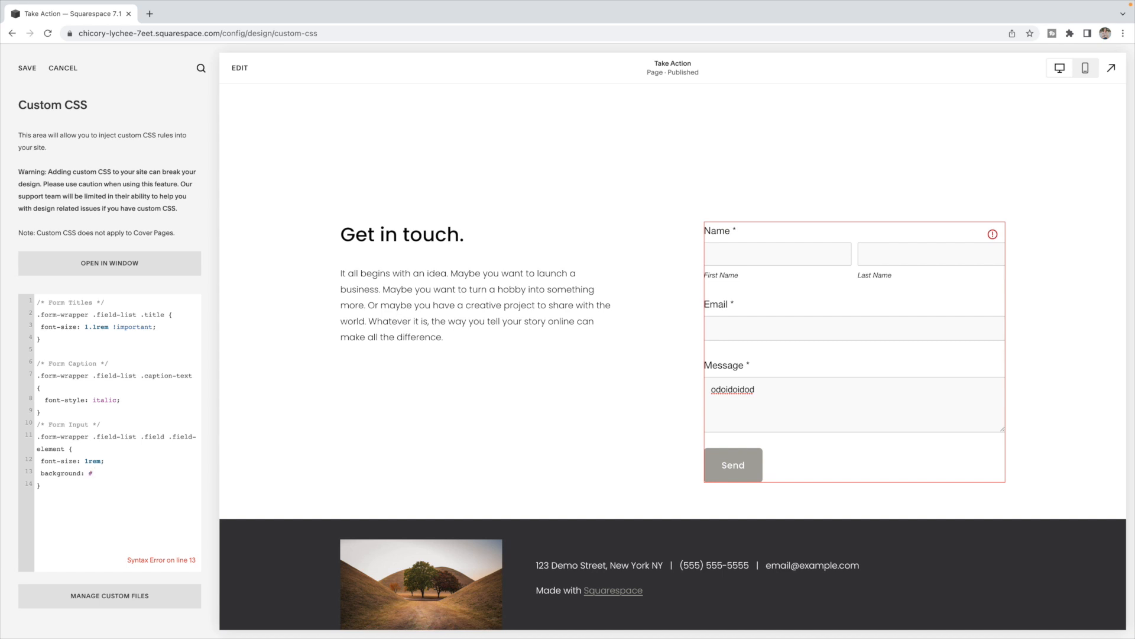
pyautogui.write('e6e6e6;')
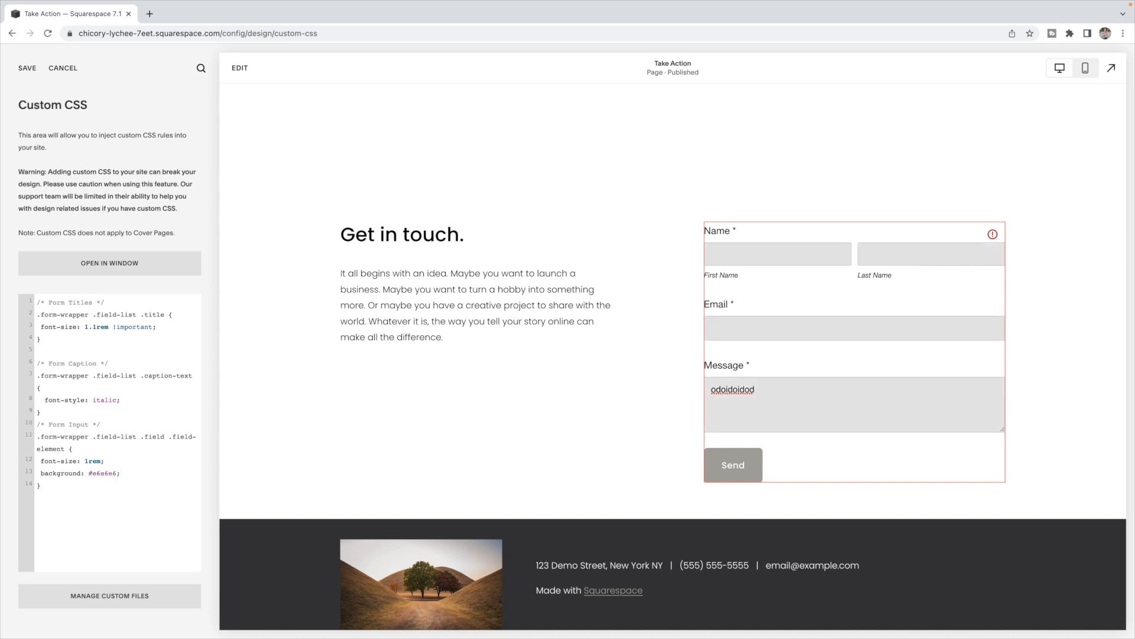
pyautogui.click(120, 473)
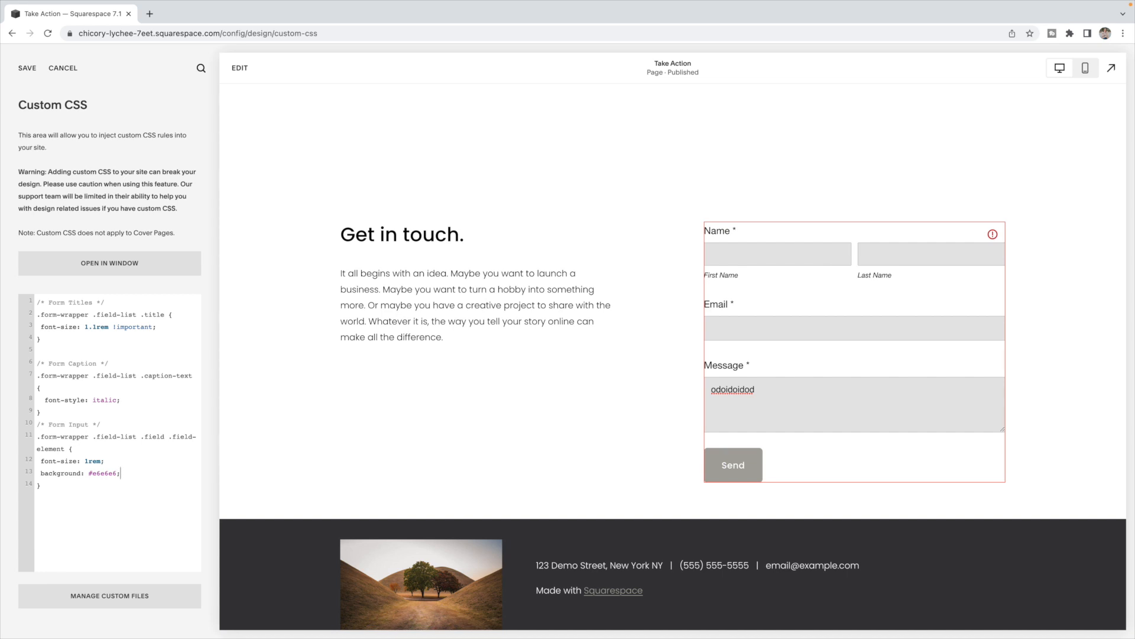
pyautogui.write('b')
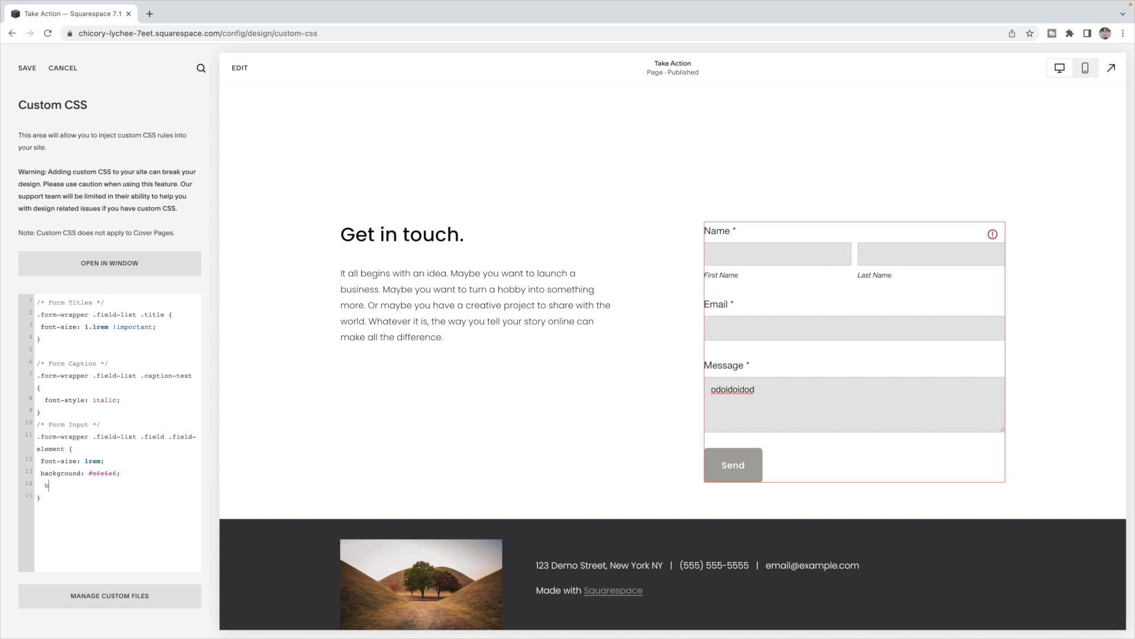
pyautogui.write('order-radius: 5px;')
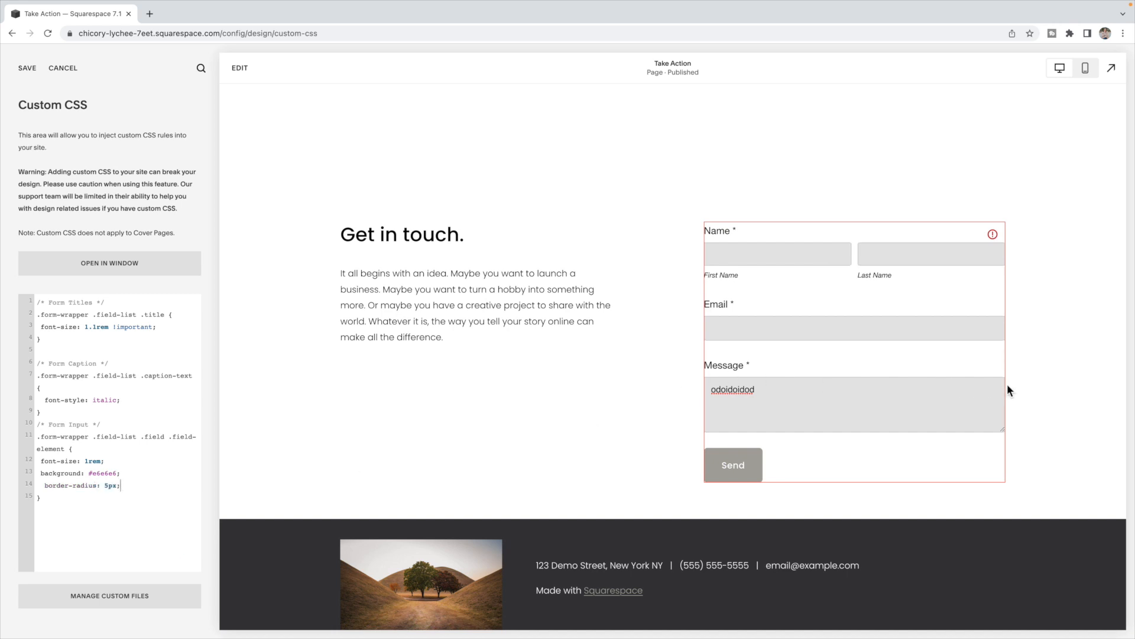
pyautogui.moveTo(1028, 493)
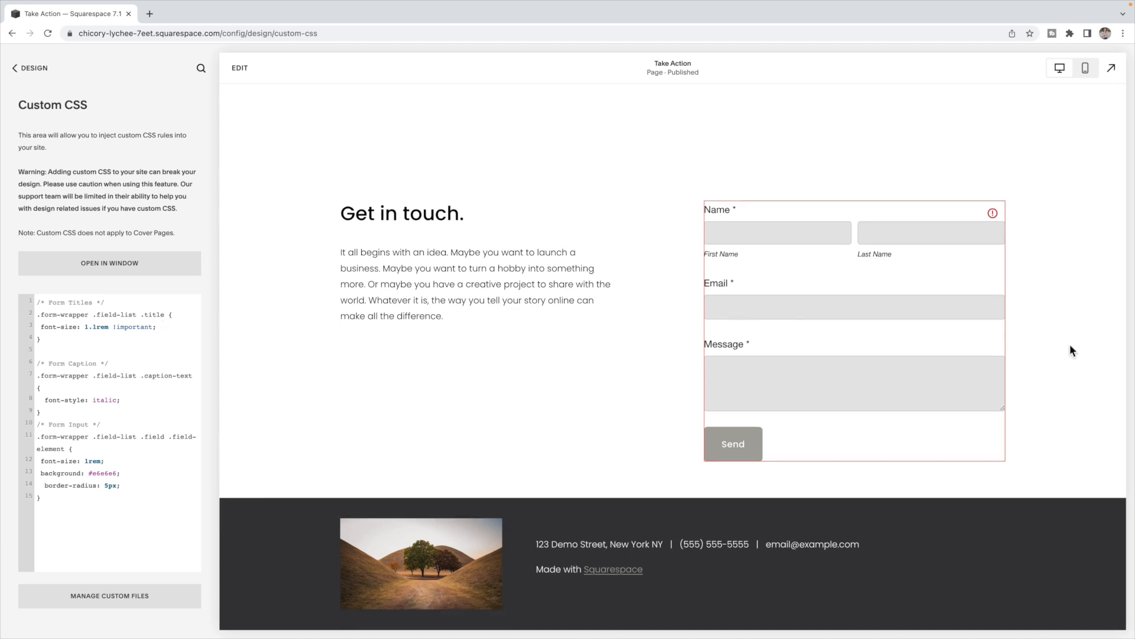
pyautogui.moveTo(797, 383)
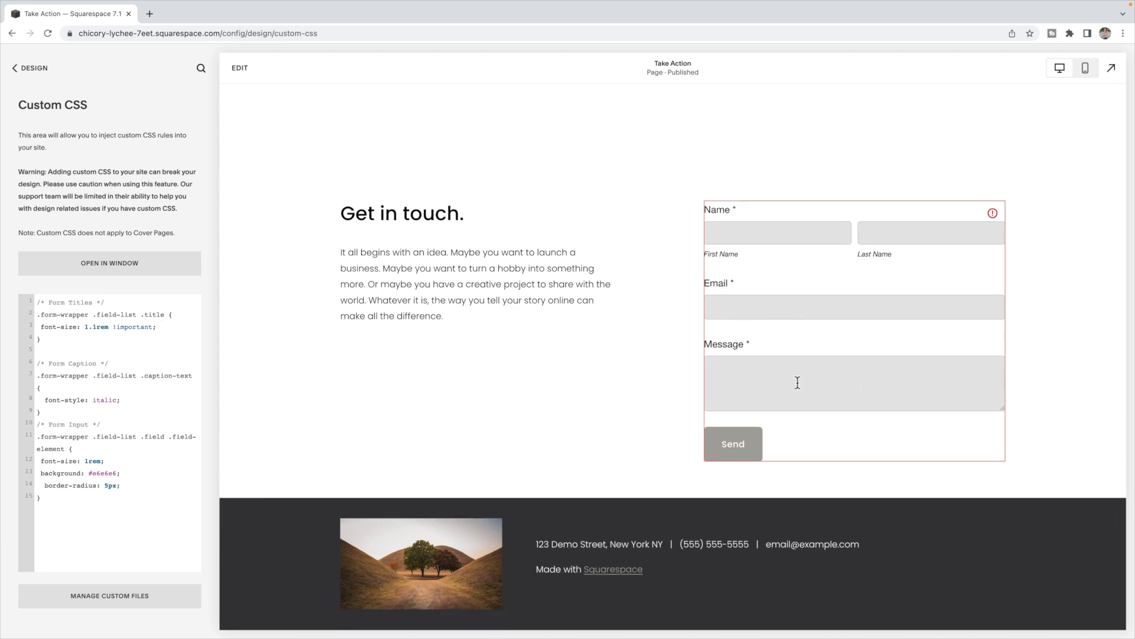
pyautogui.moveTo(859, 361)
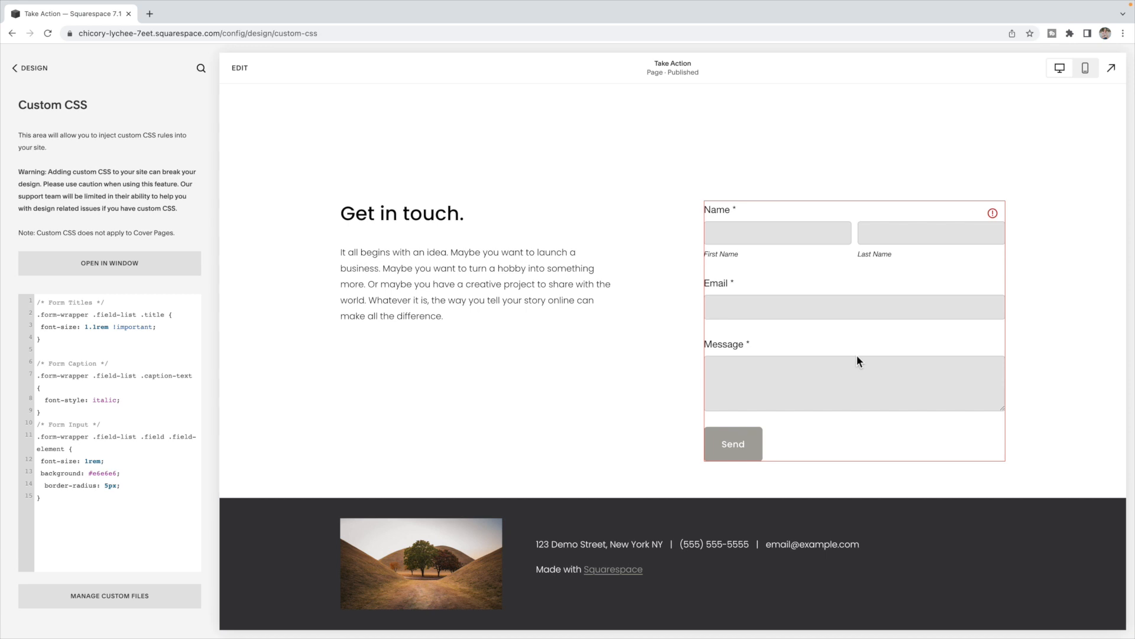
pyautogui.moveTo(809, 266)
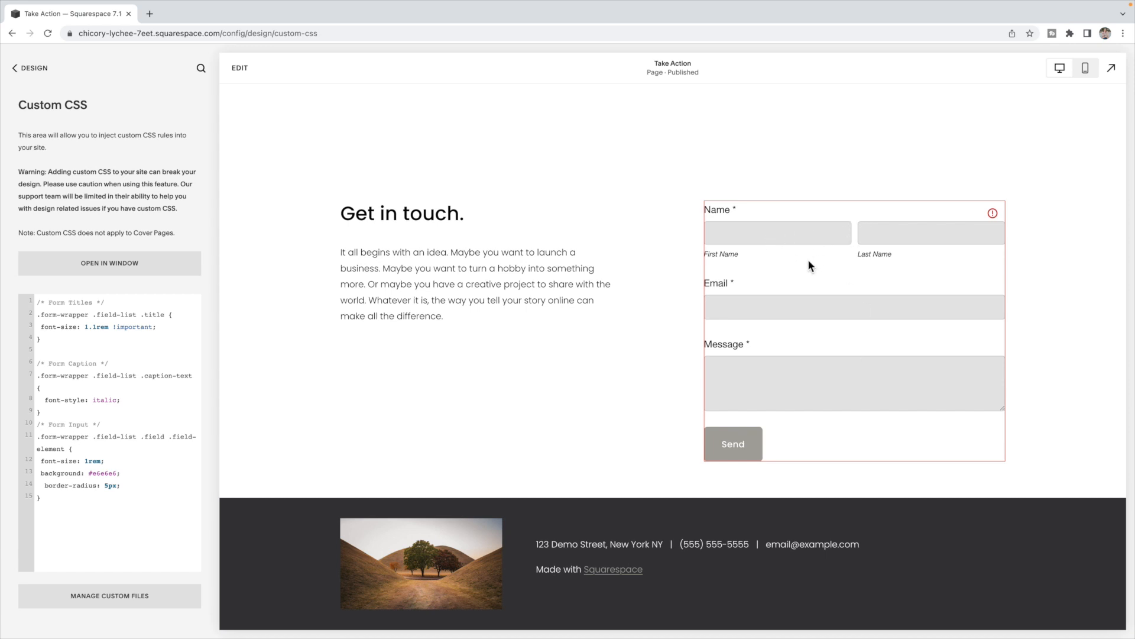
pyautogui.moveTo(833, 297)
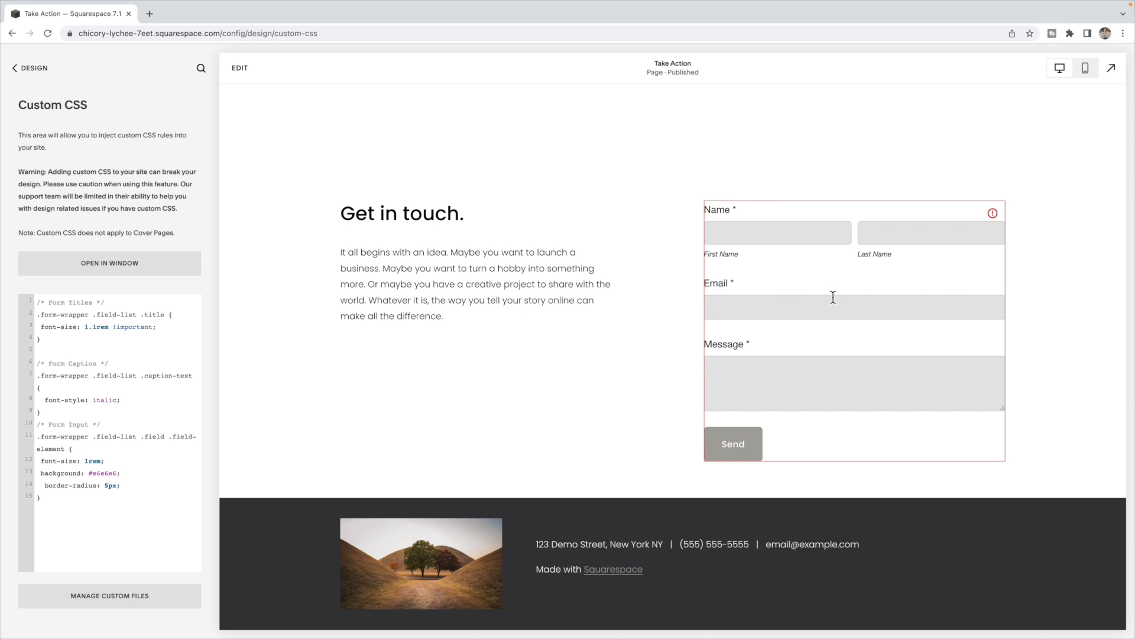
pyautogui.moveTo(891, 283)
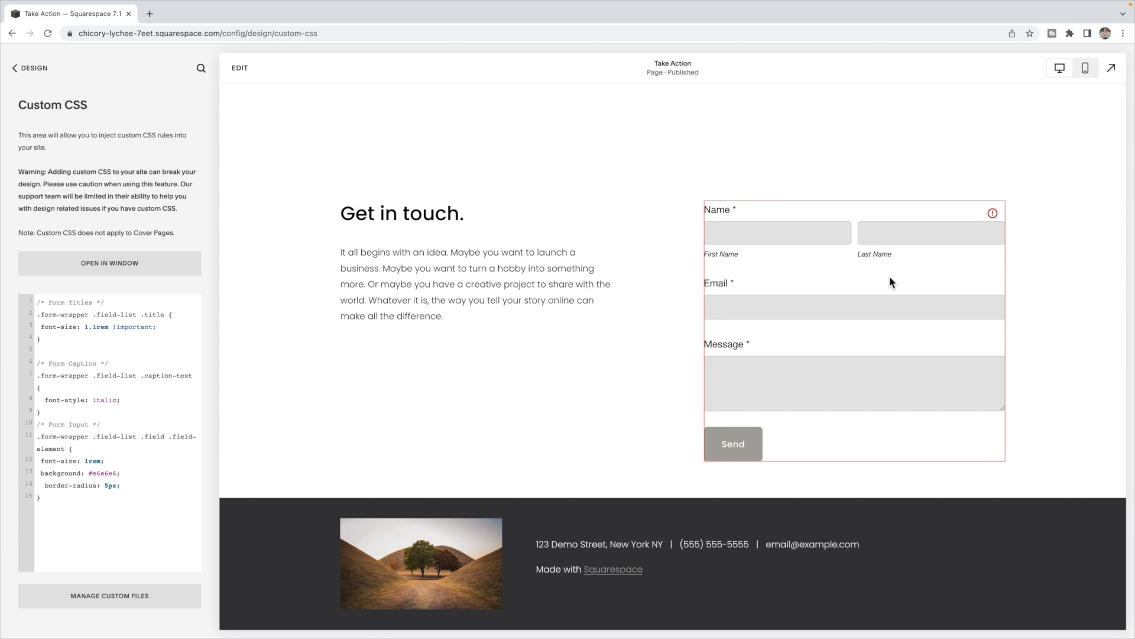
# Enter sample text in the Message box and save the custom CSS
pyautogui.write('odoidoidod')
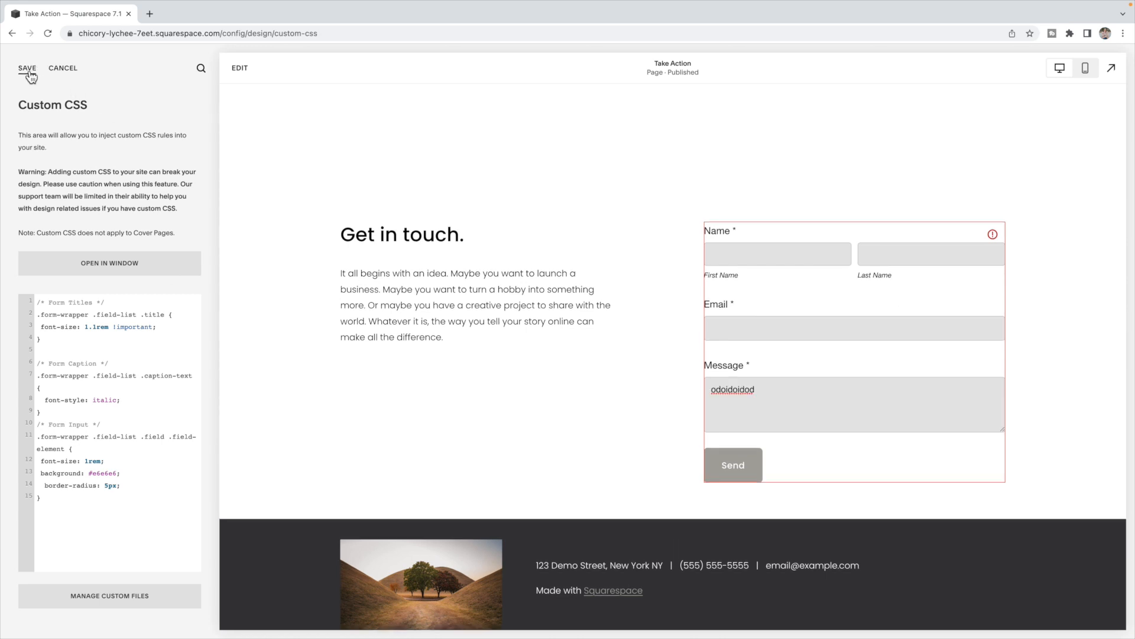
pyautogui.click(27, 68)
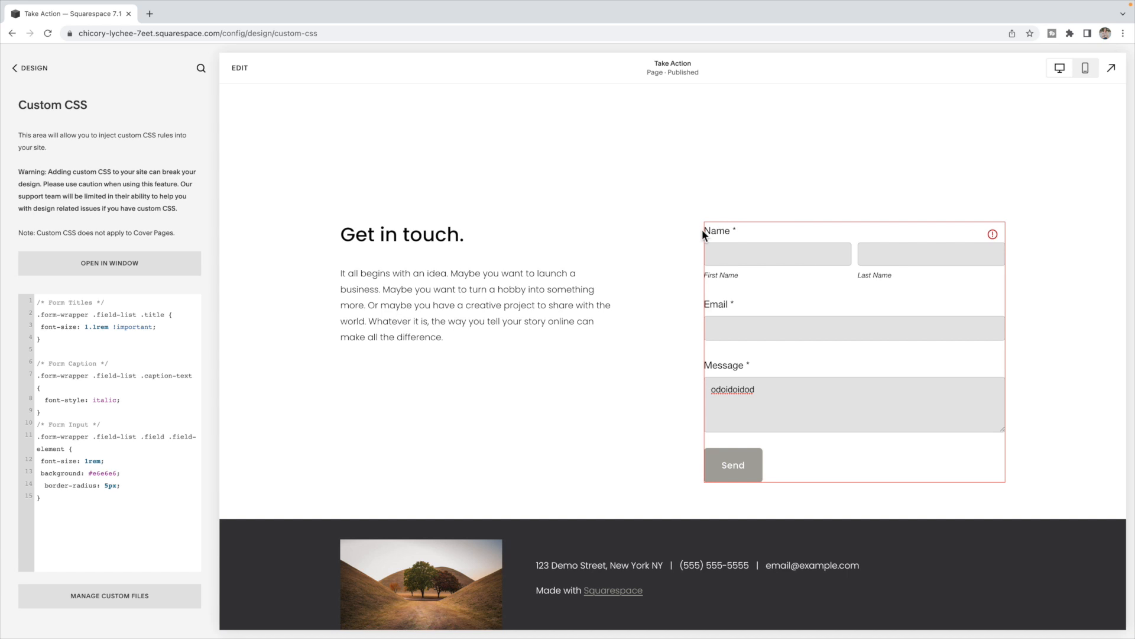
pyautogui.moveTo(1035, 486)
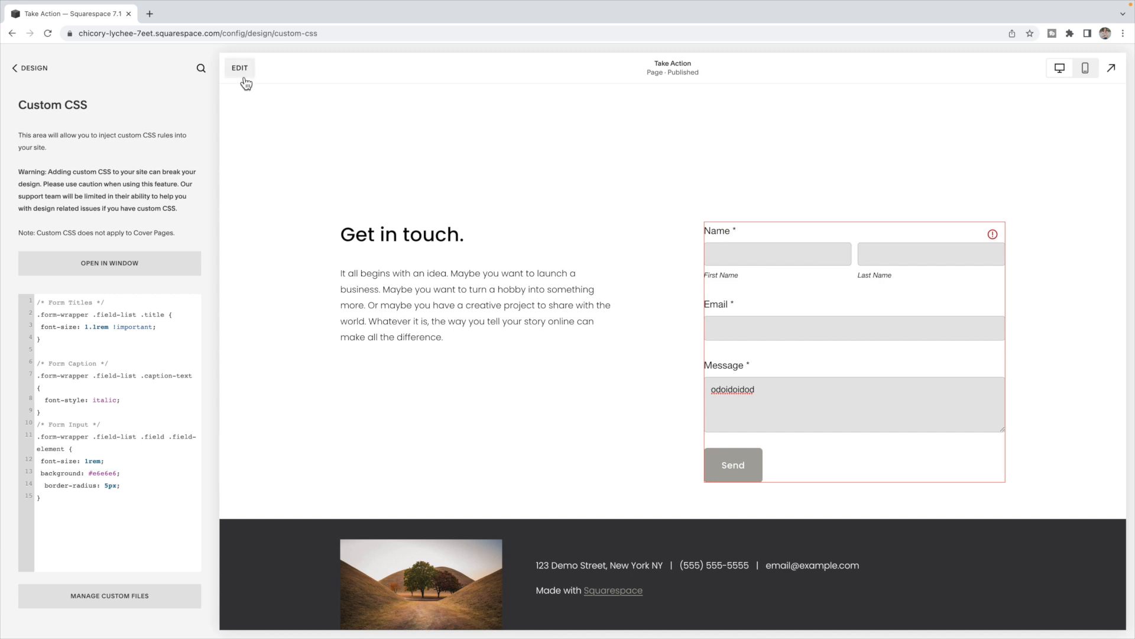
# Edit the Take Action page and show the form's Storage connection settings
pyautogui.click(239, 67)
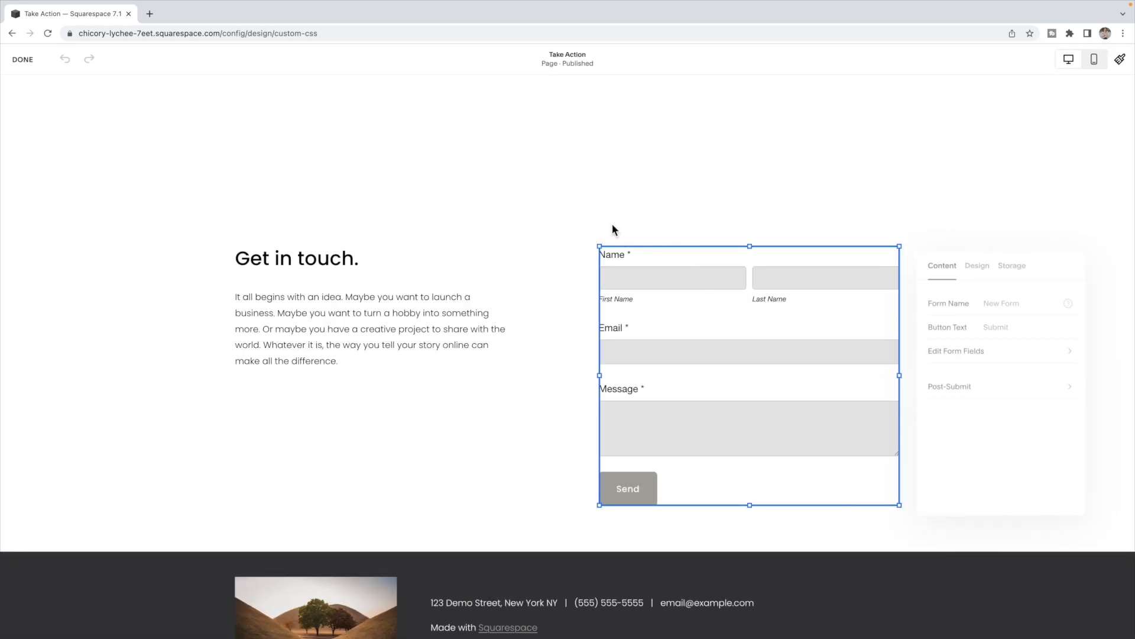
pyautogui.click(1012, 260)
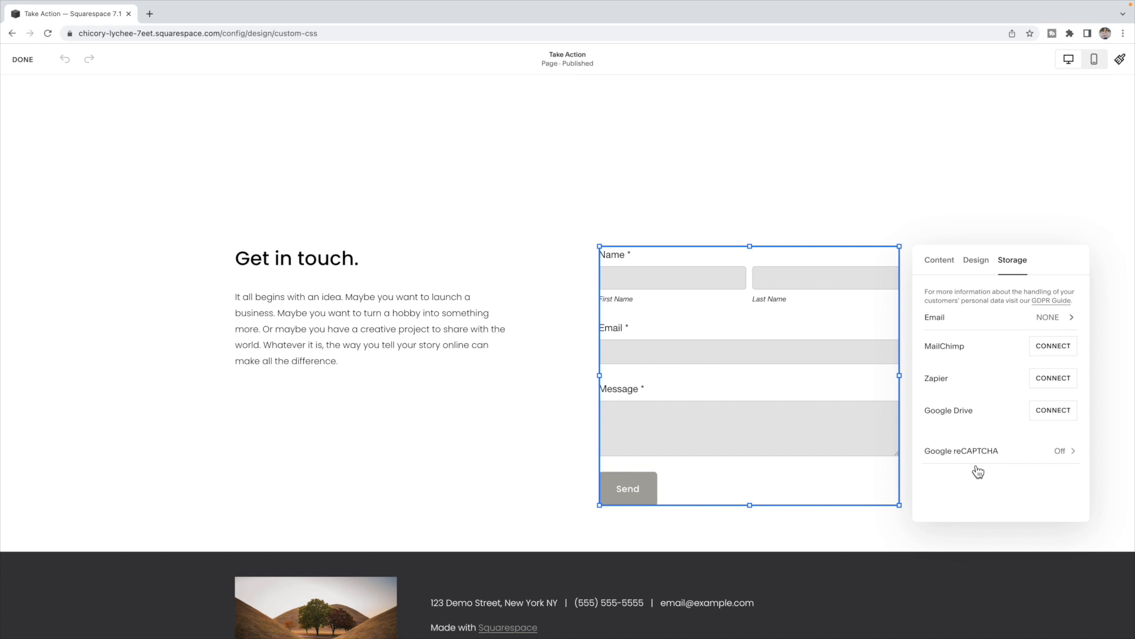
pyautogui.moveTo(998, 471)
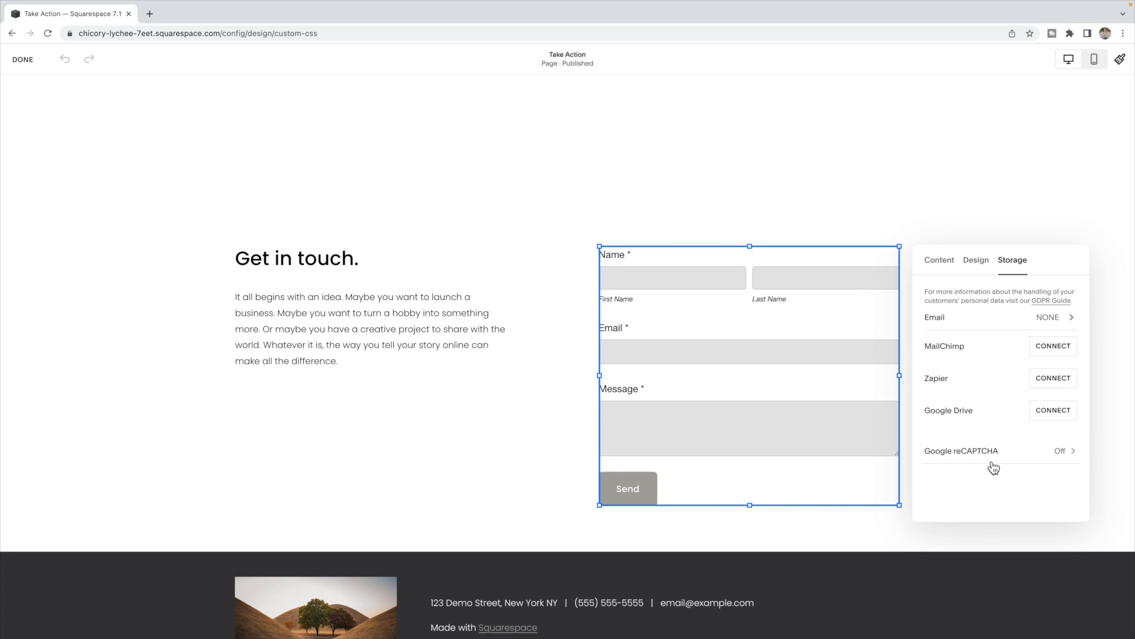
pyautogui.moveTo(971, 326)
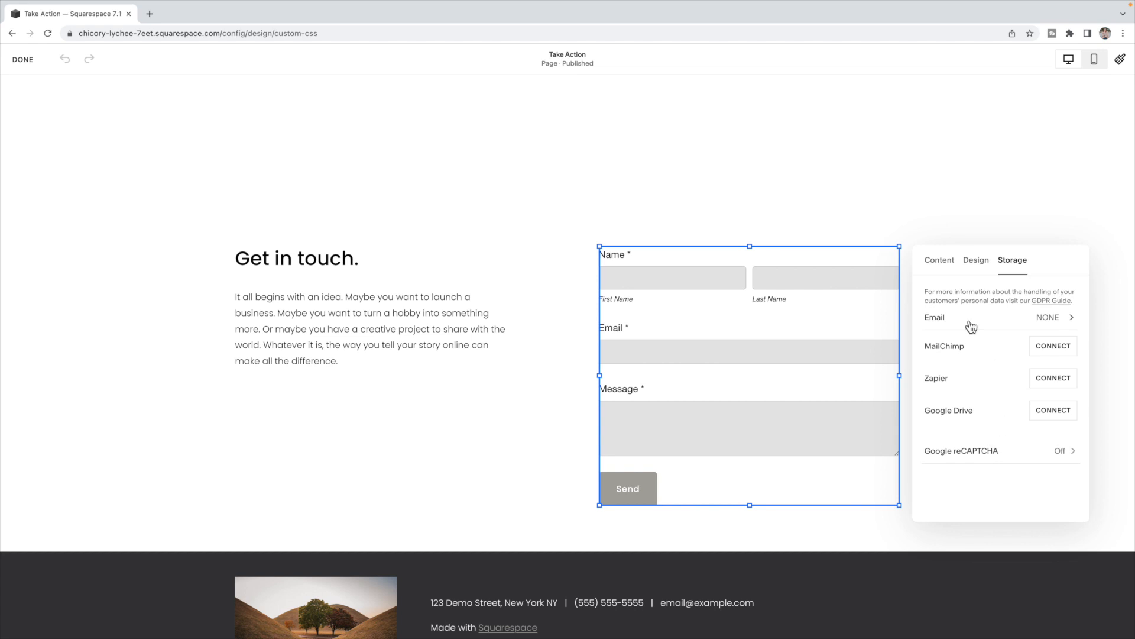
pyautogui.moveTo(969, 323)
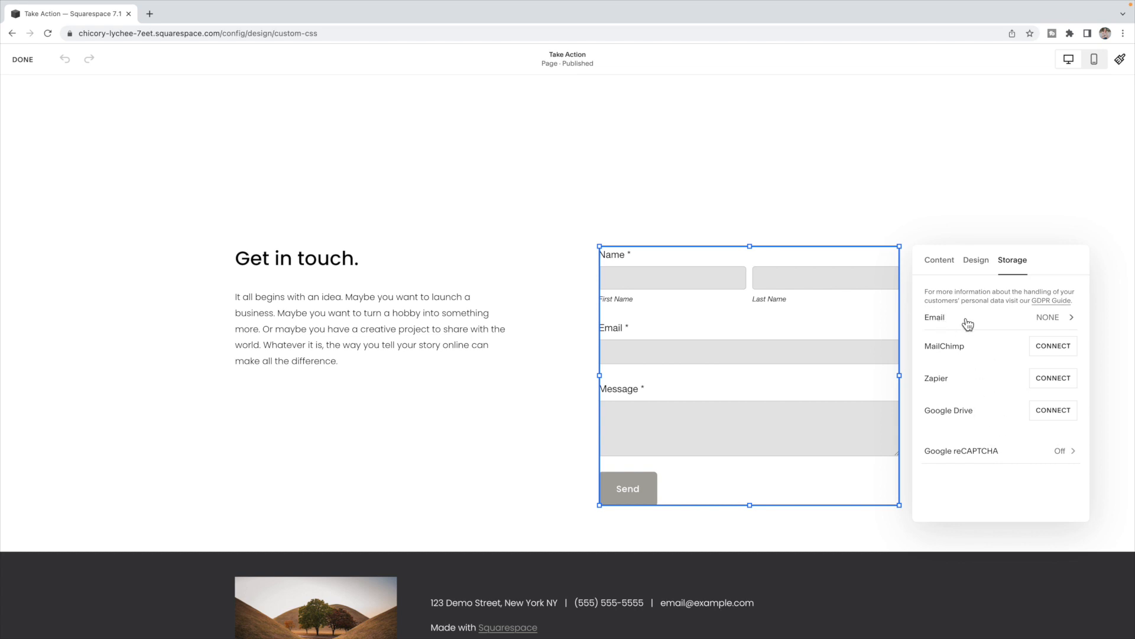
pyautogui.moveTo(1002, 422)
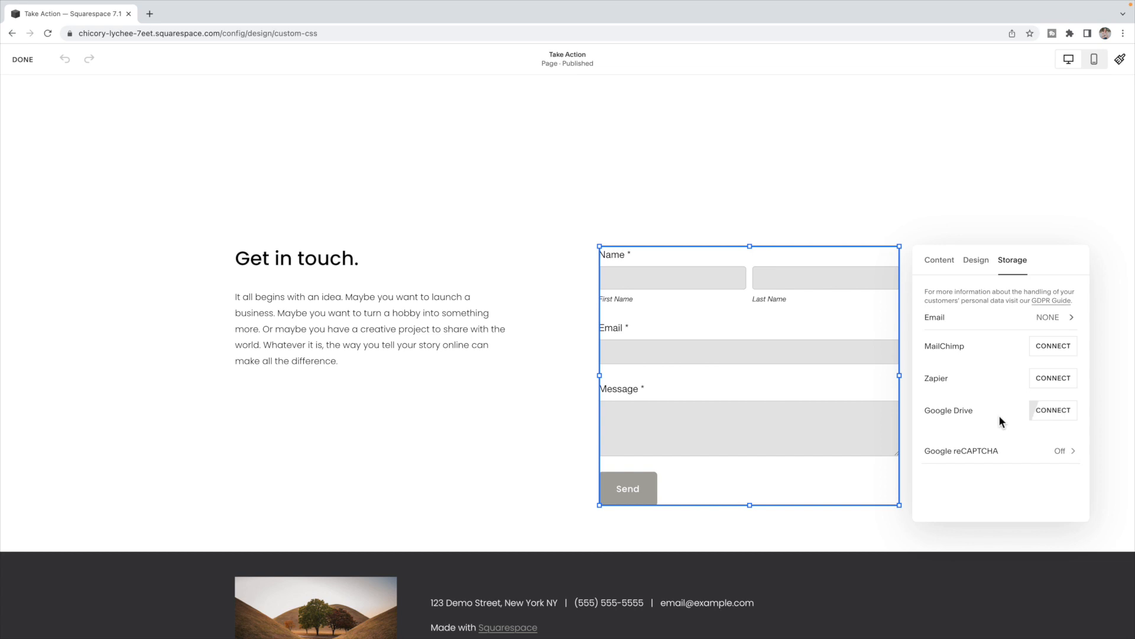